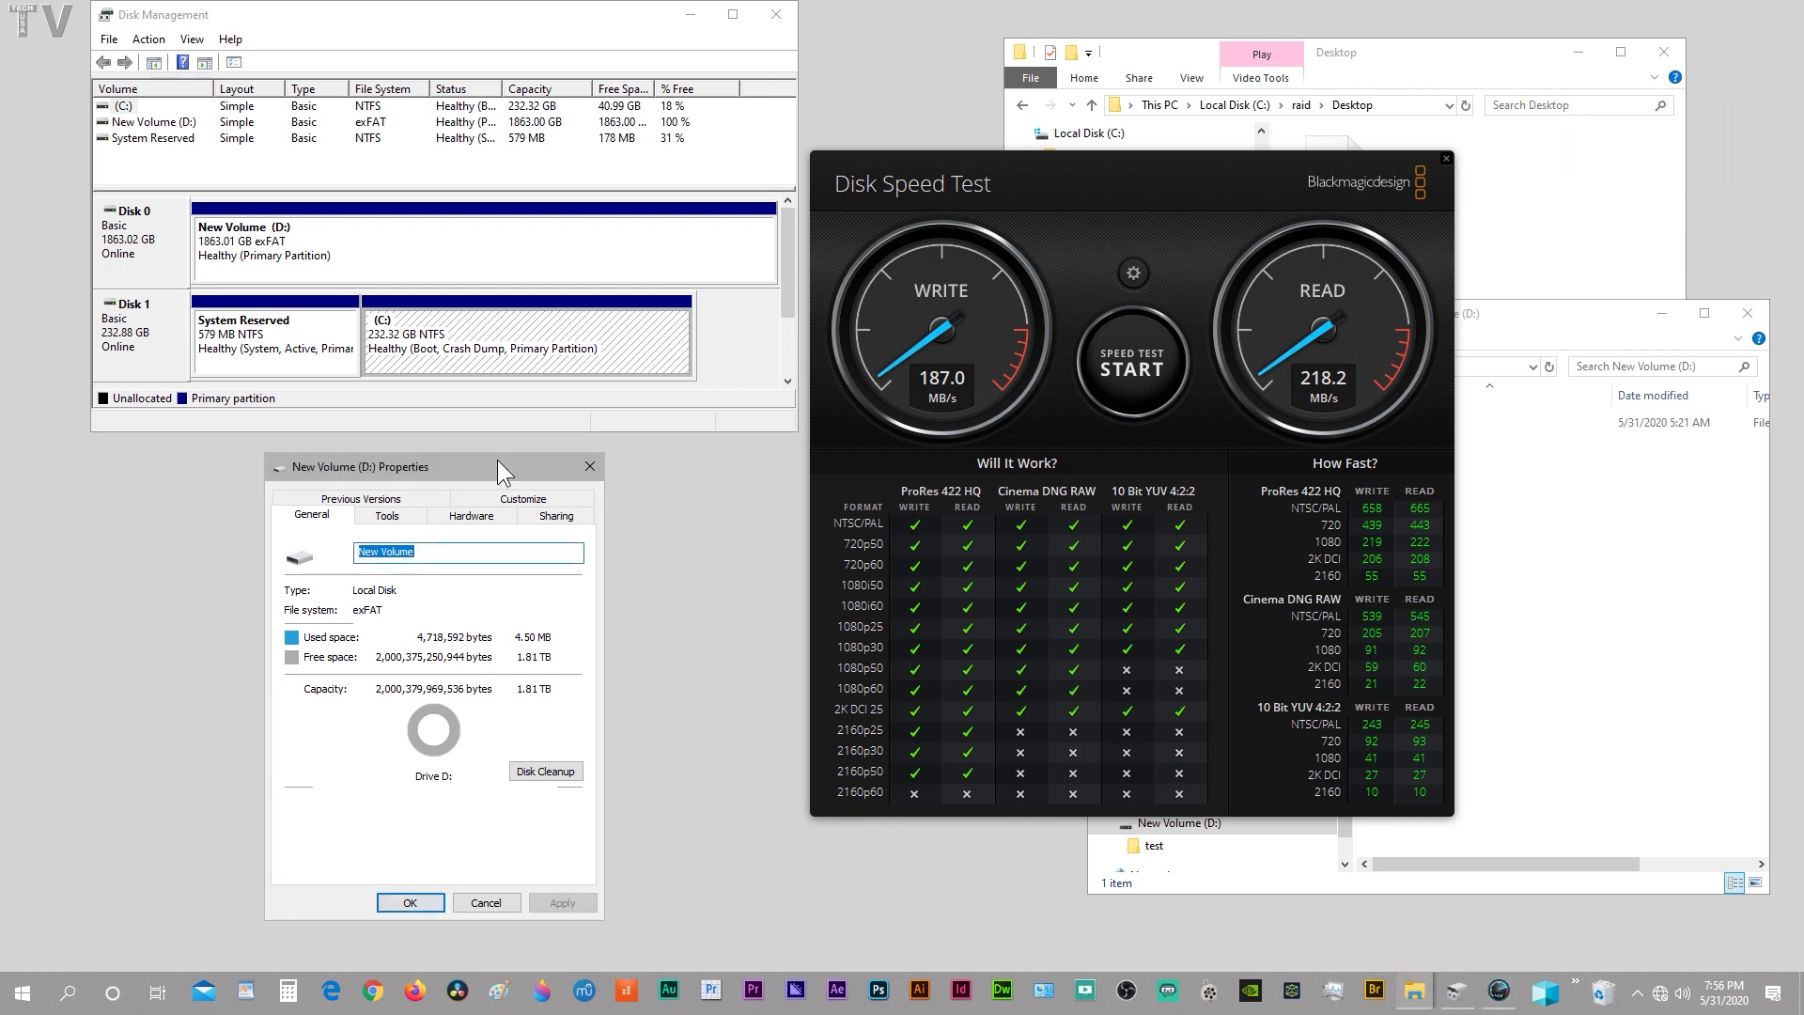
mouse_move(368, 622)
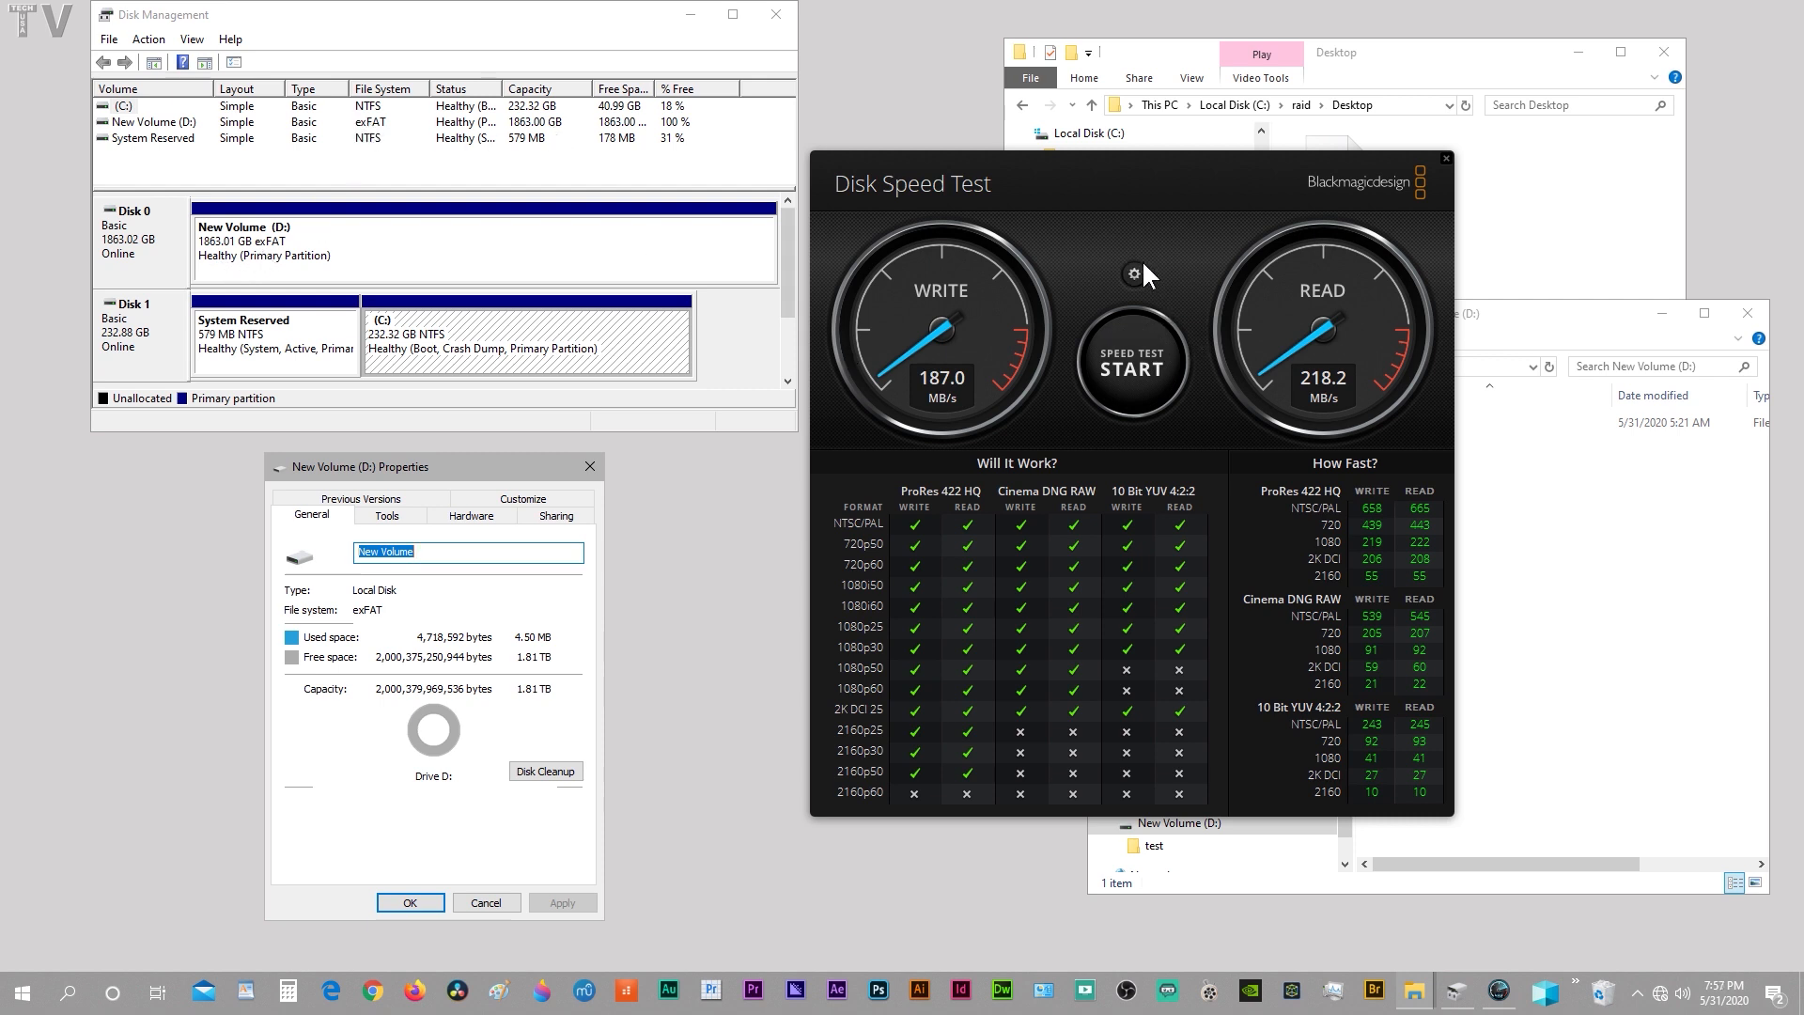
Set the Disk Speed Test target drive to the test folder on New Volume (D:)
left_click(1133, 273)
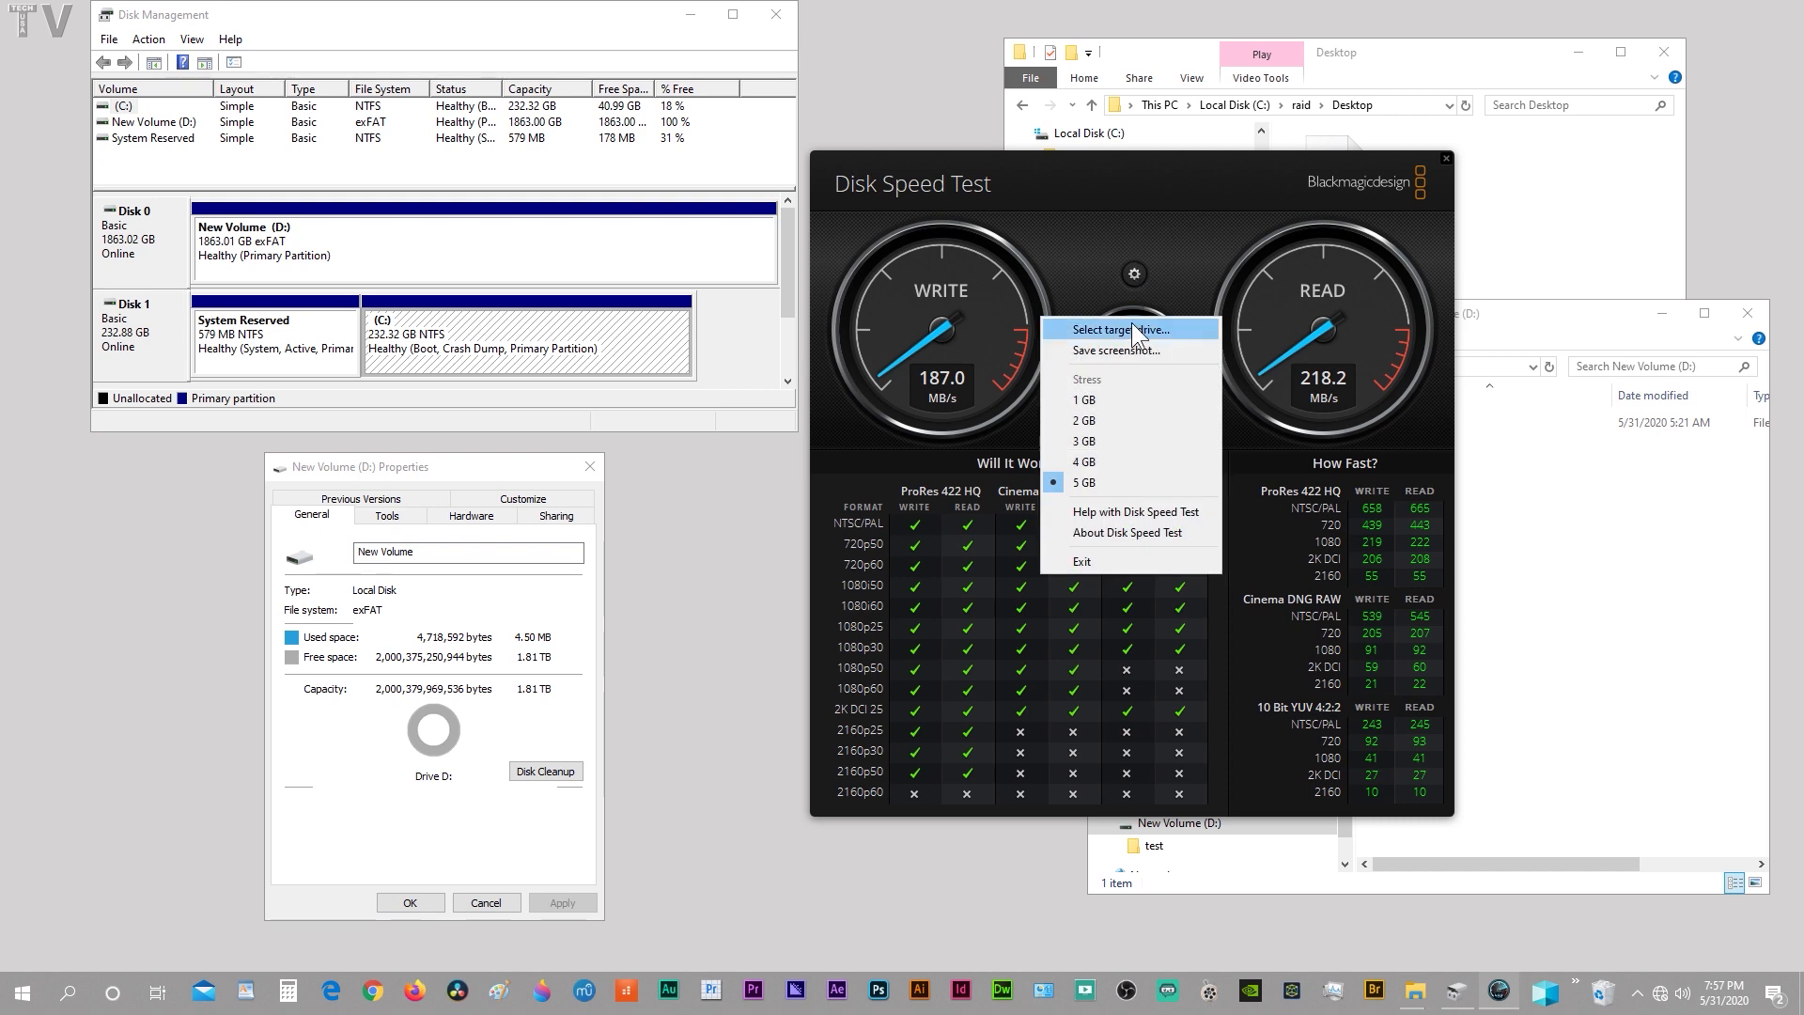
left_click(1115, 329)
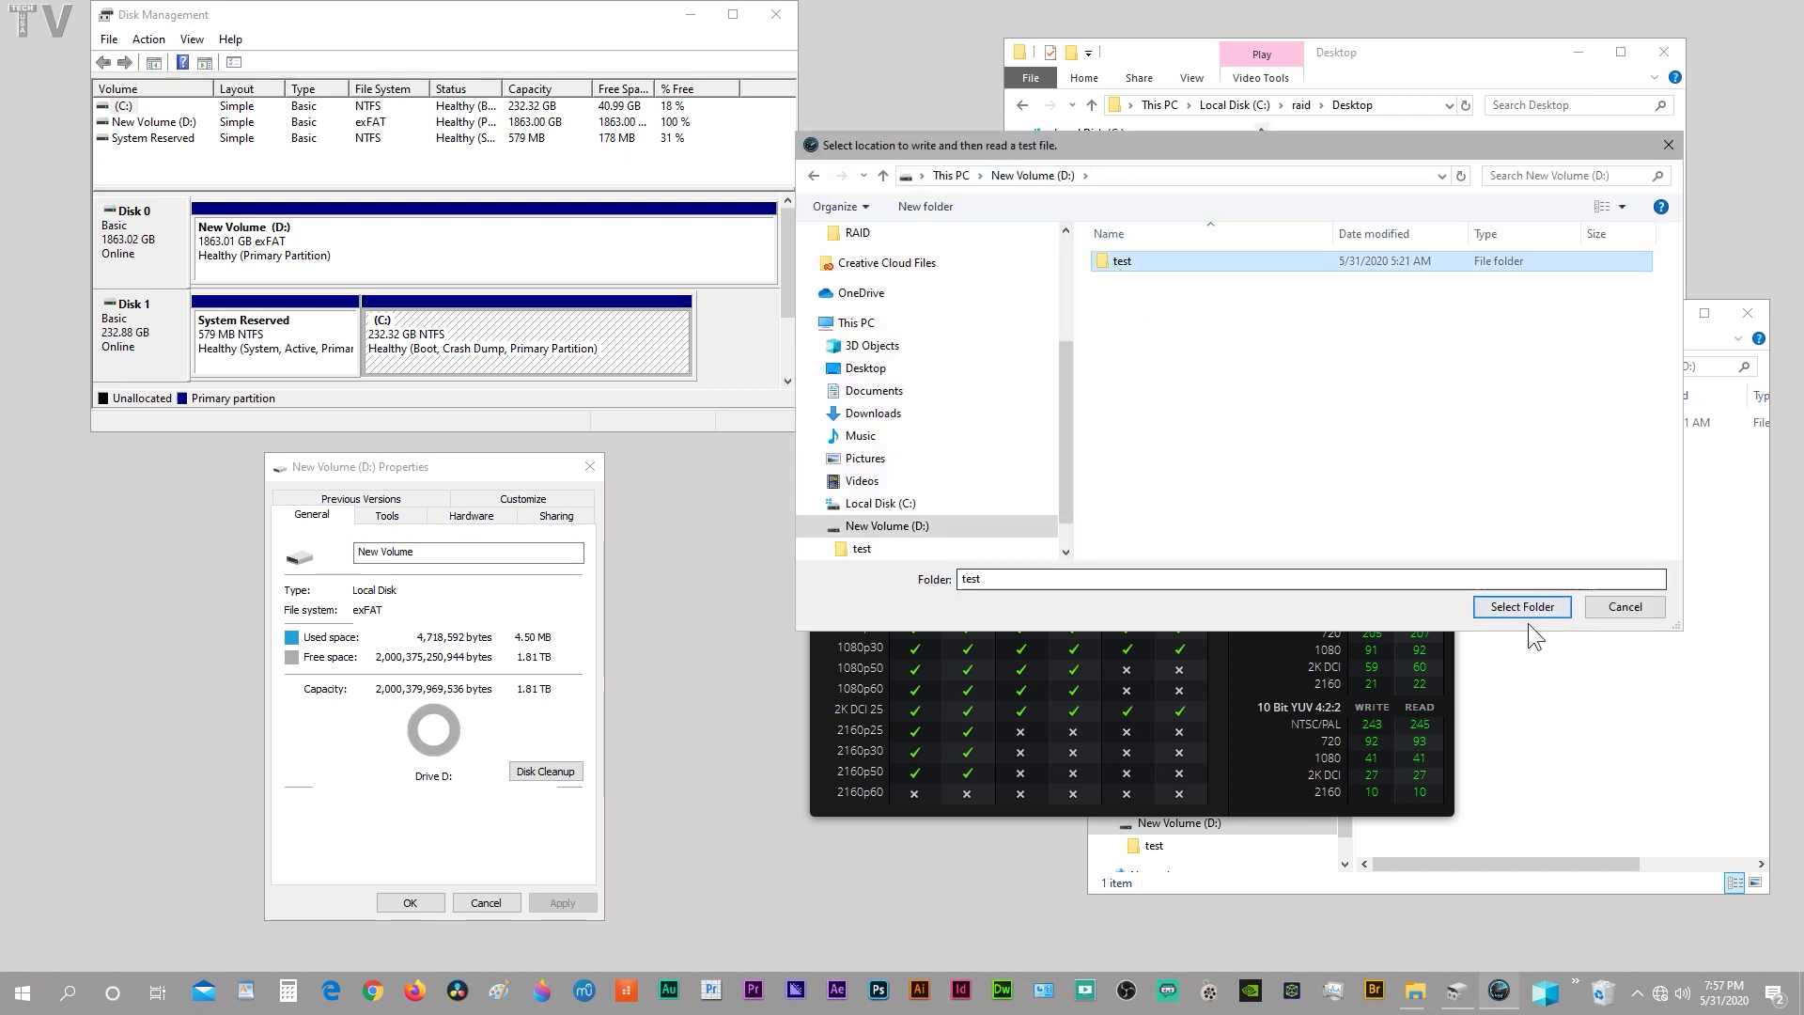
left_click(1520, 607)
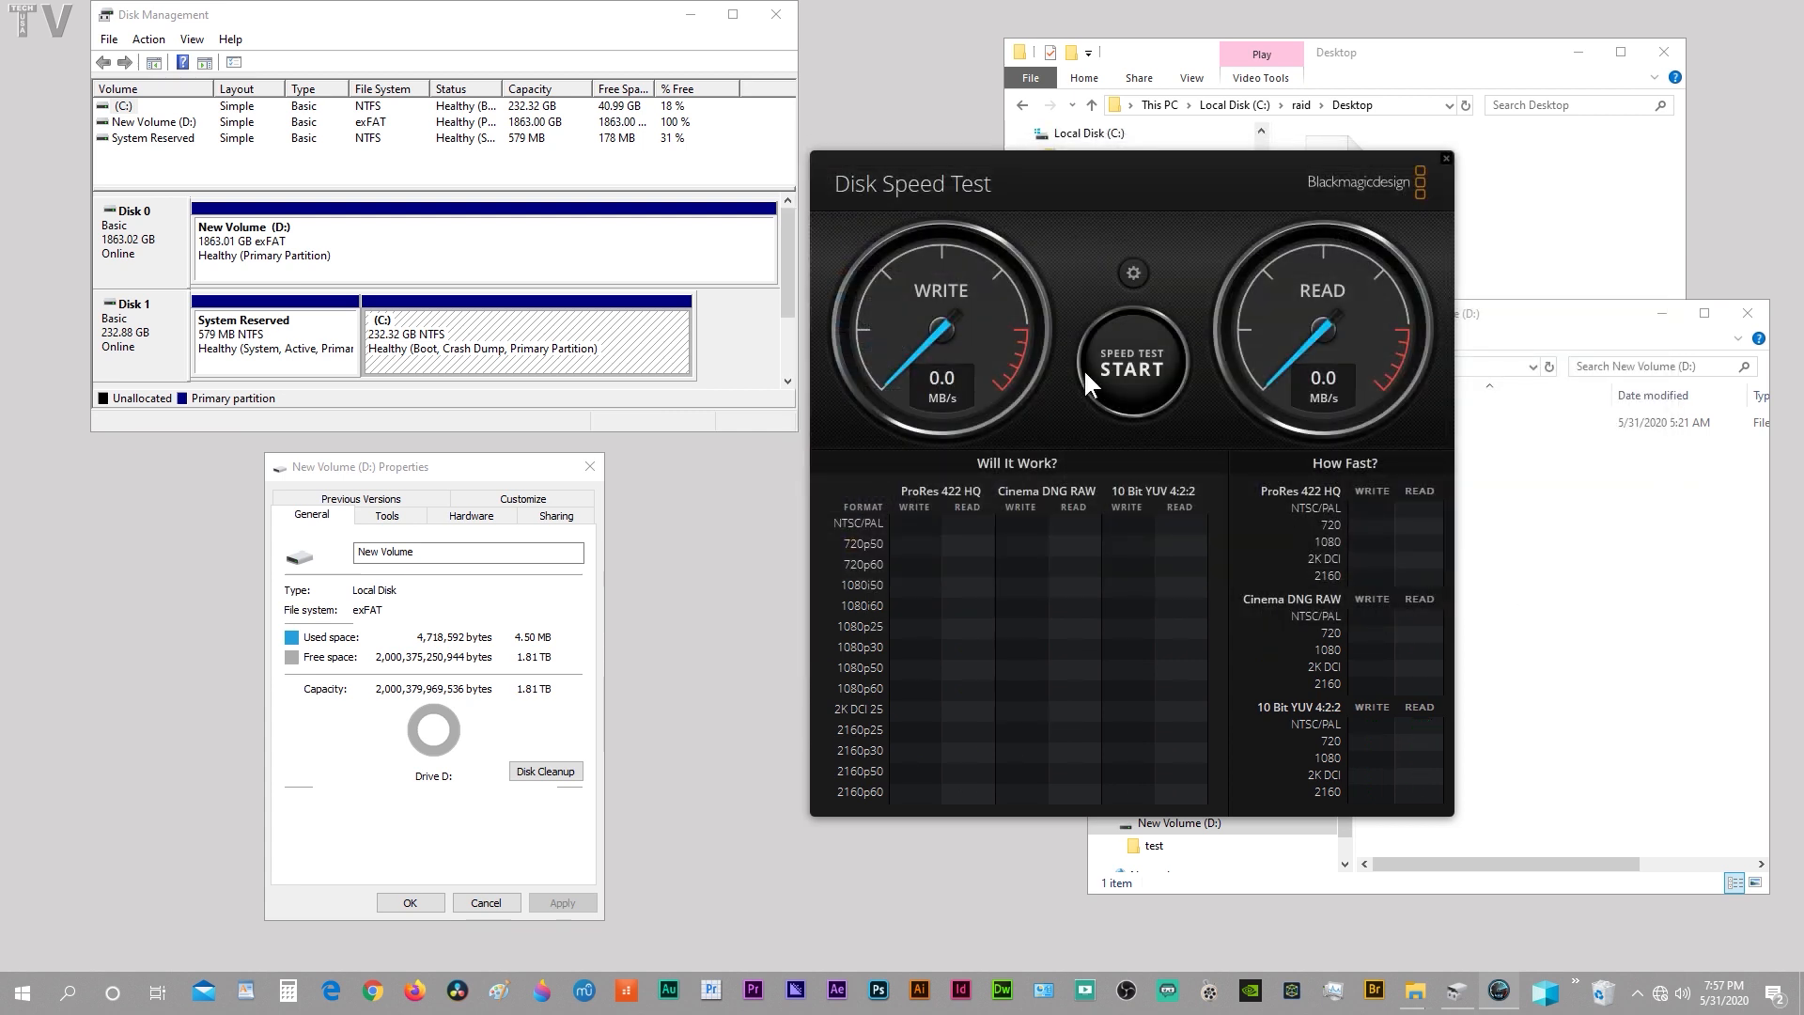
Run and stop a speed test on D:, reaching about 140 MB/s write and 218 MB/s read
left_click(1131, 365)
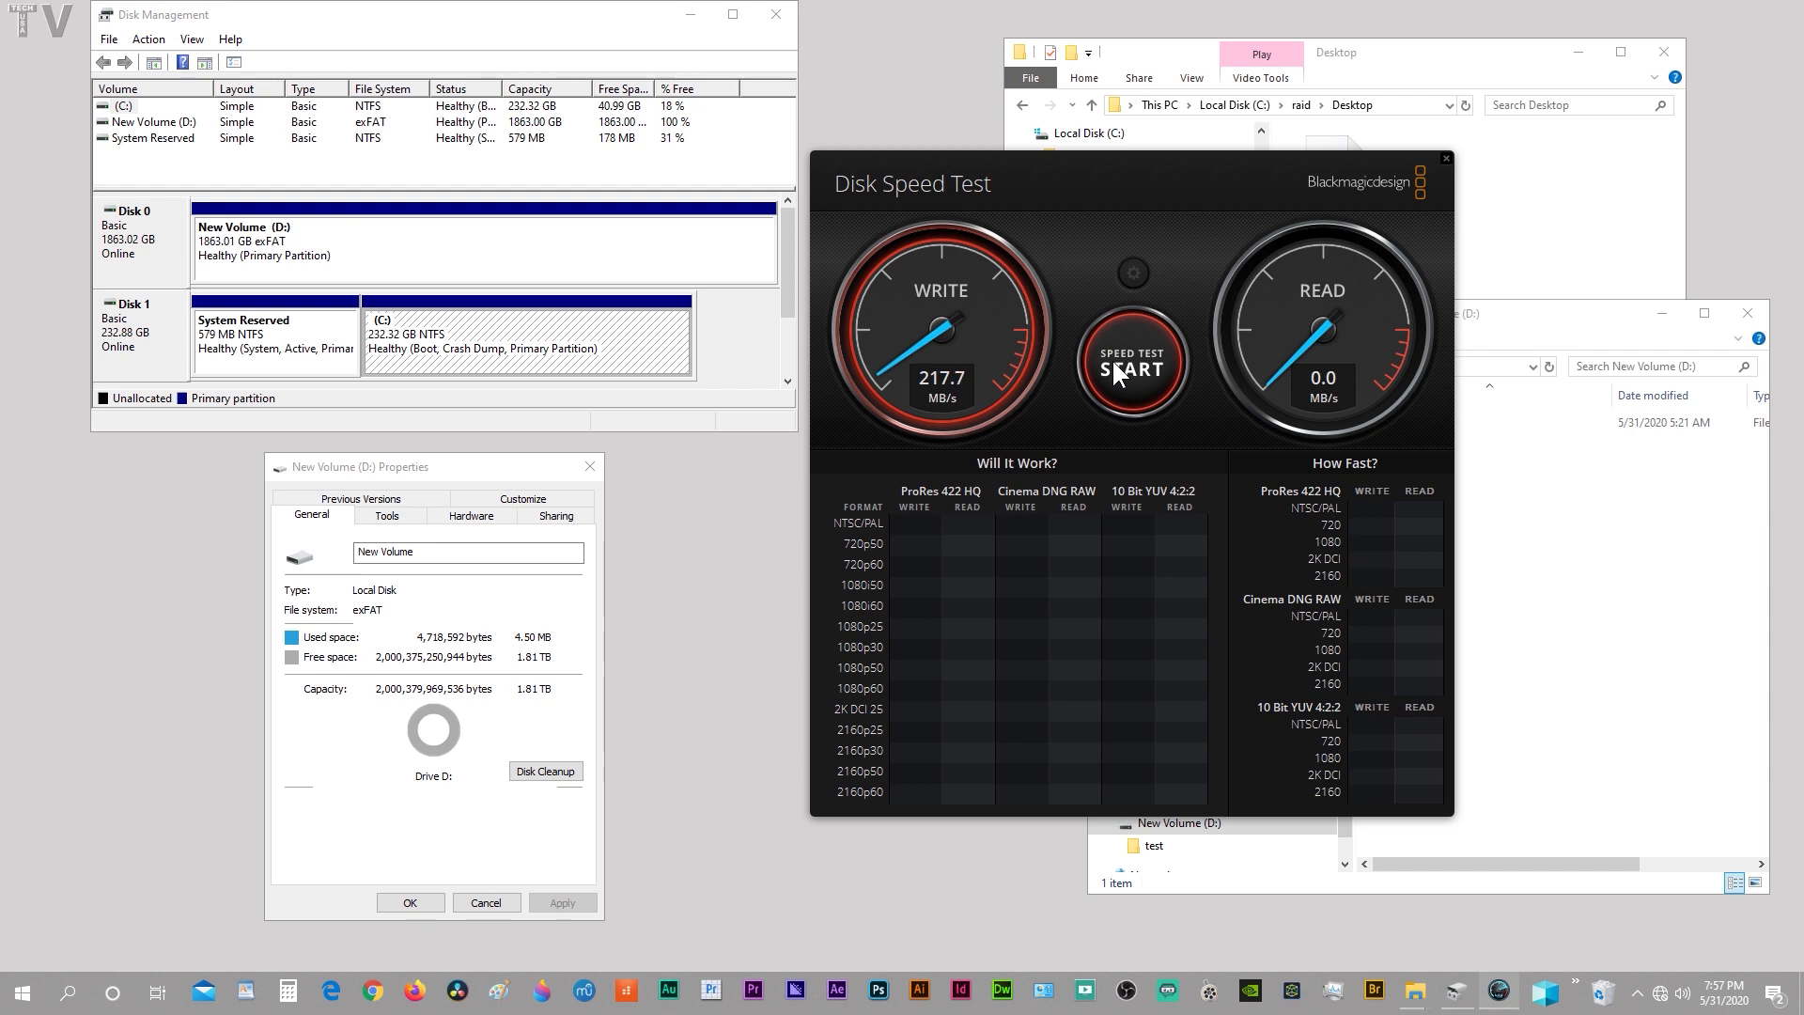
left_click(1131, 362)
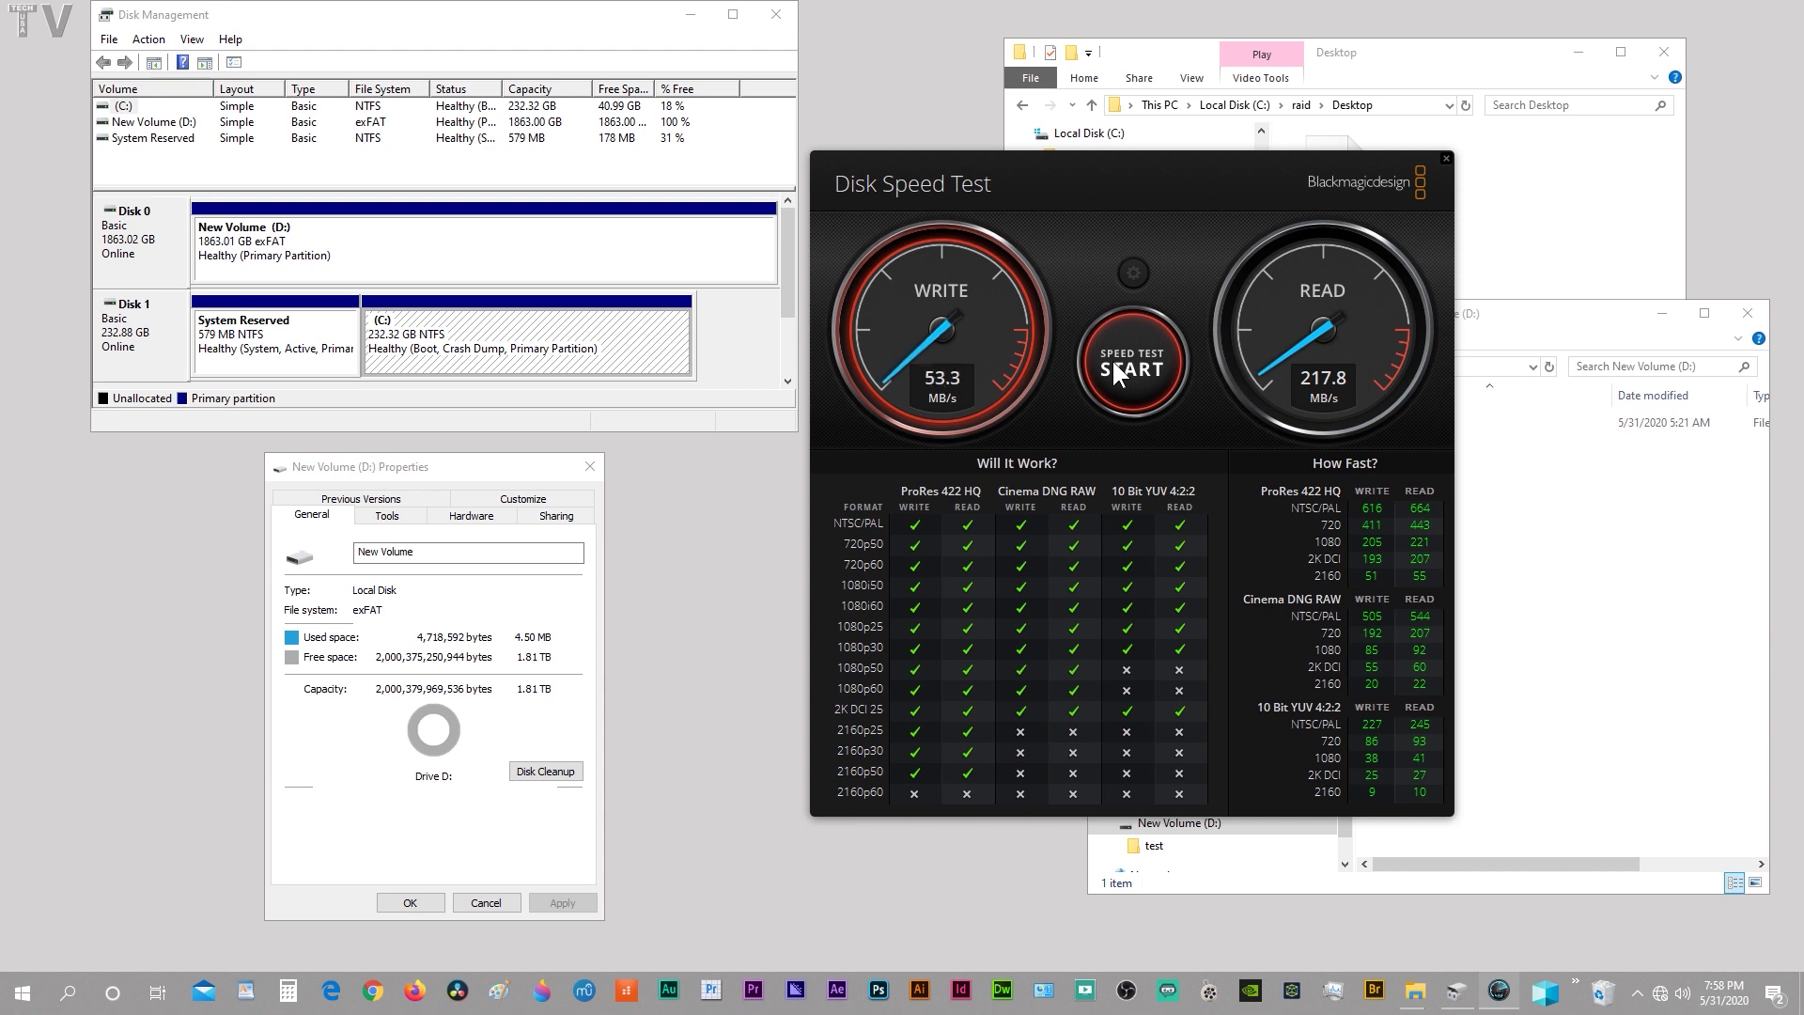
left_click(1132, 274)
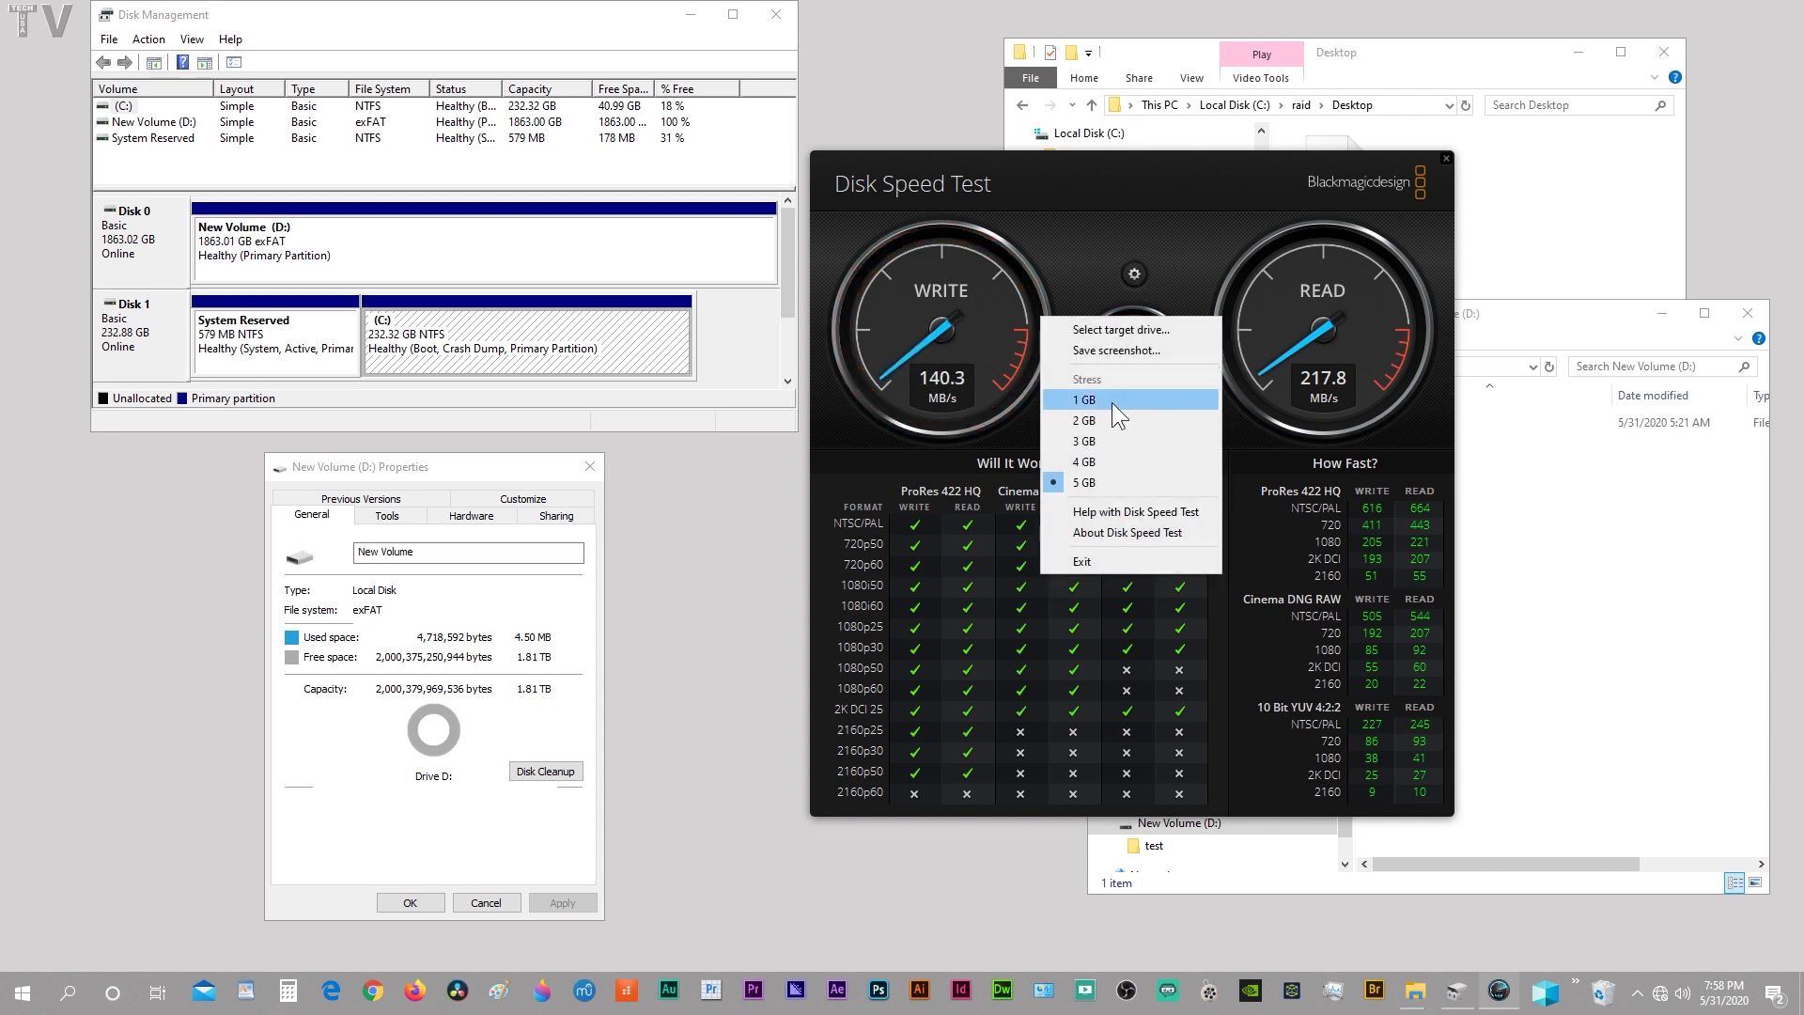
Change the stress file size to 1 GB and start a new speed test on D:
left_click(1083, 400)
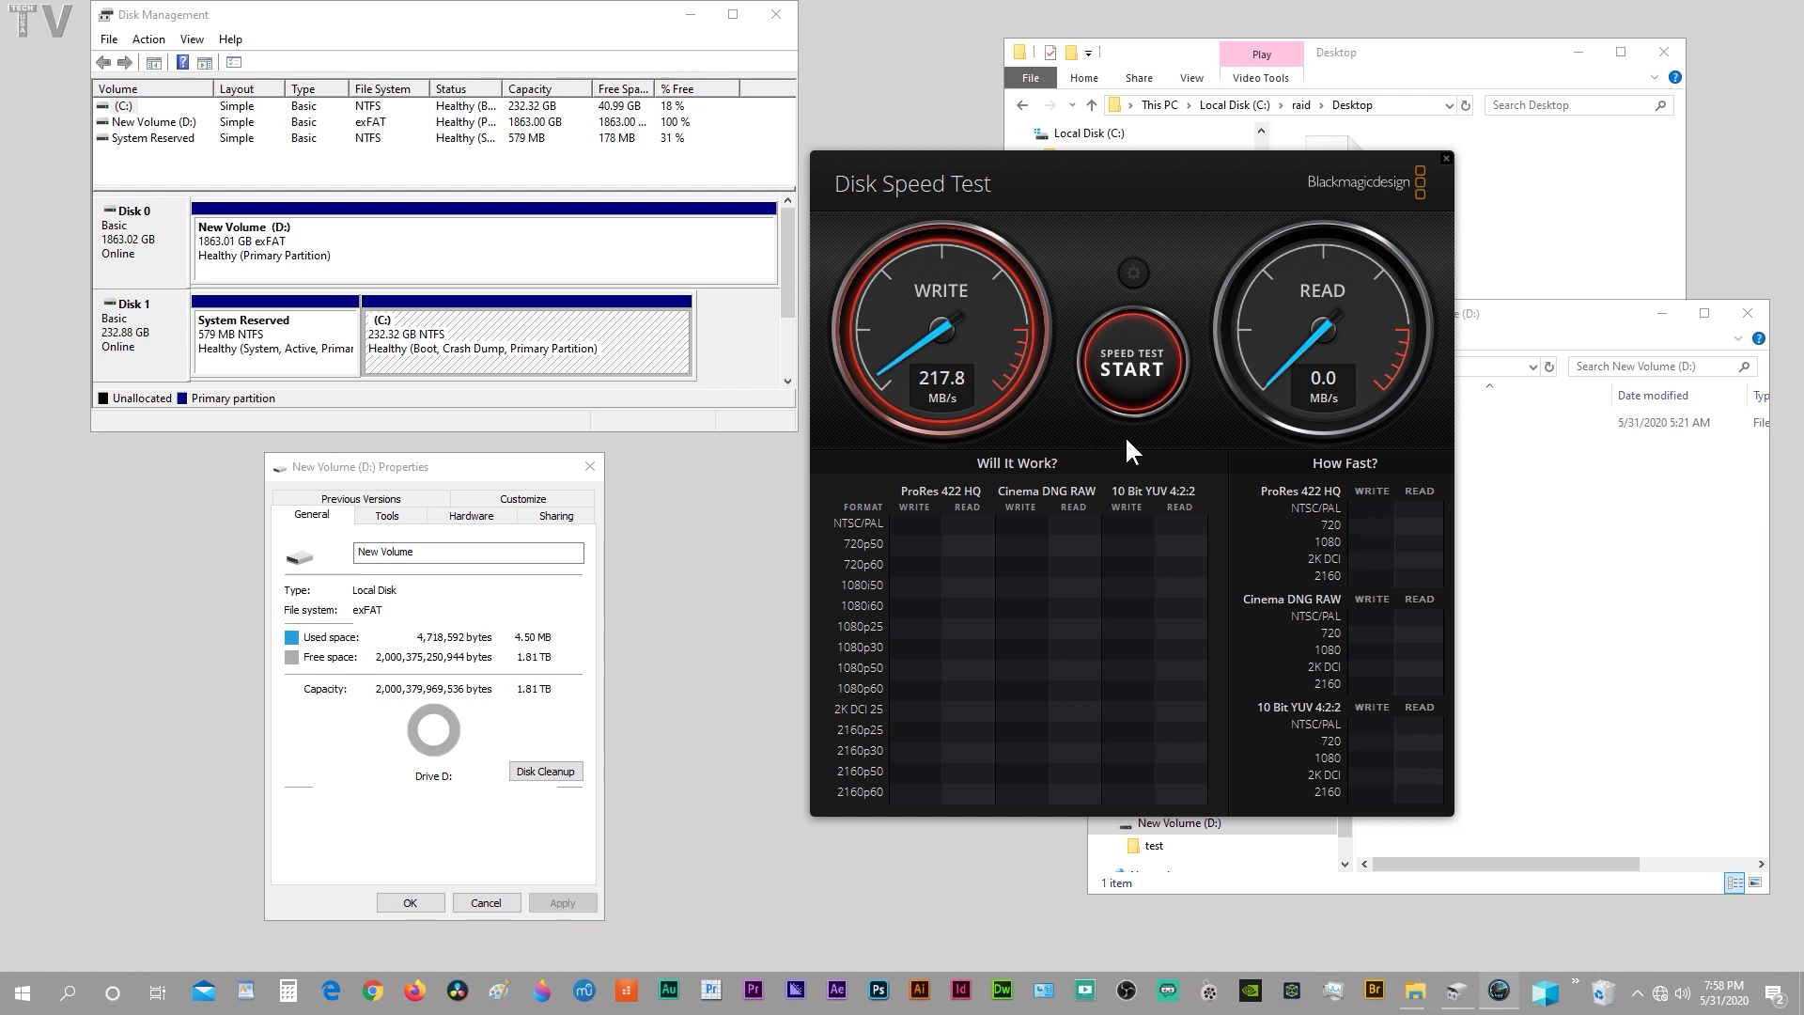
left_click(1130, 366)
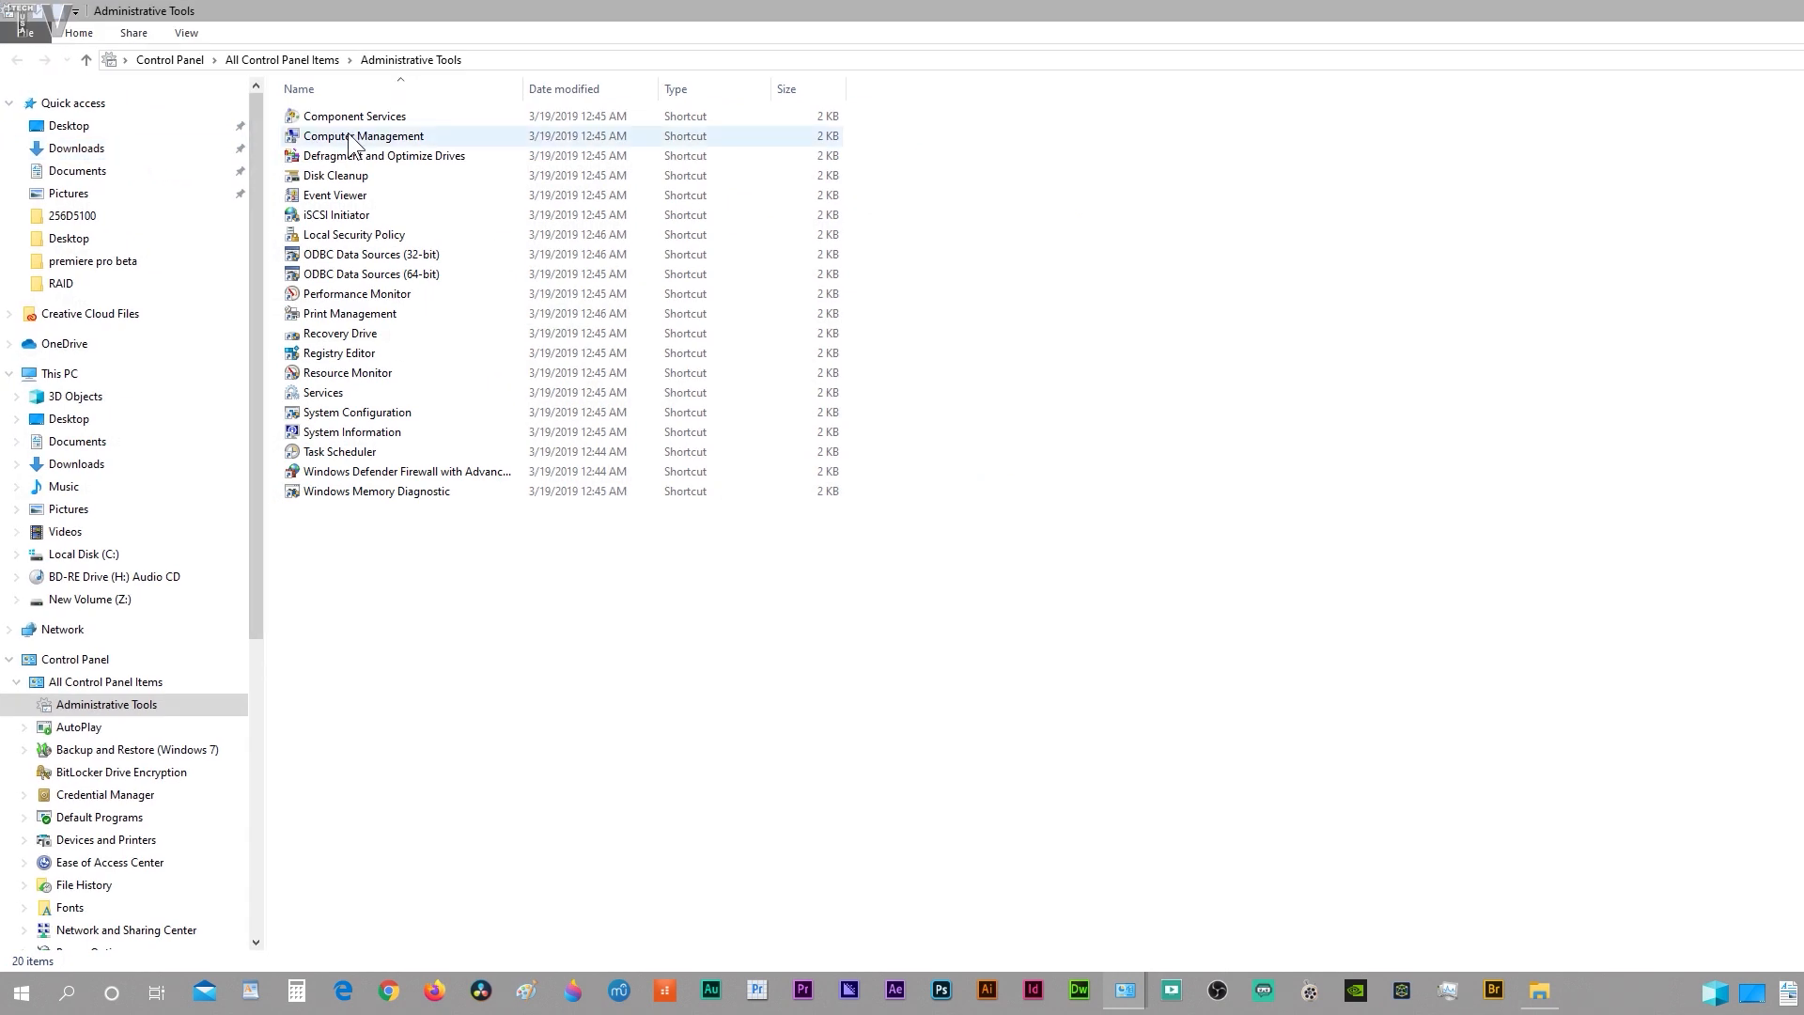
View Disk Management in Computer Management showing striped New Volume (Z:), then close the console
double_click(364, 136)
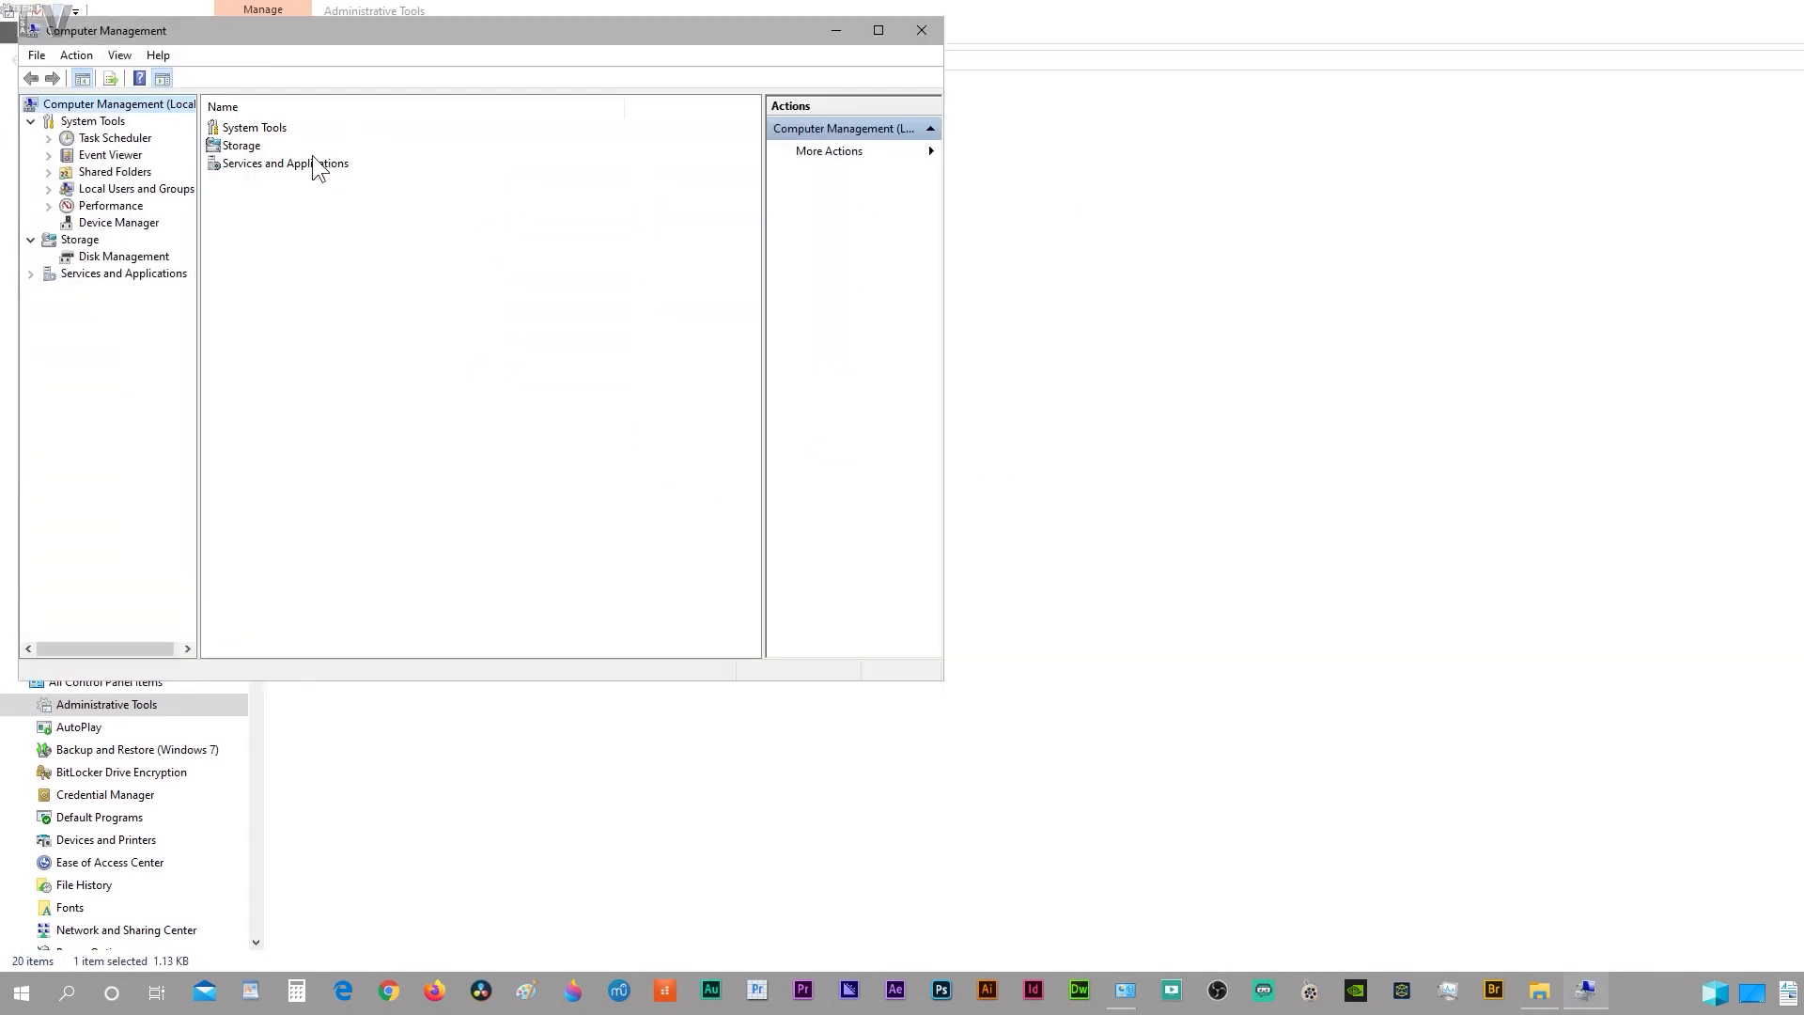
left_click(123, 256)
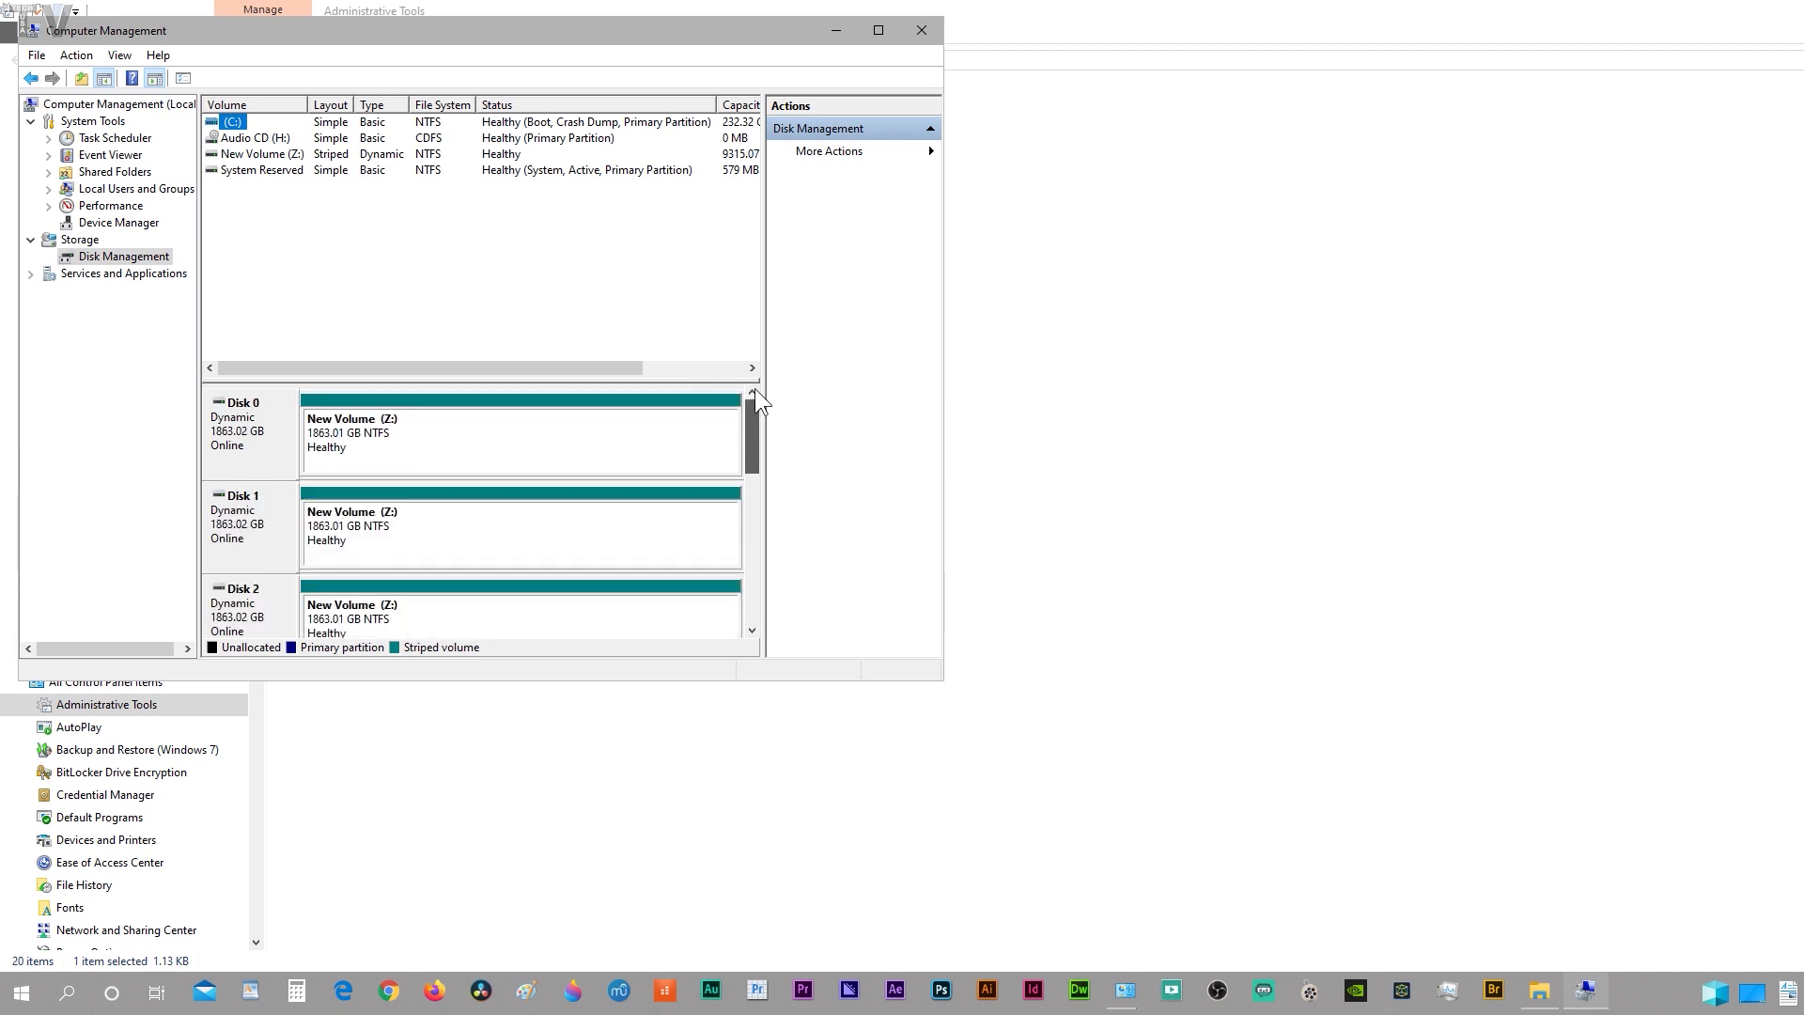
left_click(919, 30)
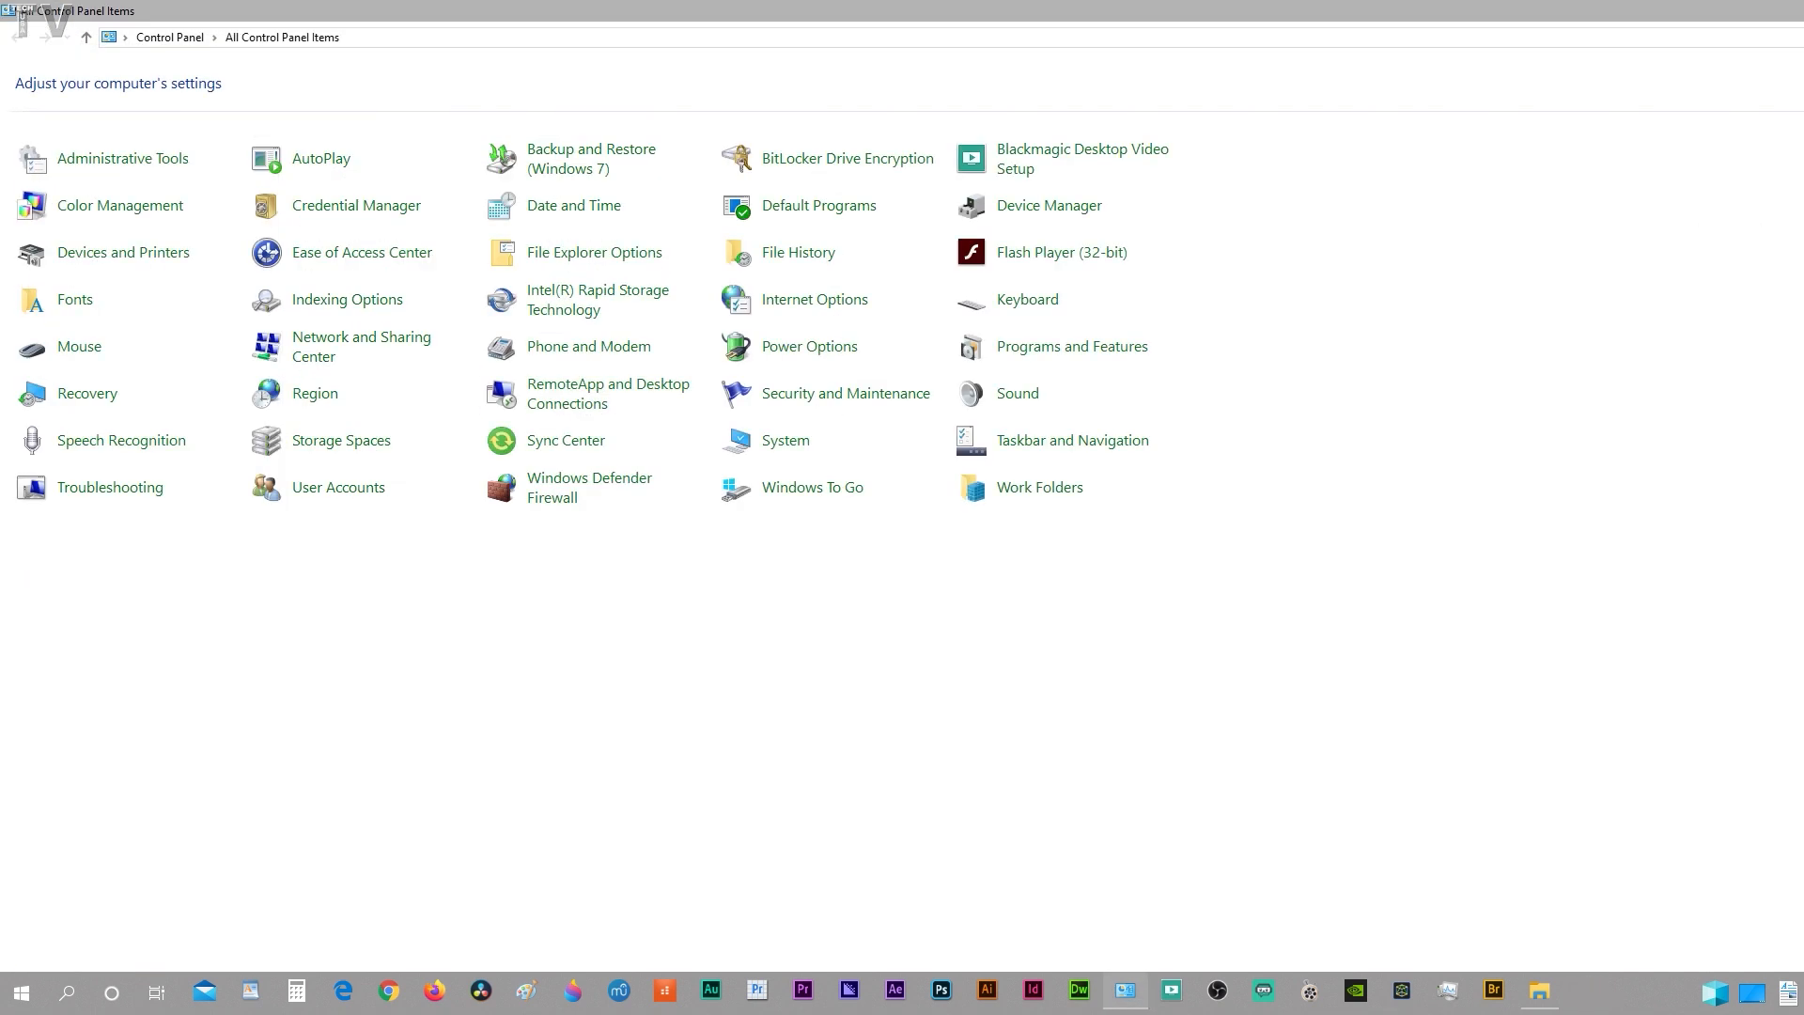
Launch Disk Management from the Win+X menu to view Disks 0–4 in New Volume (Z:)
right_click(19, 991)
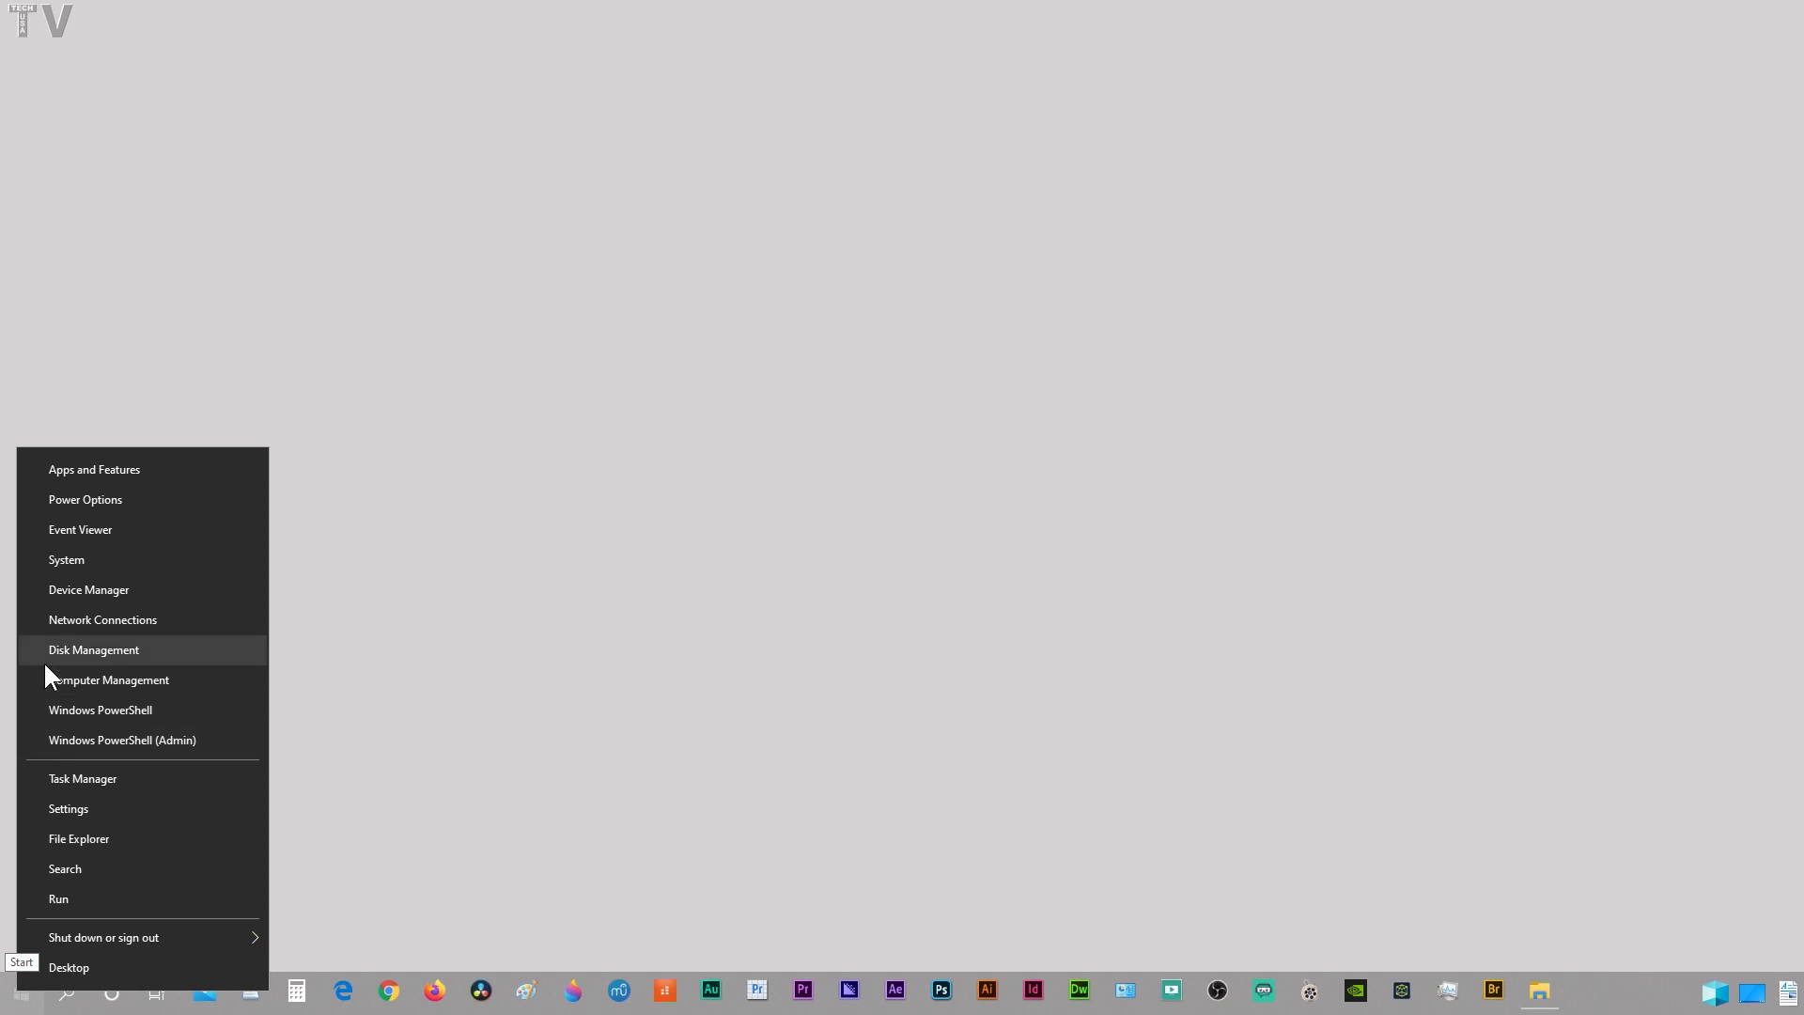
left_click(93, 650)
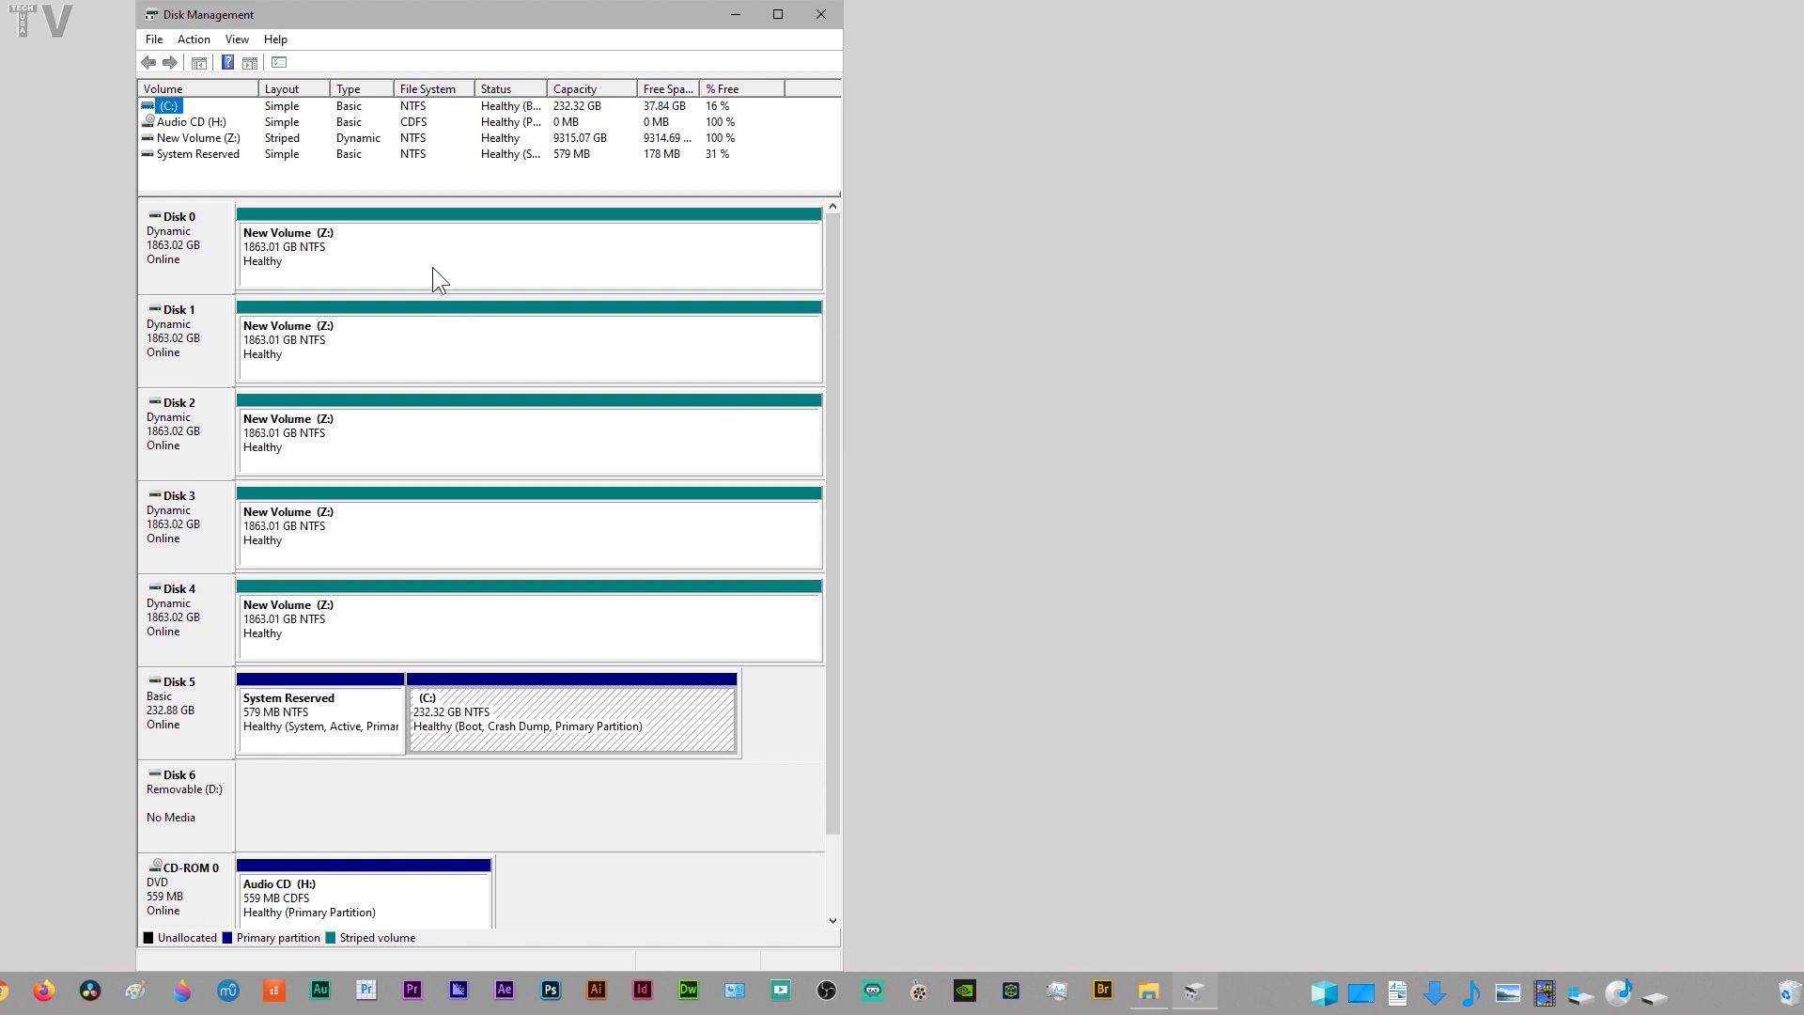
mouse_move(405, 656)
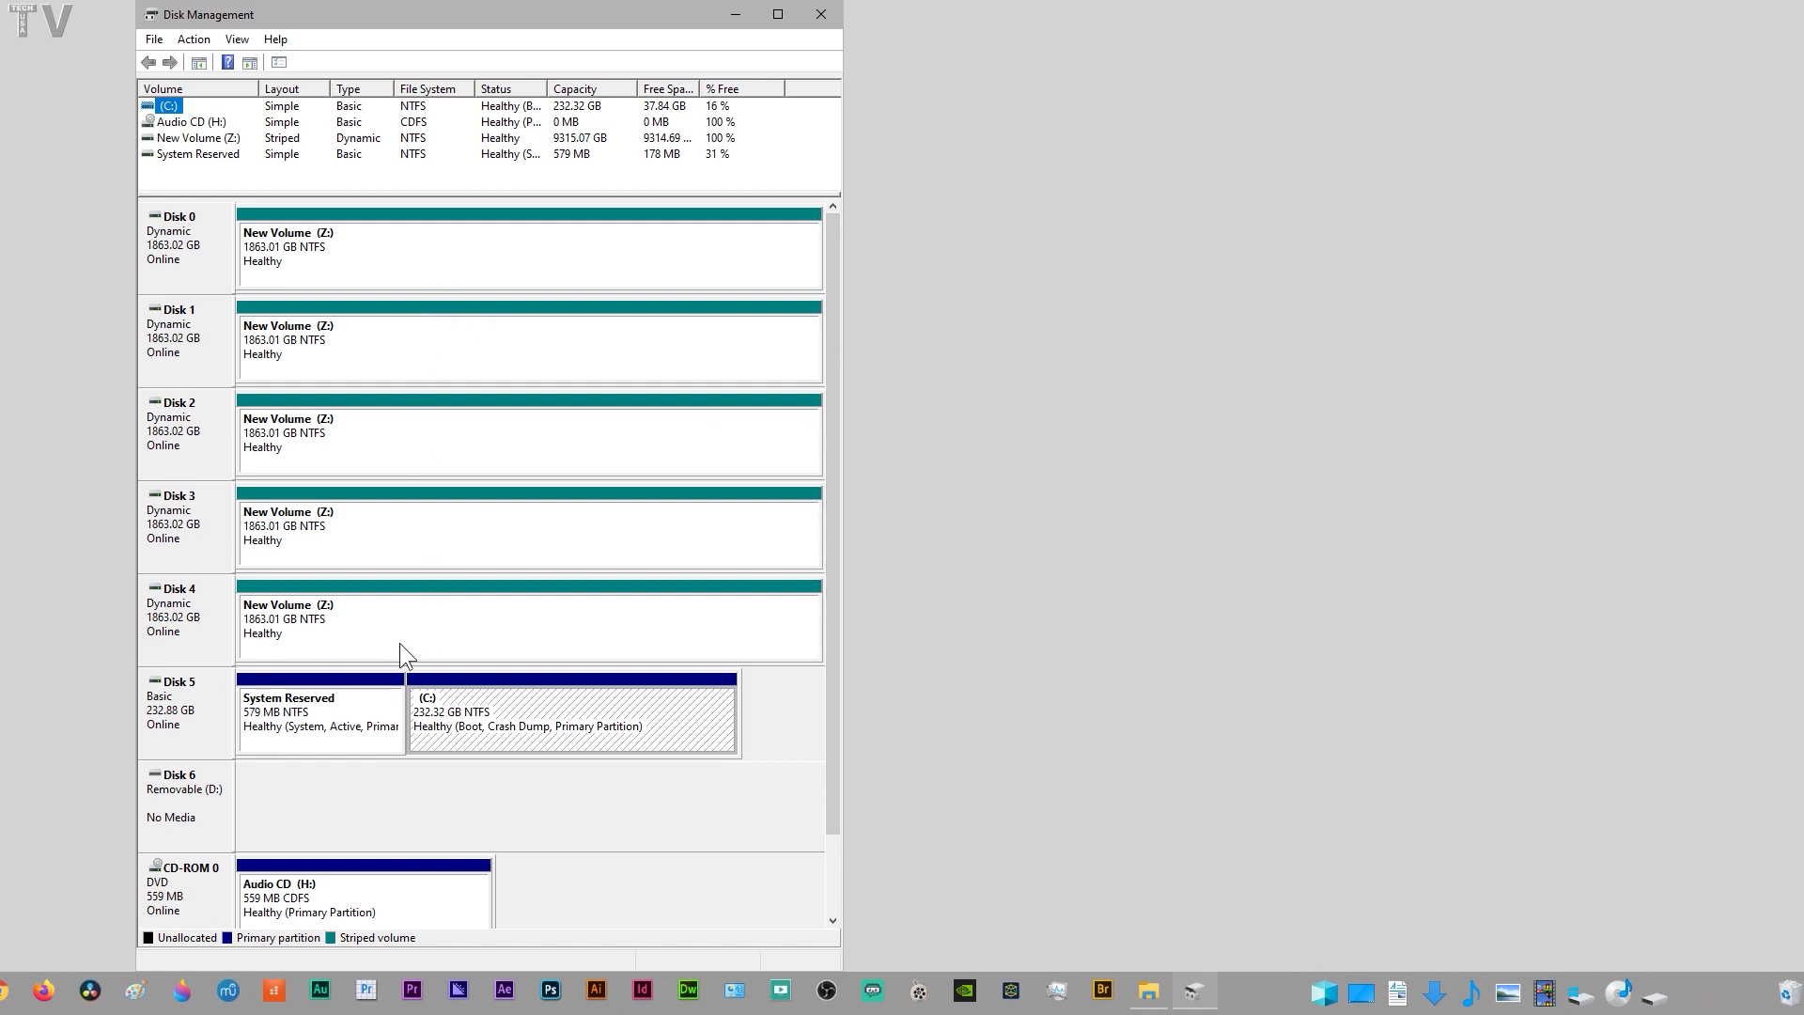
mouse_move(256, 446)
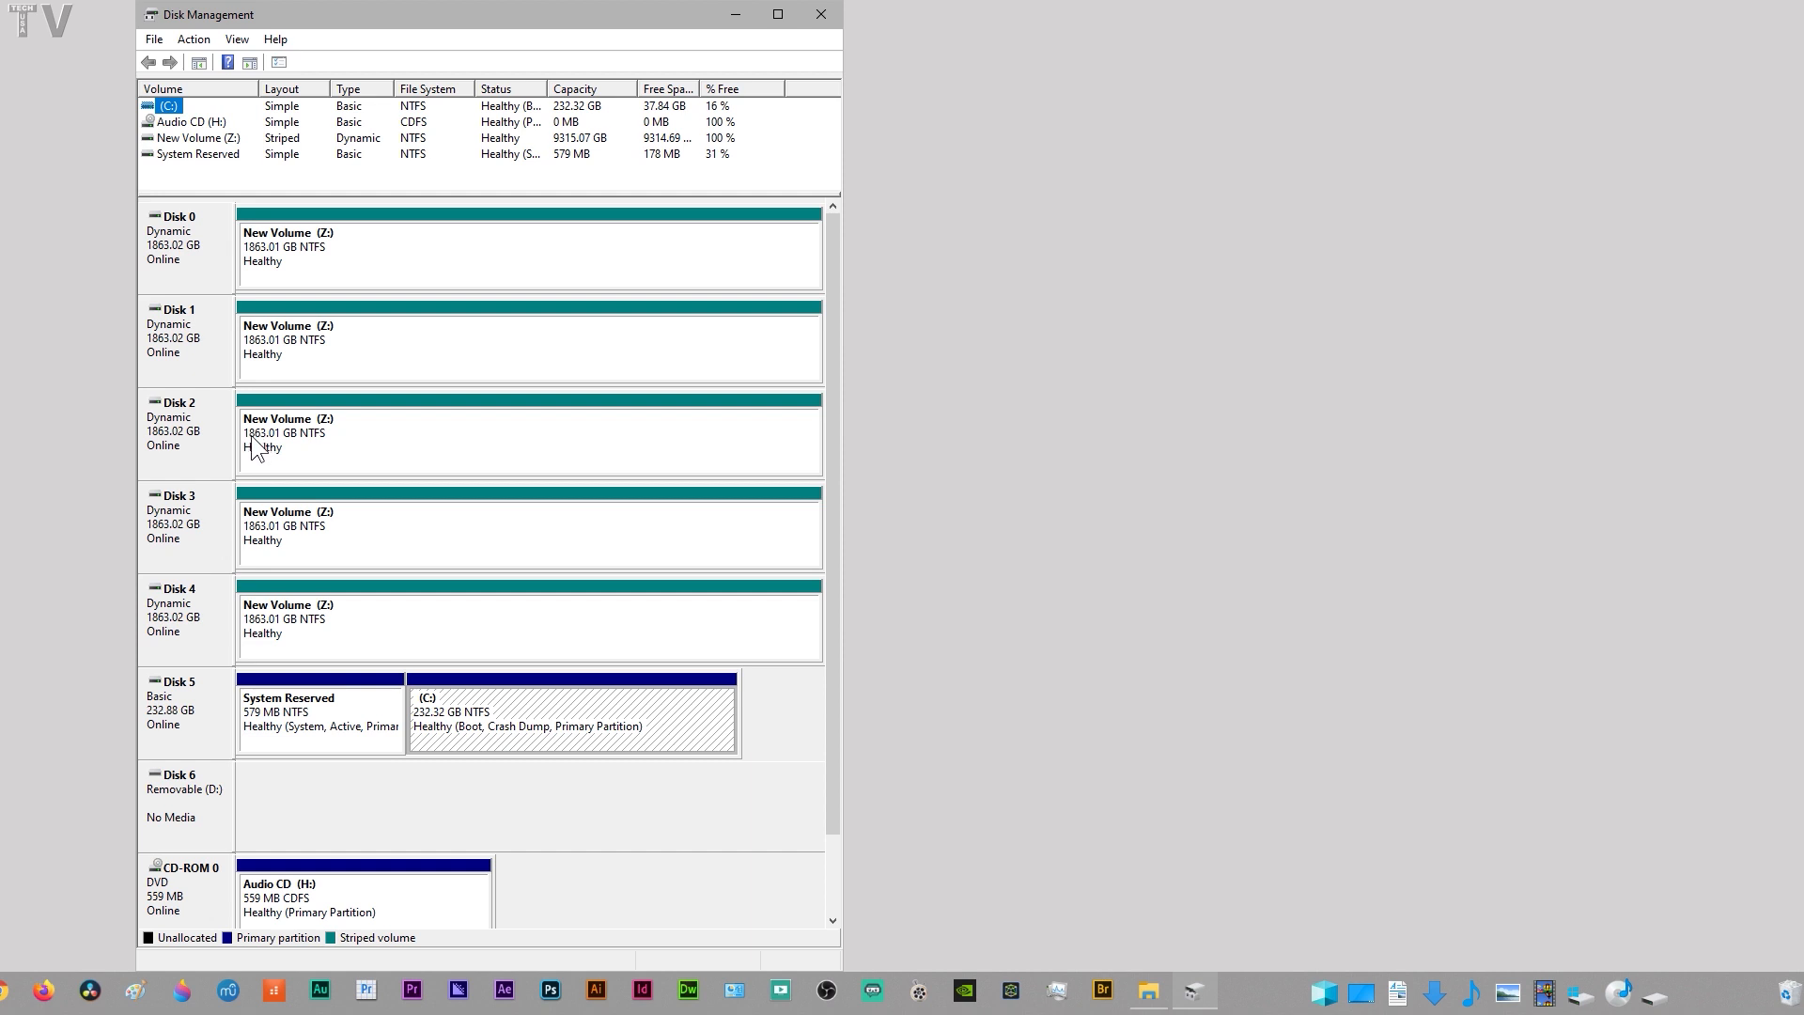
mouse_move(274, 253)
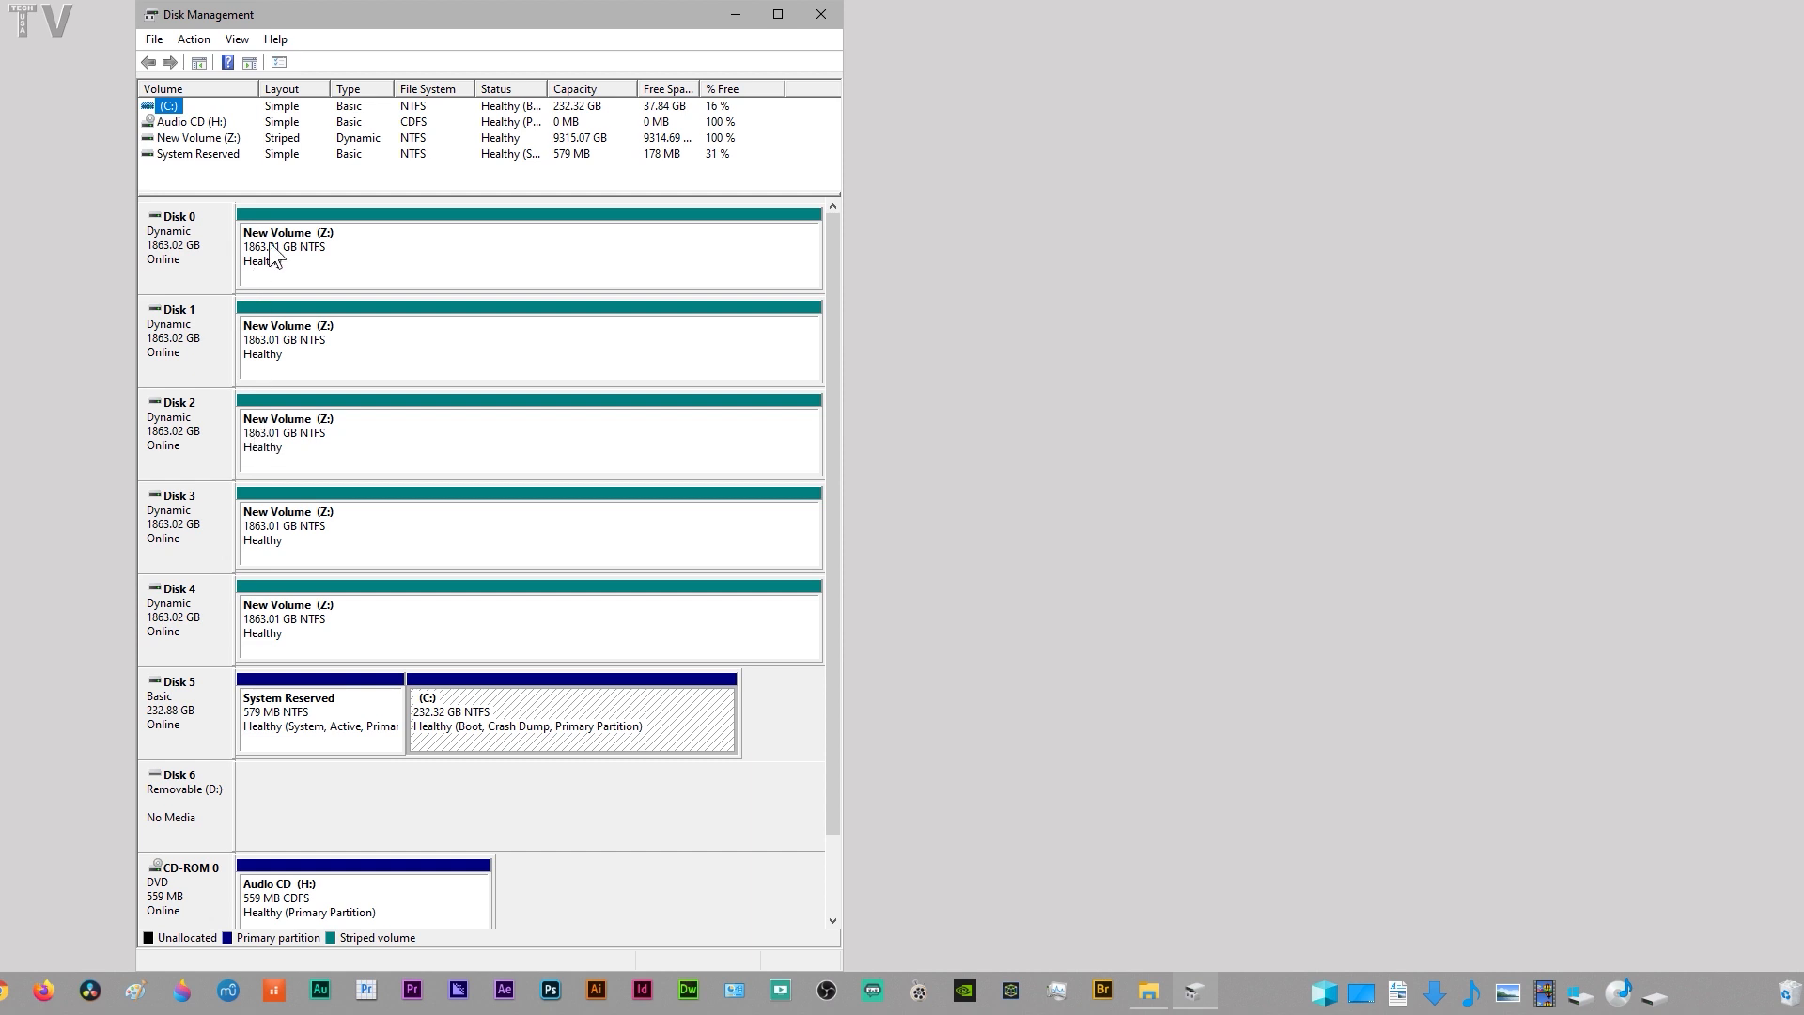
mouse_move(241, 163)
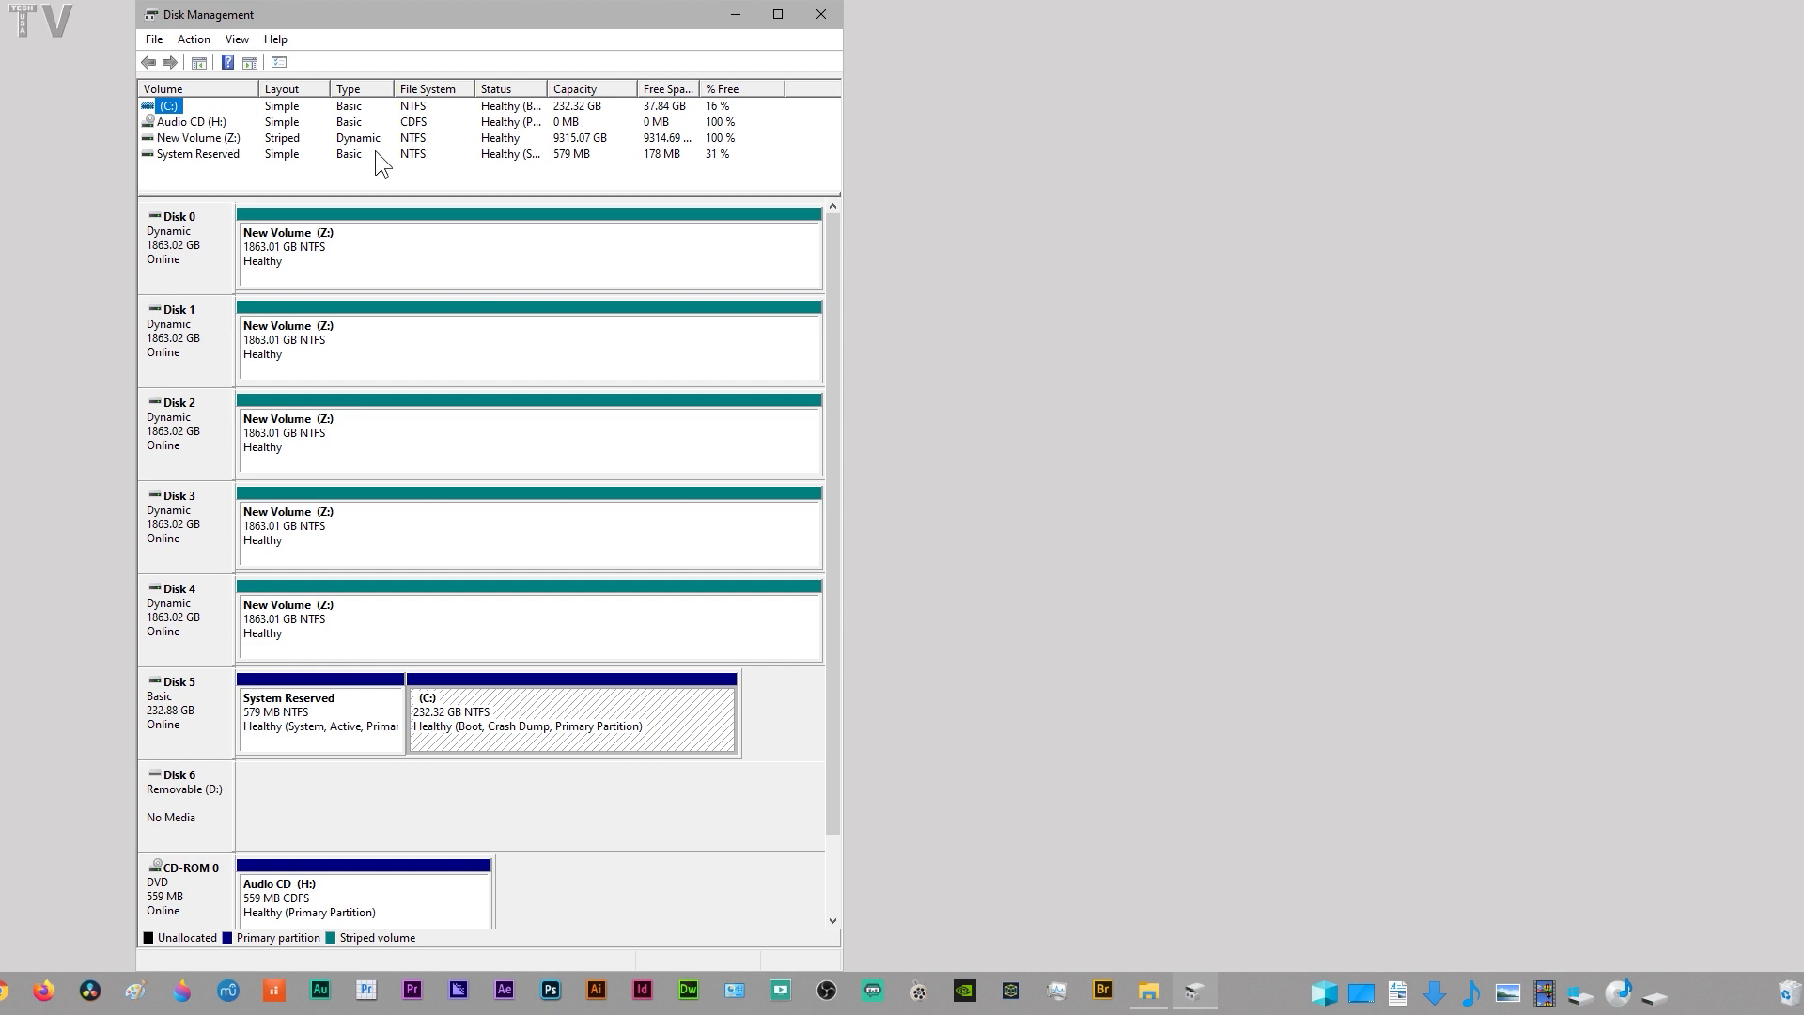
mouse_move(586, 155)
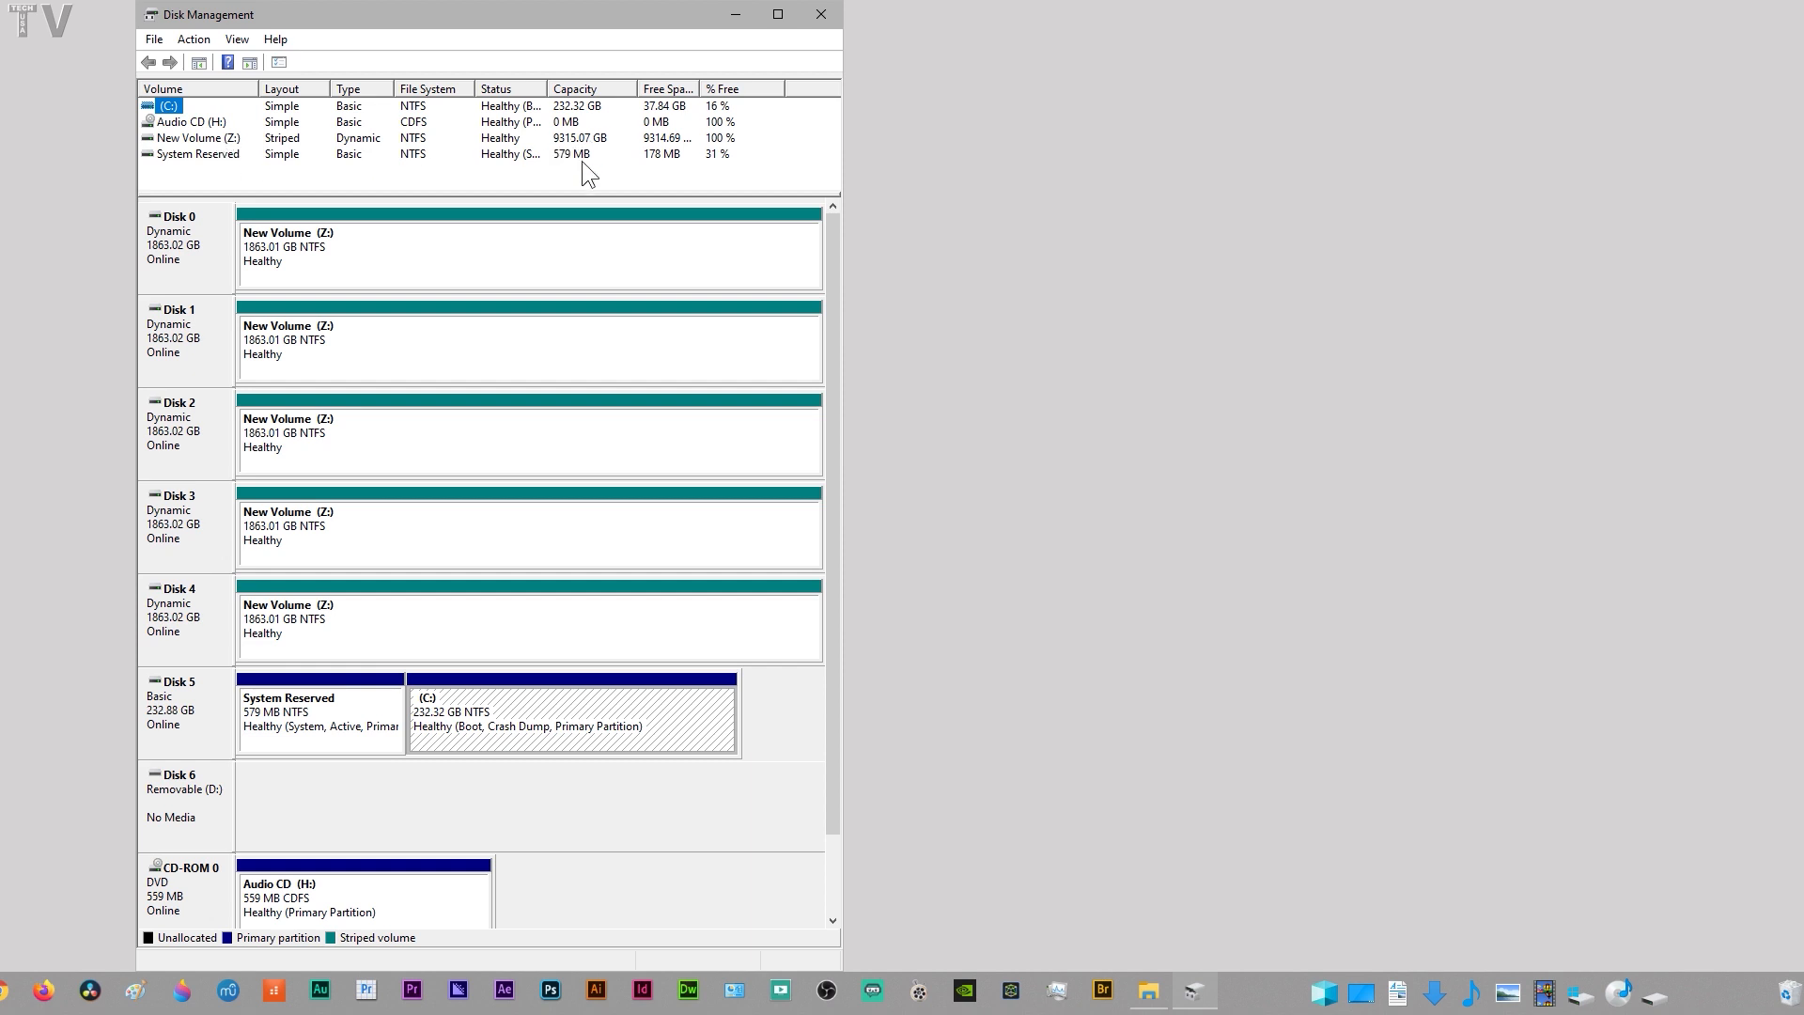
mouse_move(547, 257)
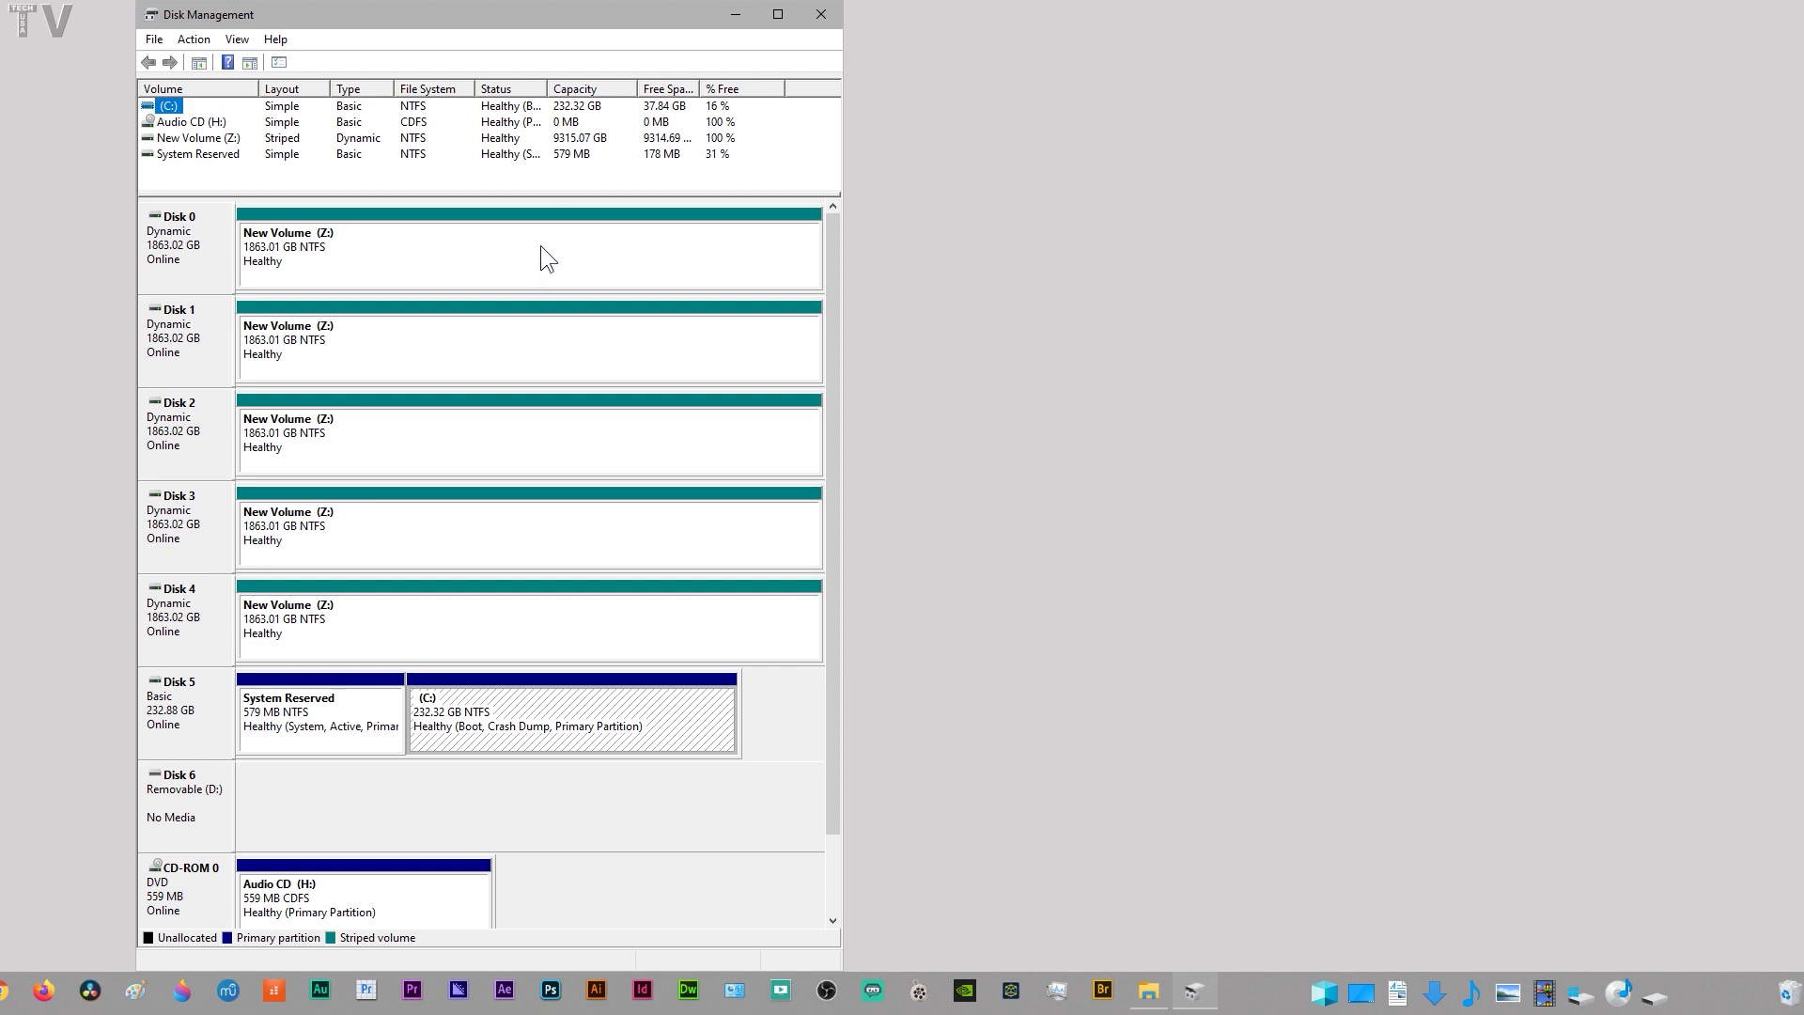
Delete the striped New Volume (Z:) from Disk 0 and confirm erasing its data
right_click(391, 247)
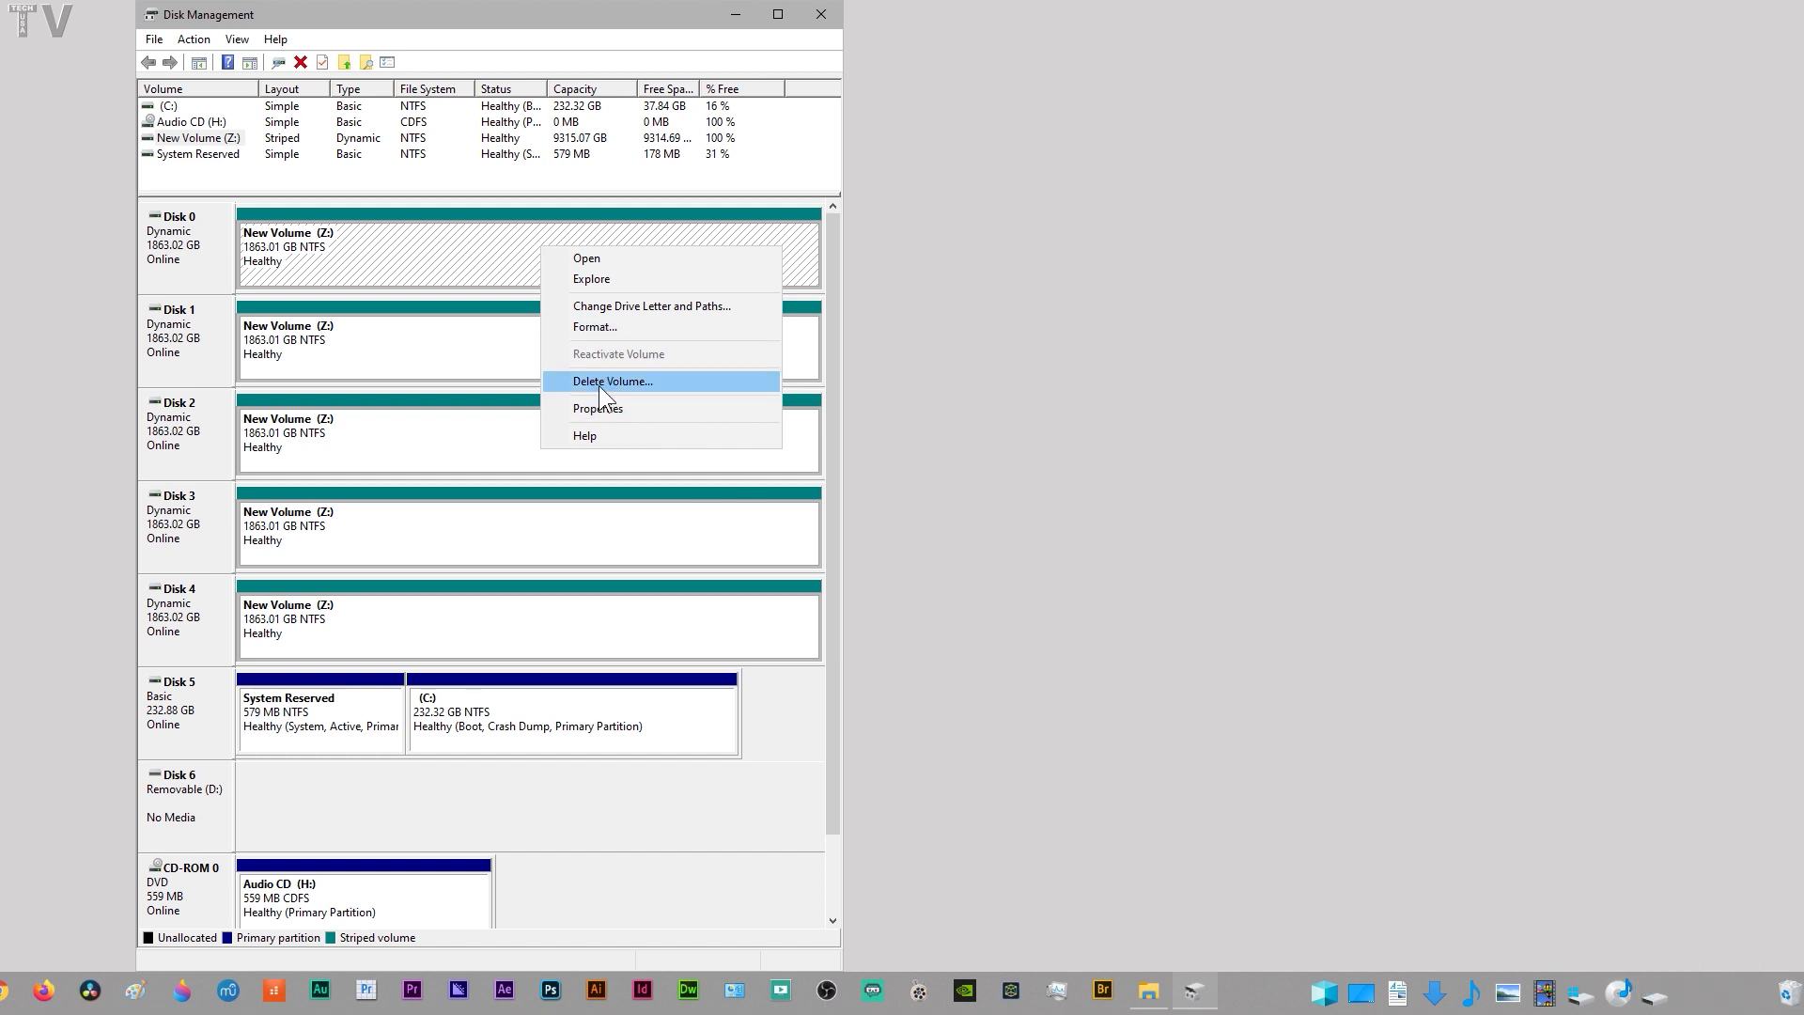
left_click(612, 380)
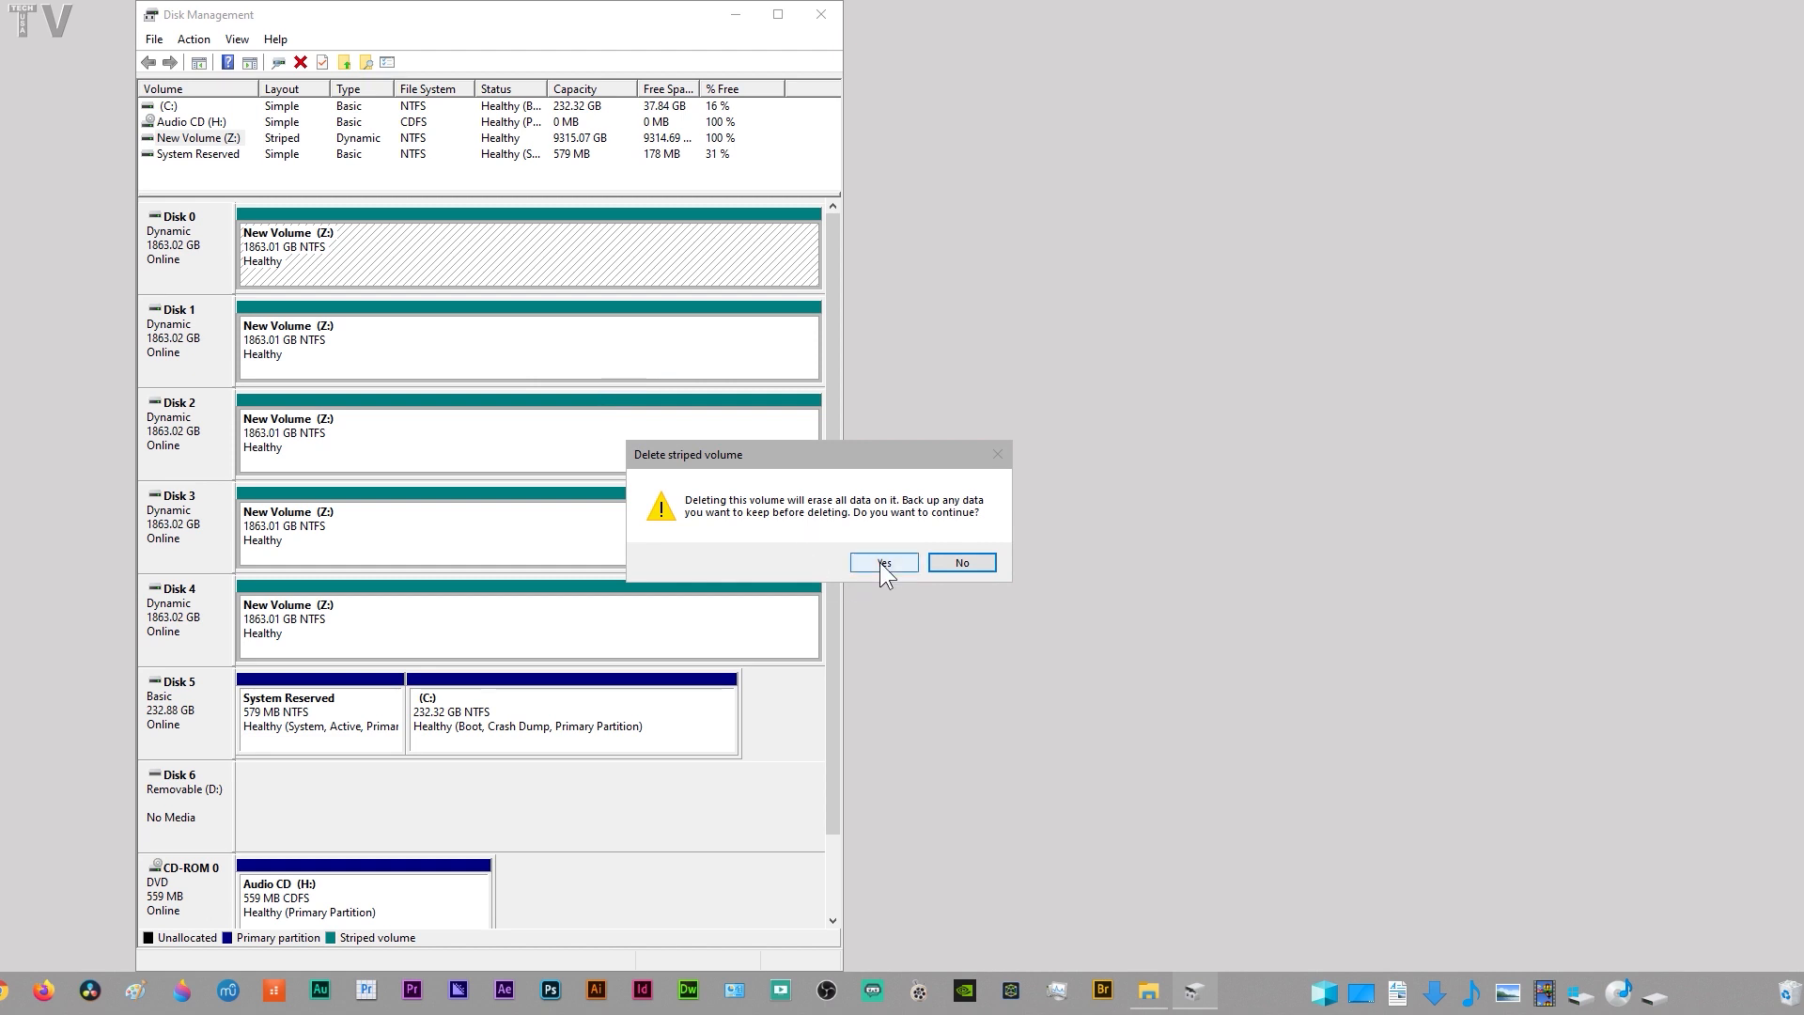
left_click(881, 562)
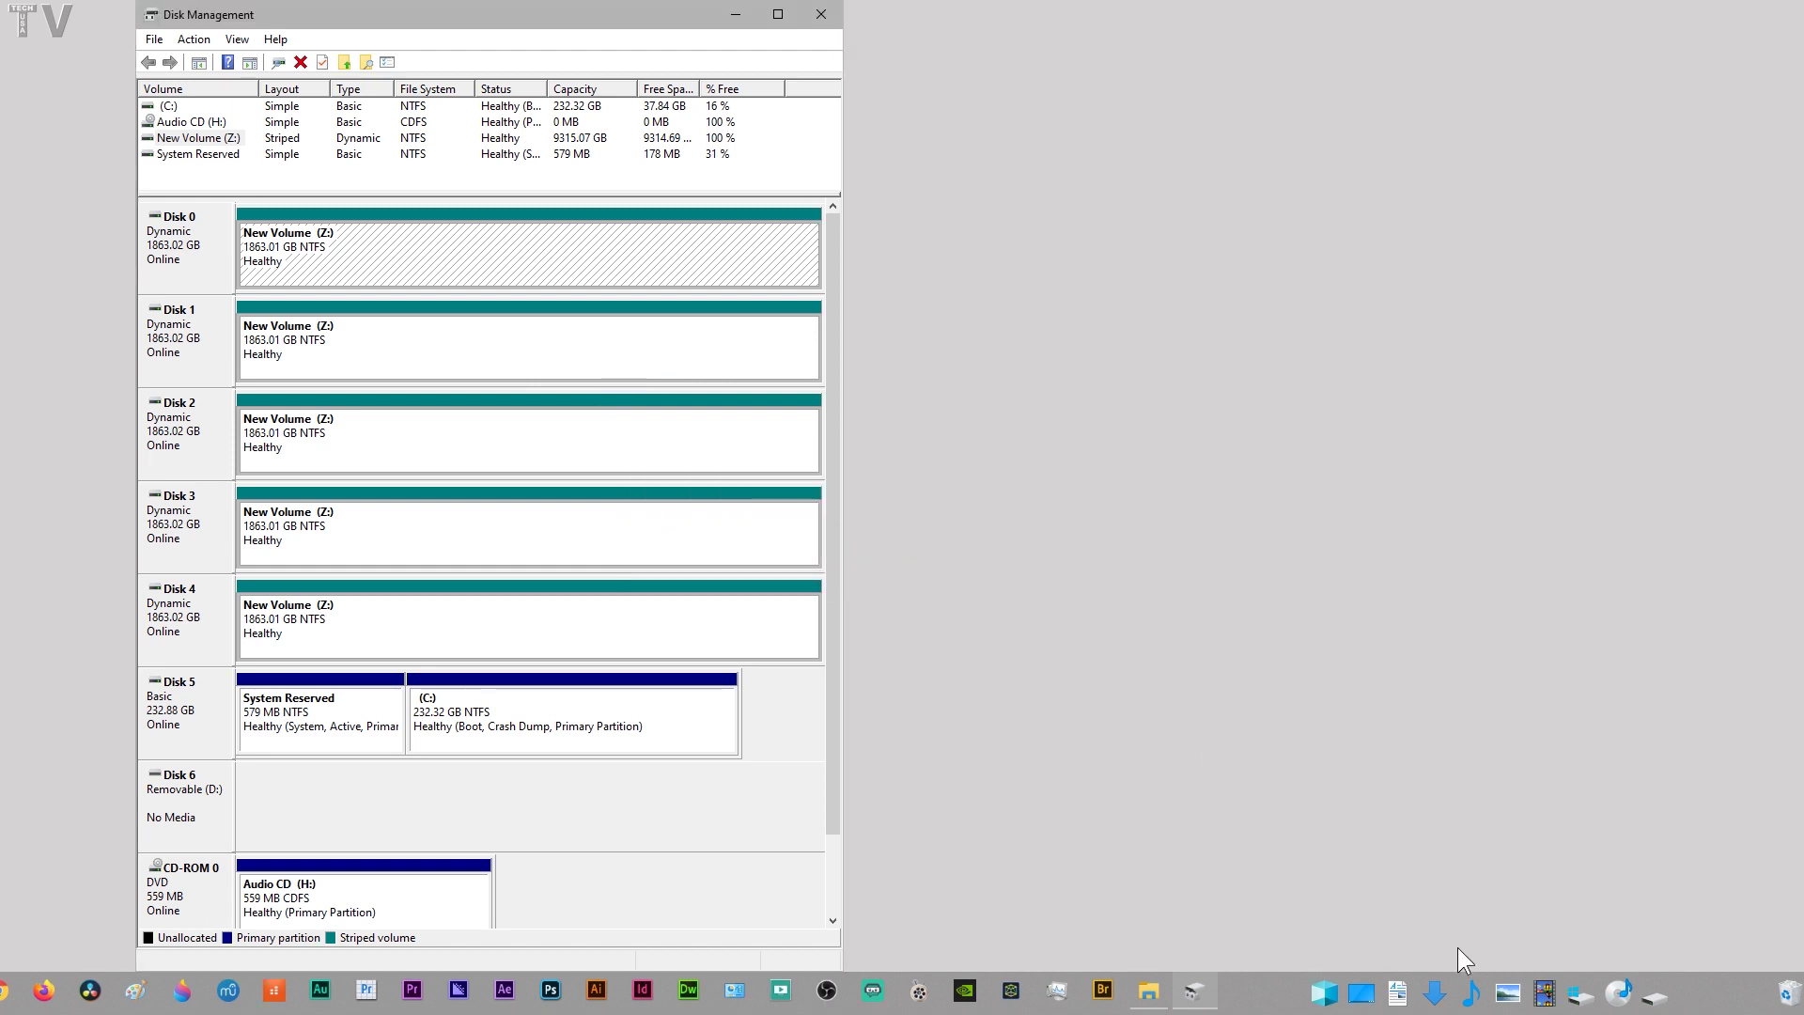
mouse_move(1457, 904)
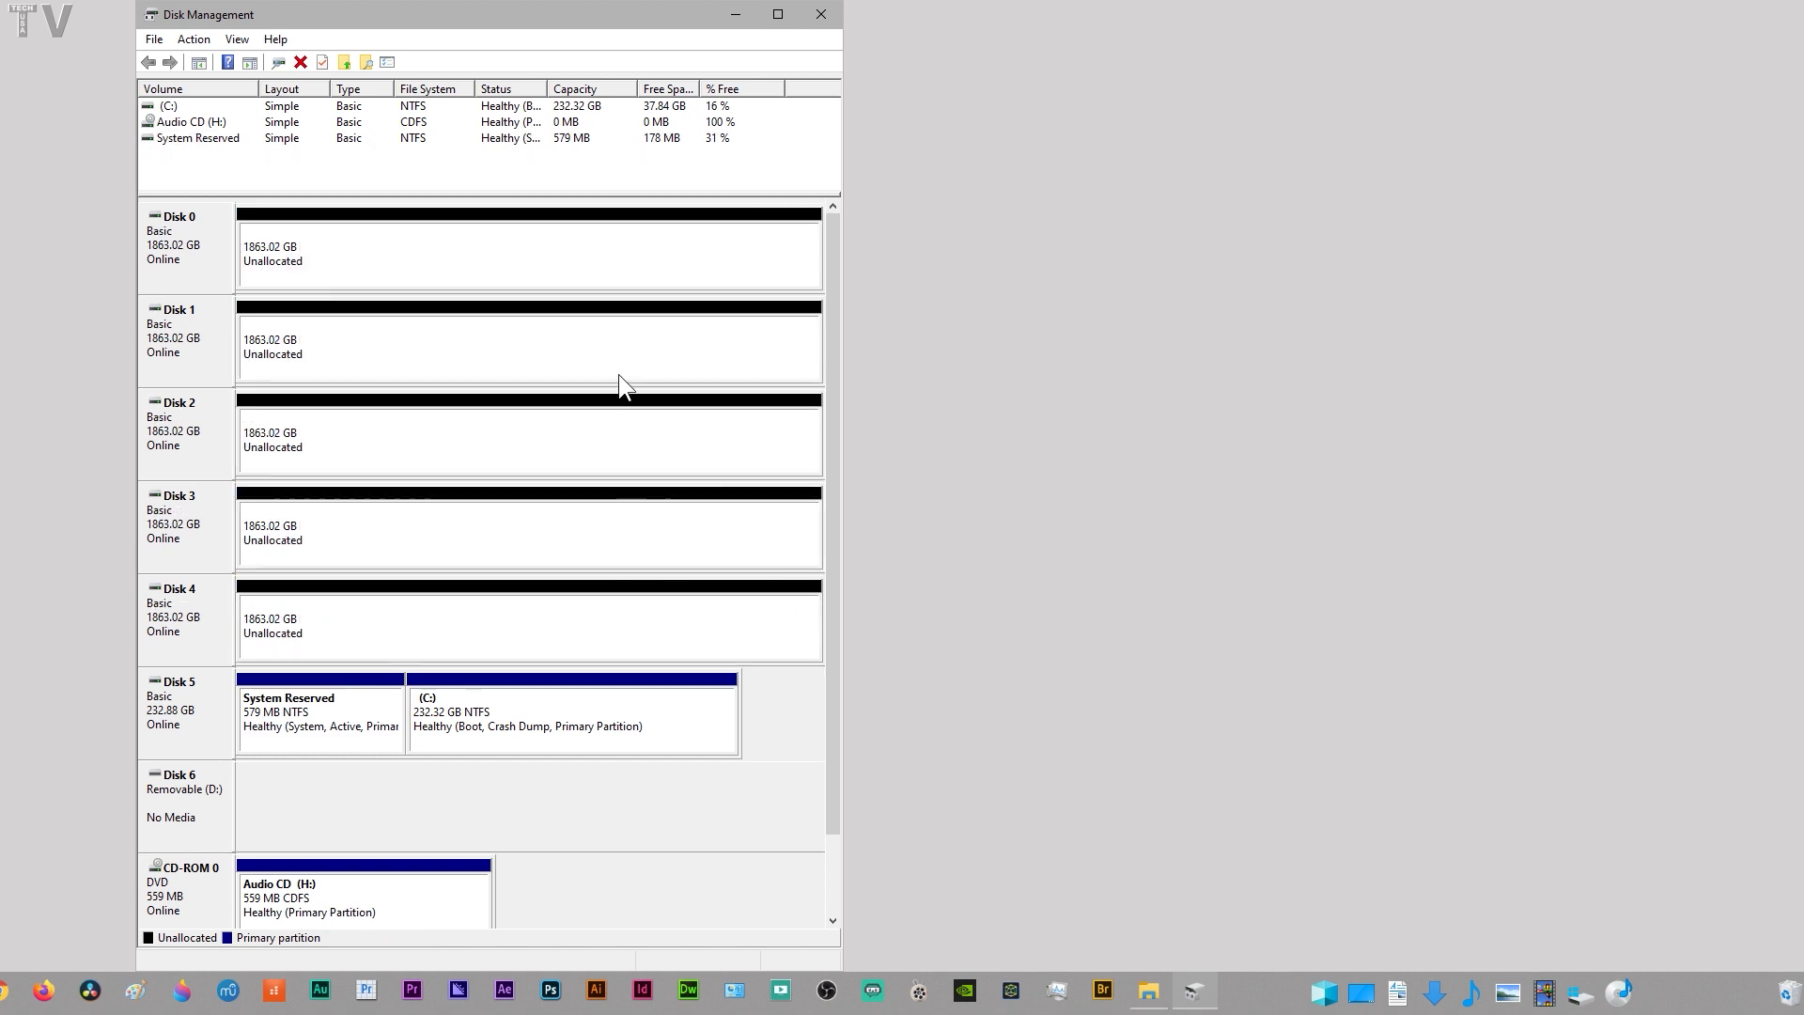
mouse_move(584, 262)
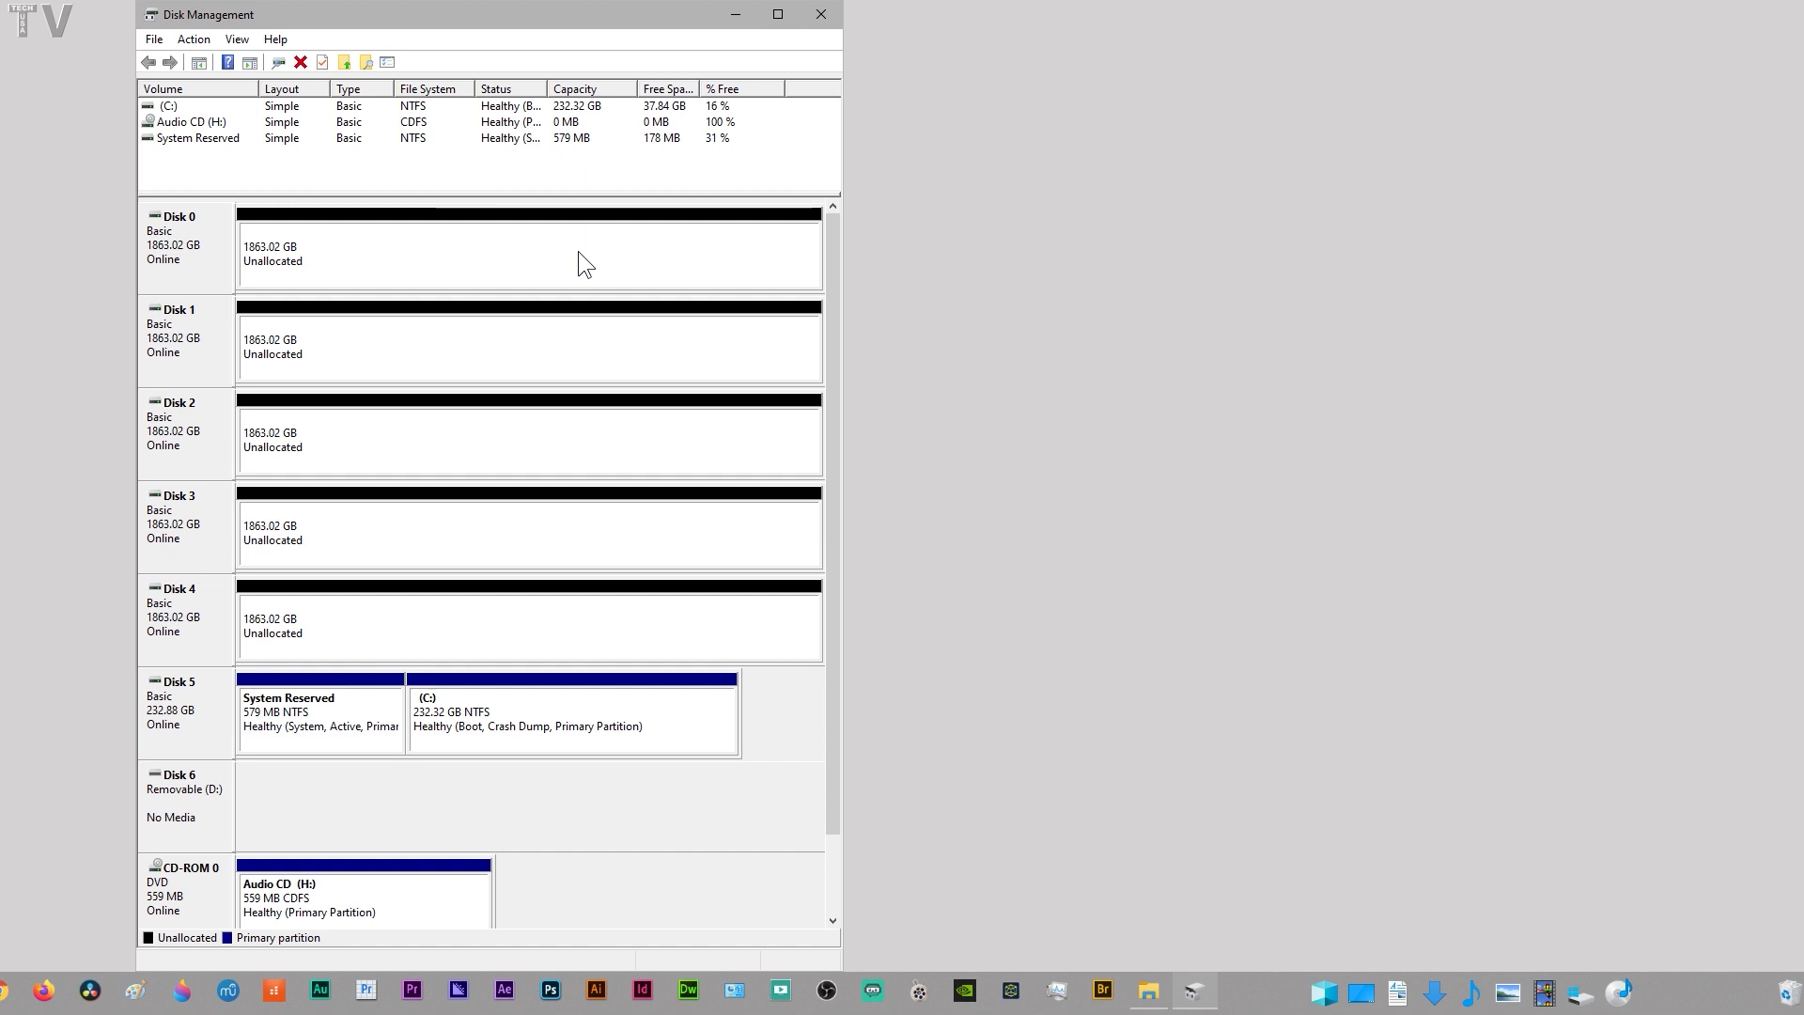
mouse_move(518, 266)
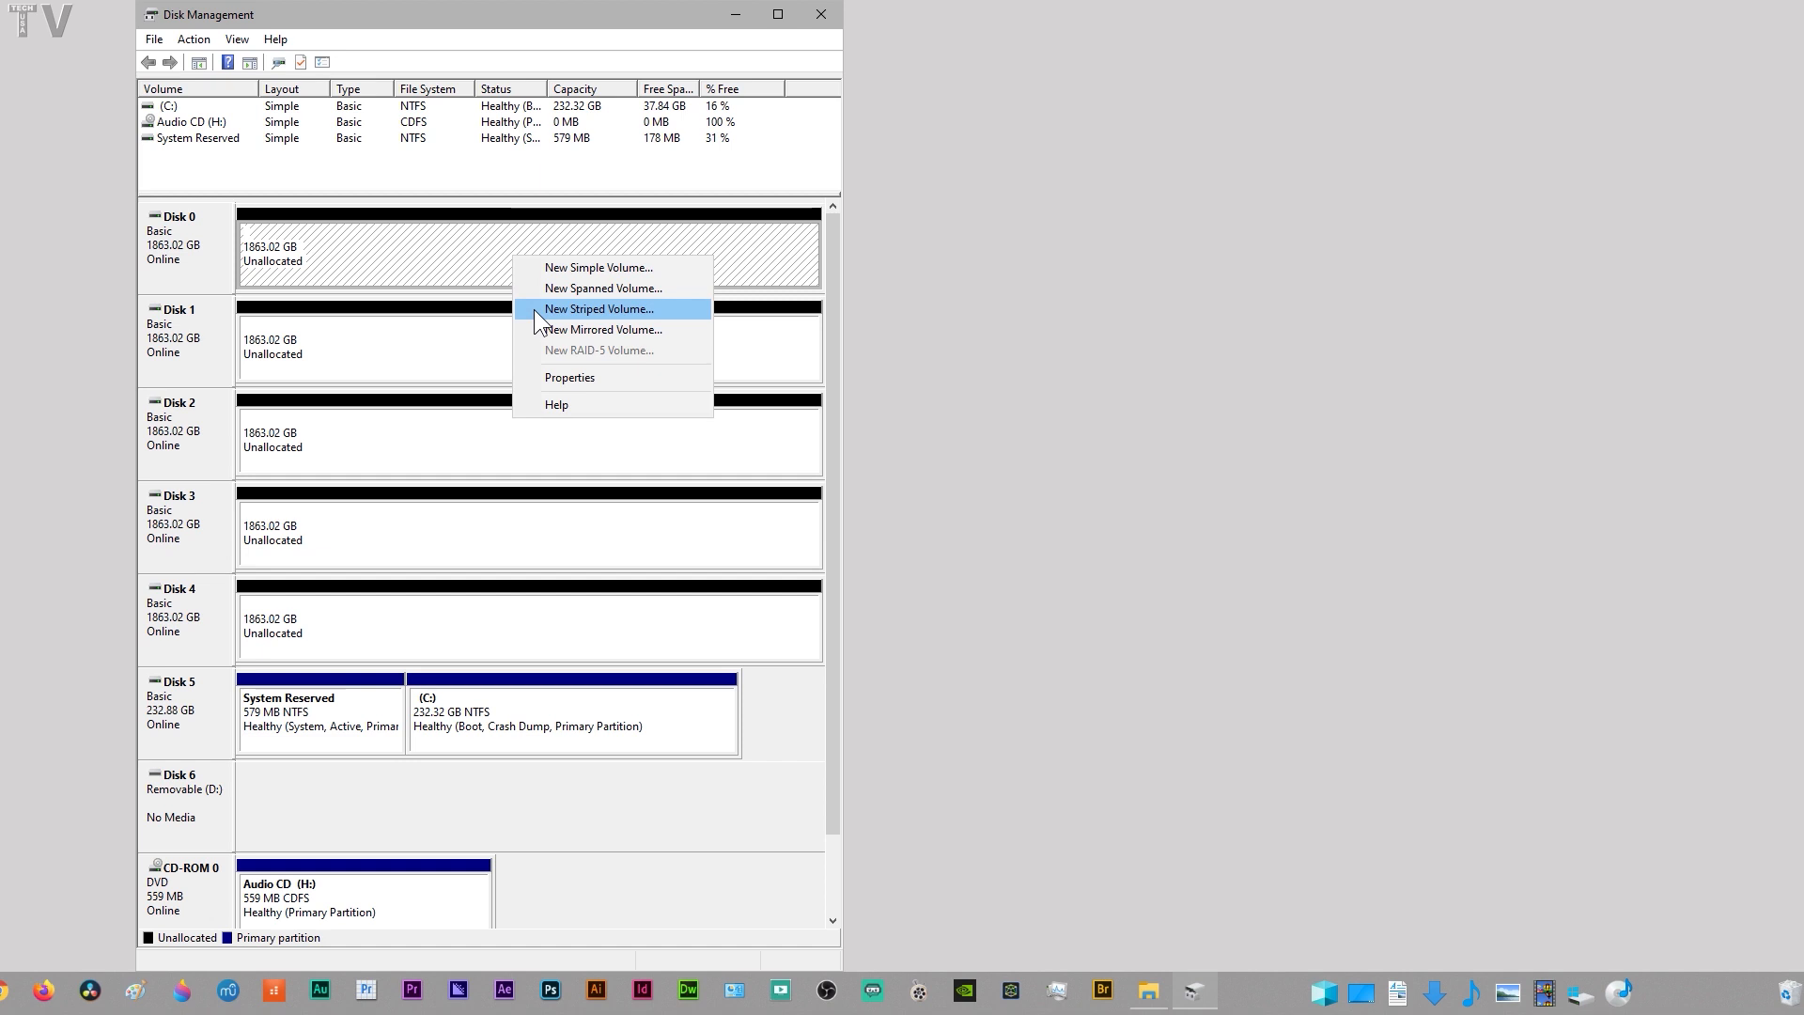
Begin a New Striped Volume on Disk 0 and add Disks 1–4 to it
left_click(599, 308)
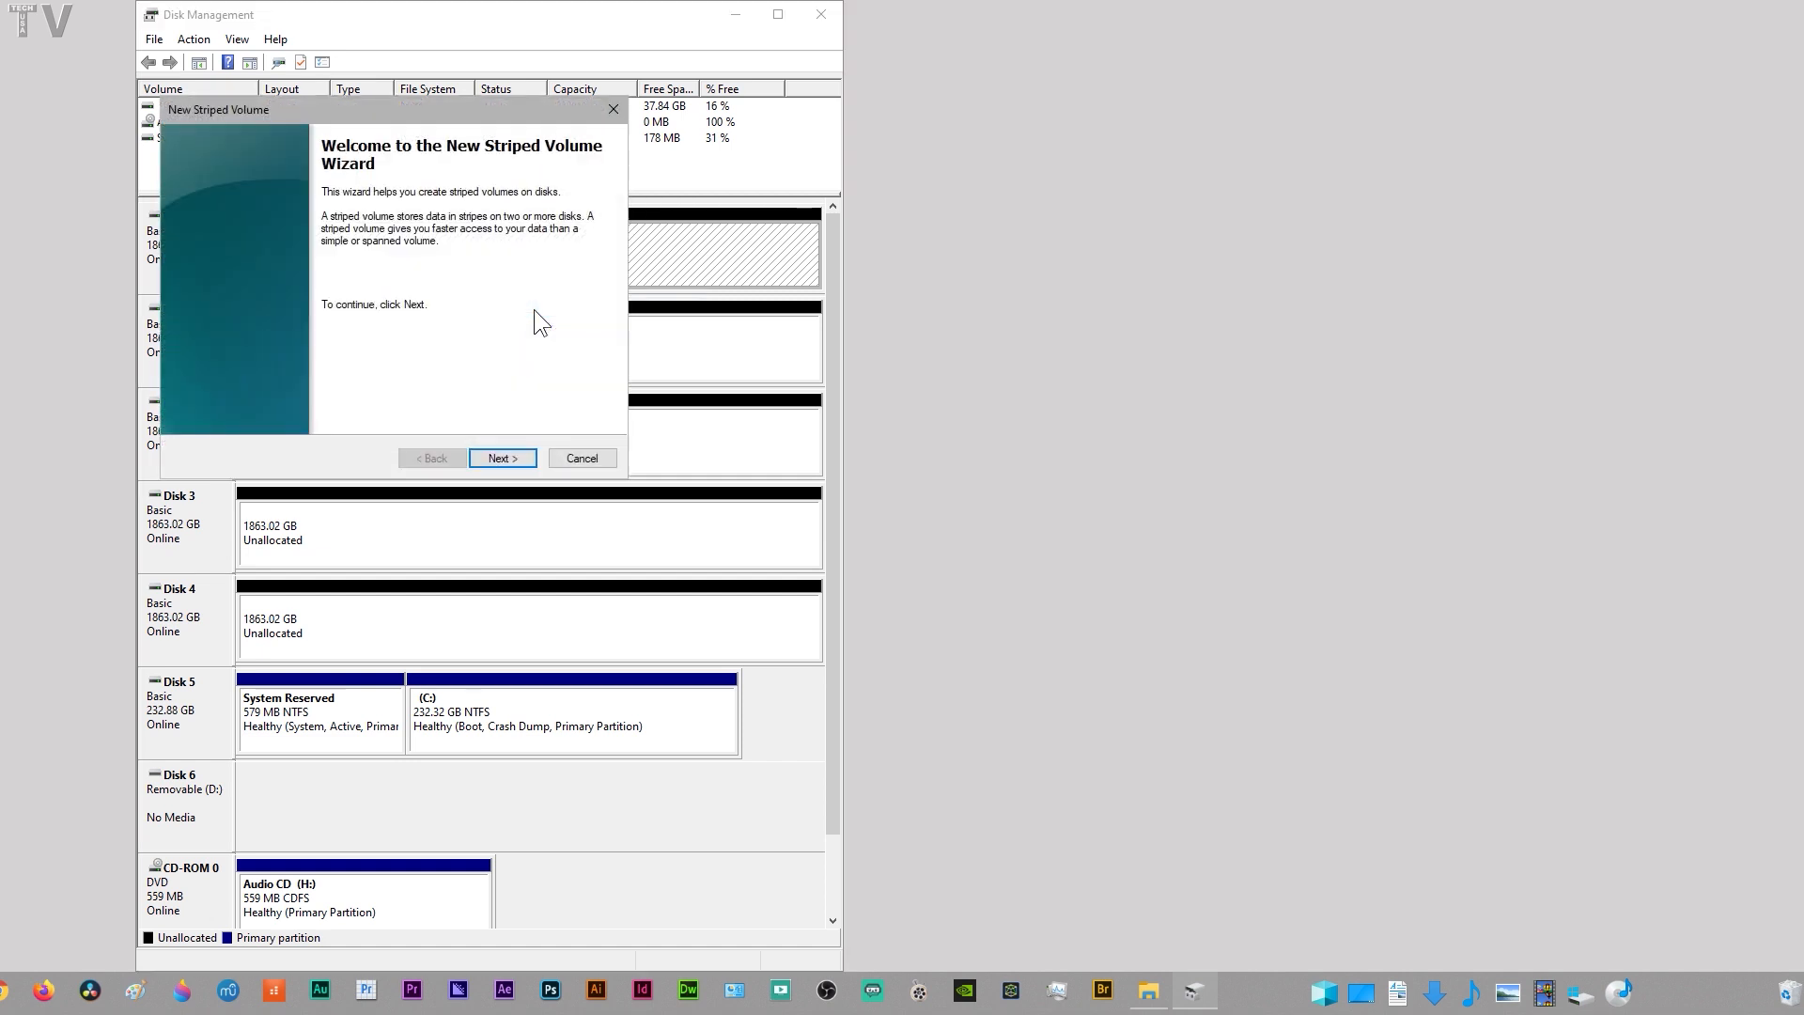
left_click(502, 456)
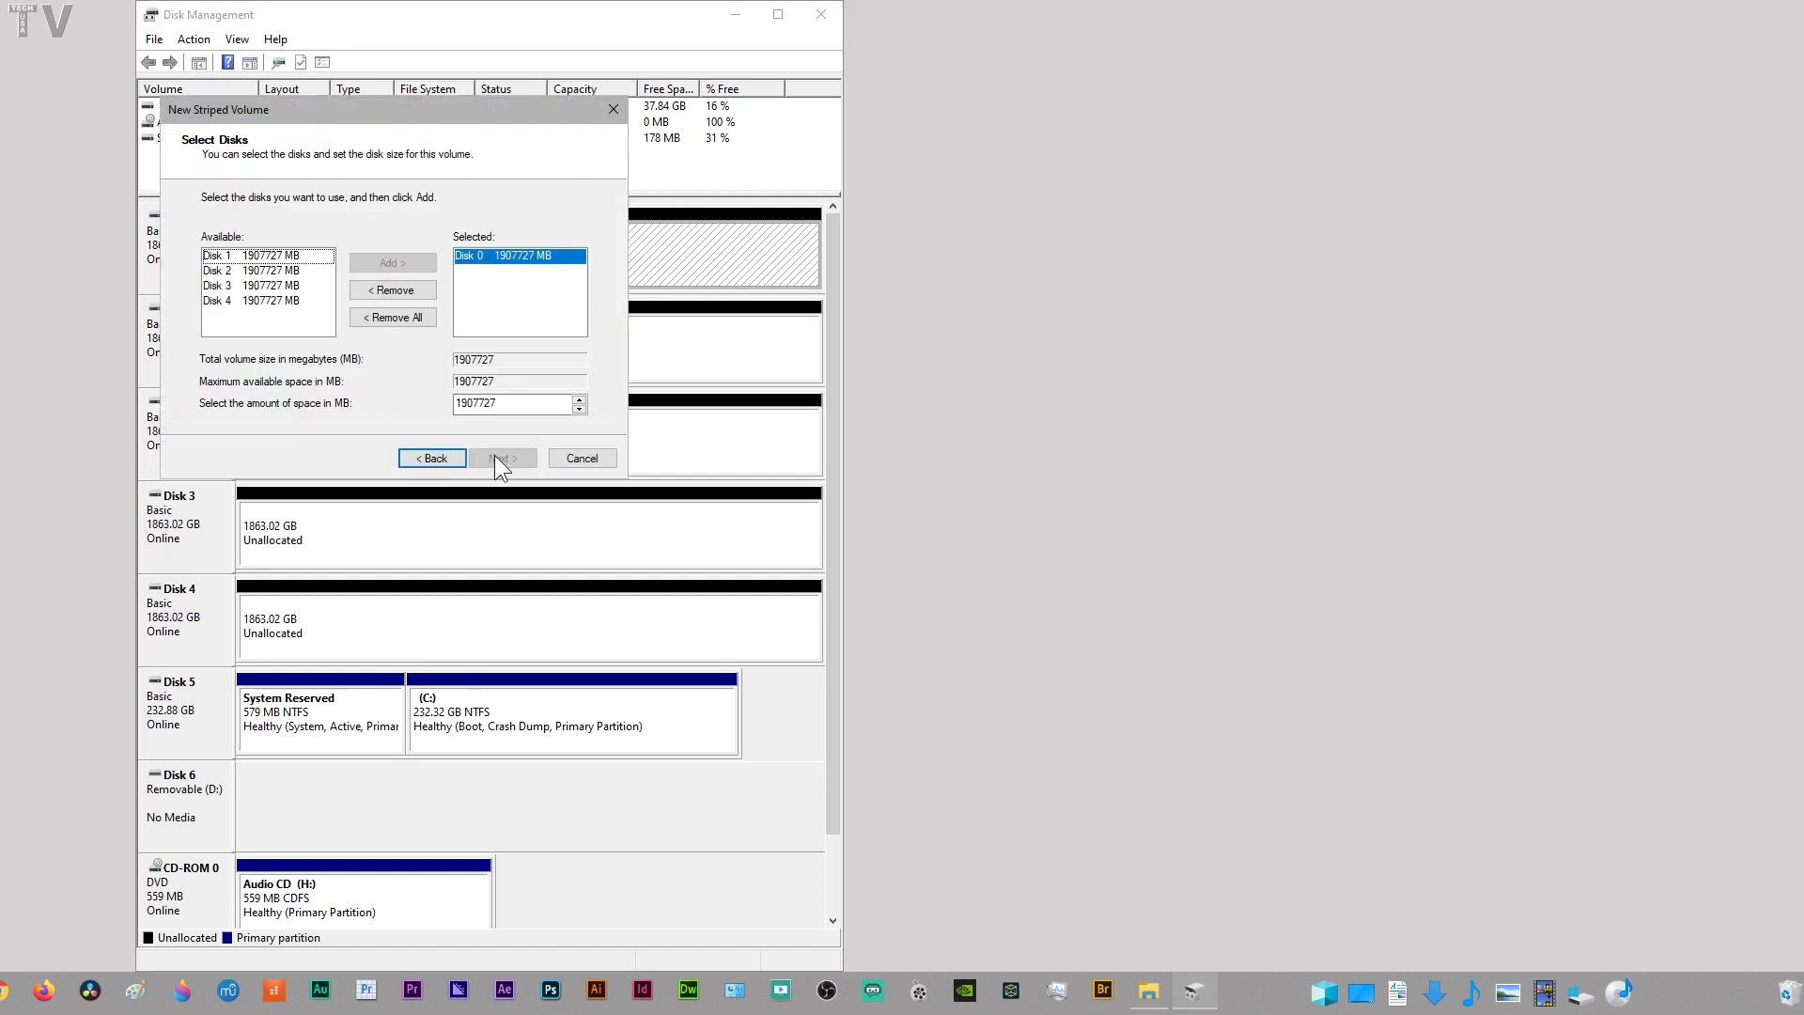
left_click(267, 255)
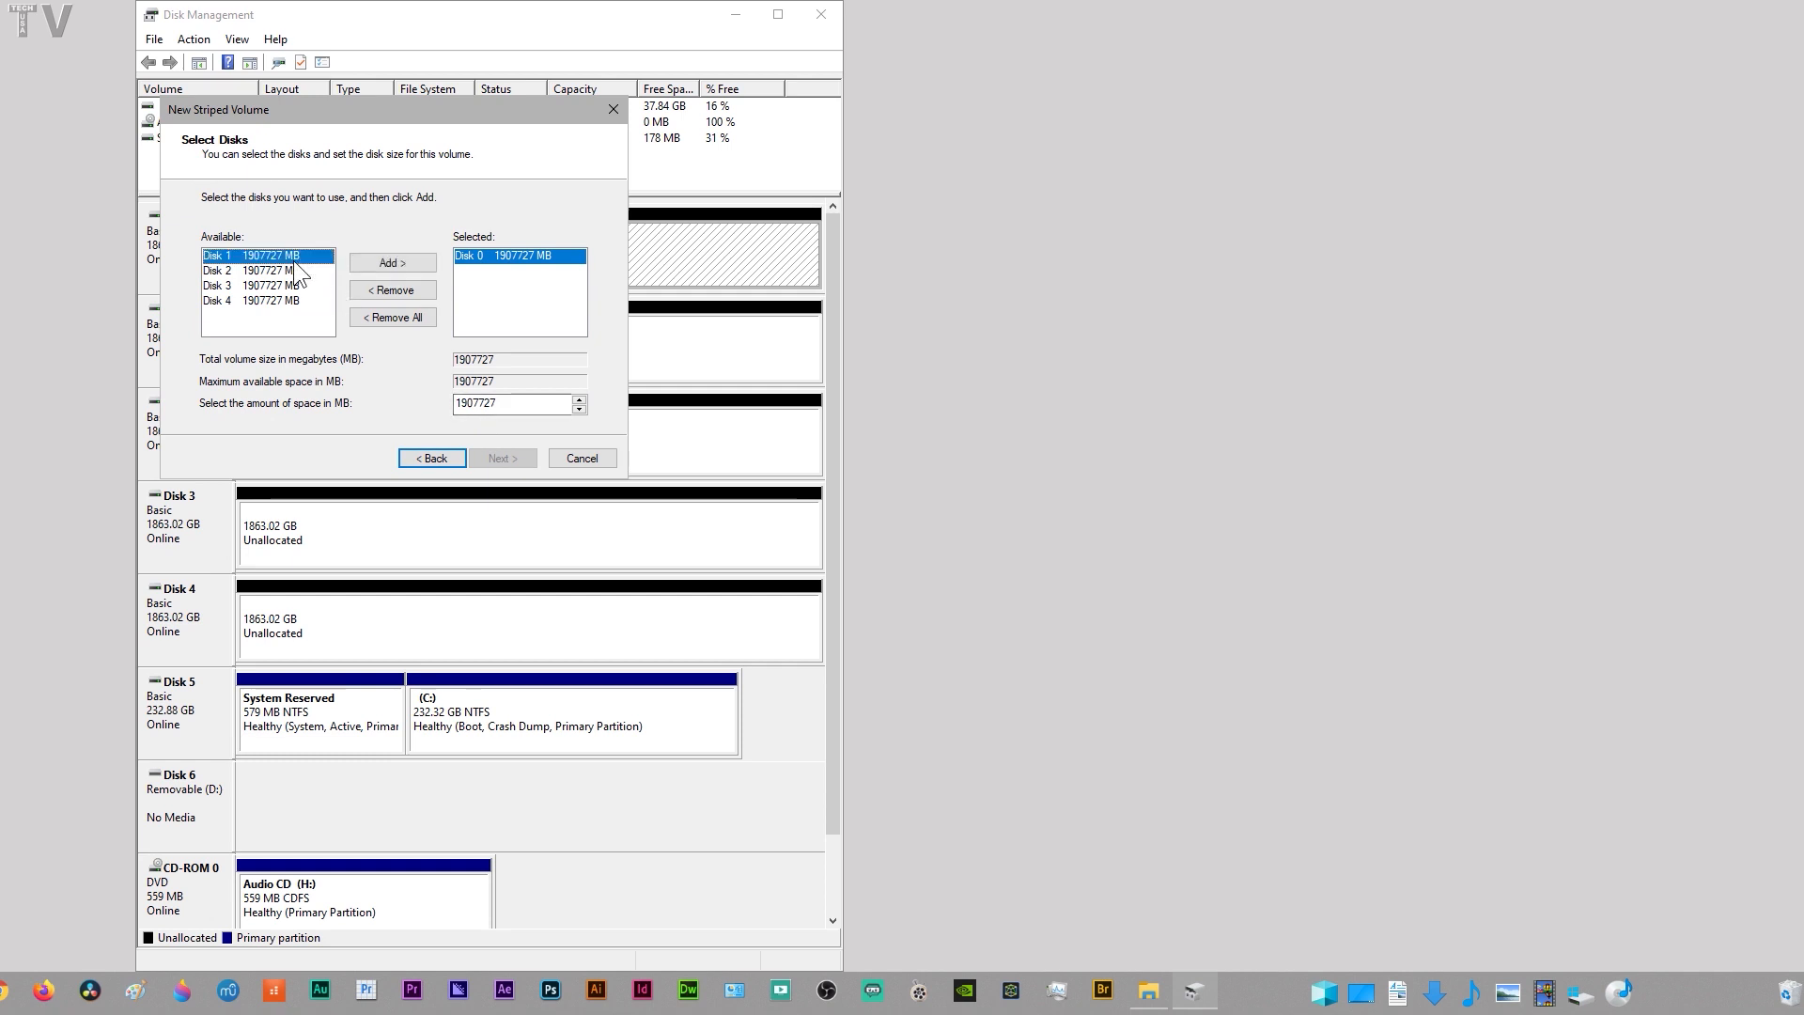
left_click(391, 262)
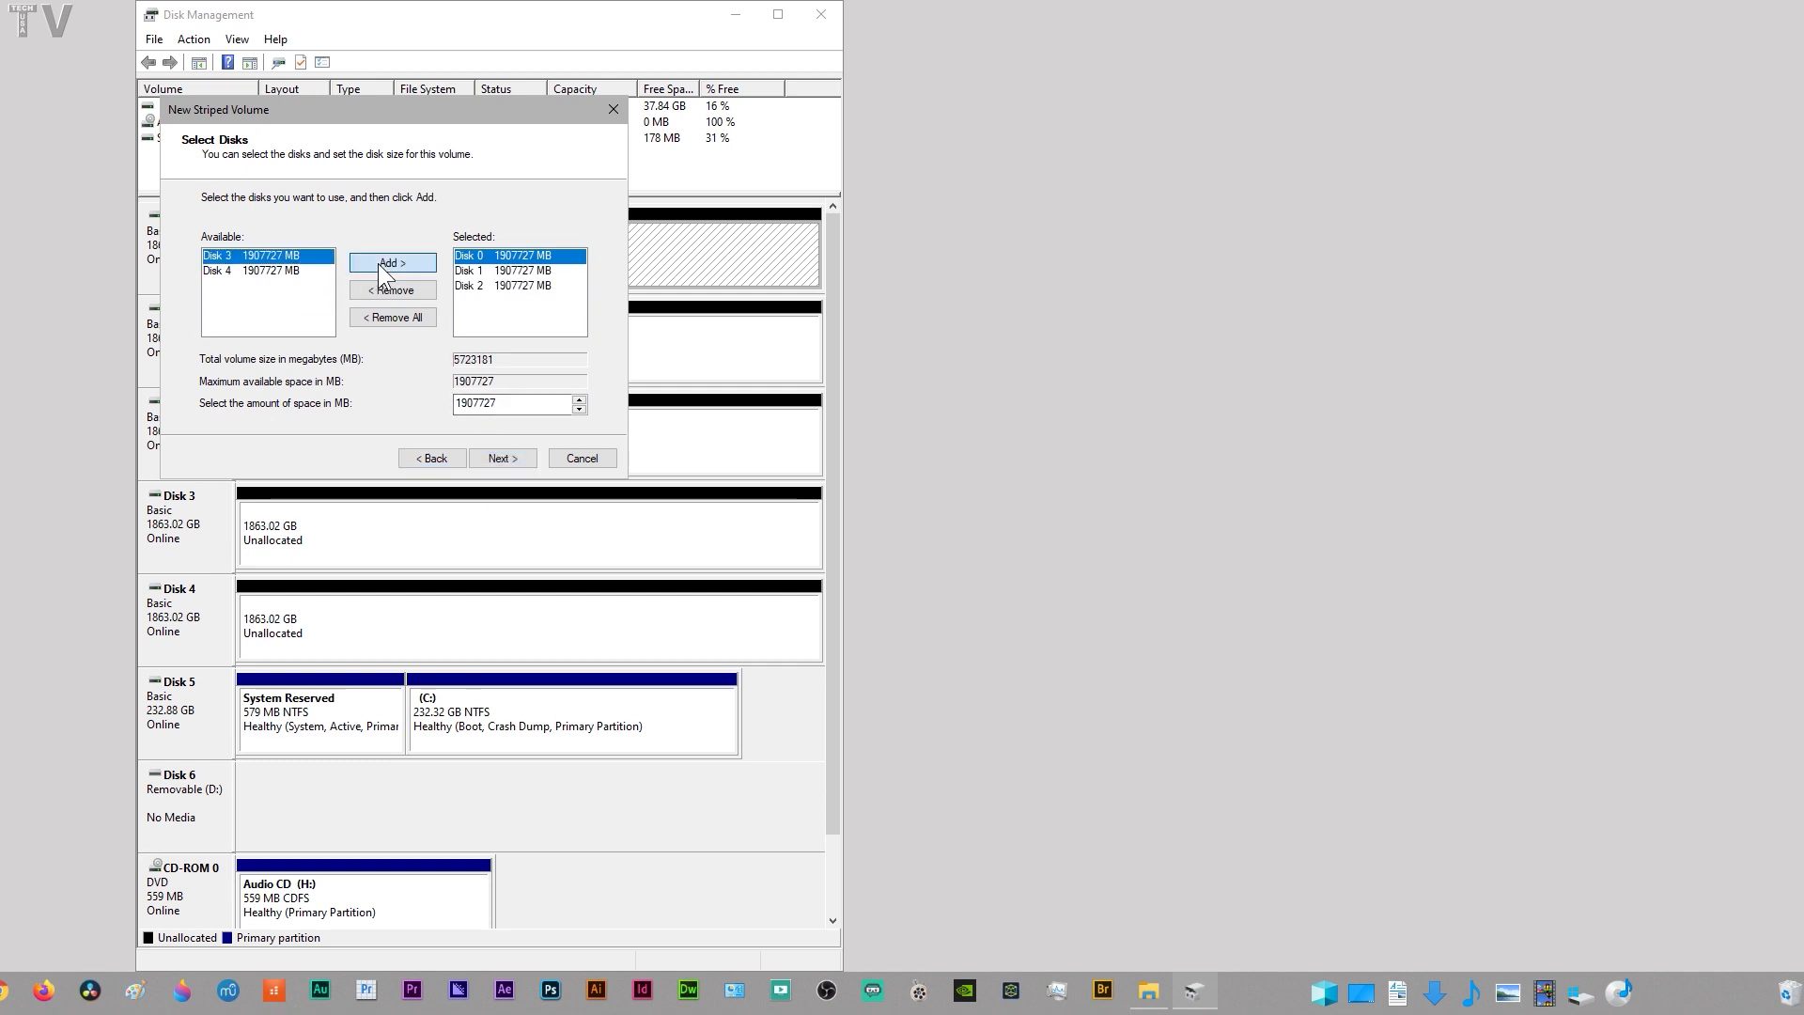
left_click(393, 262)
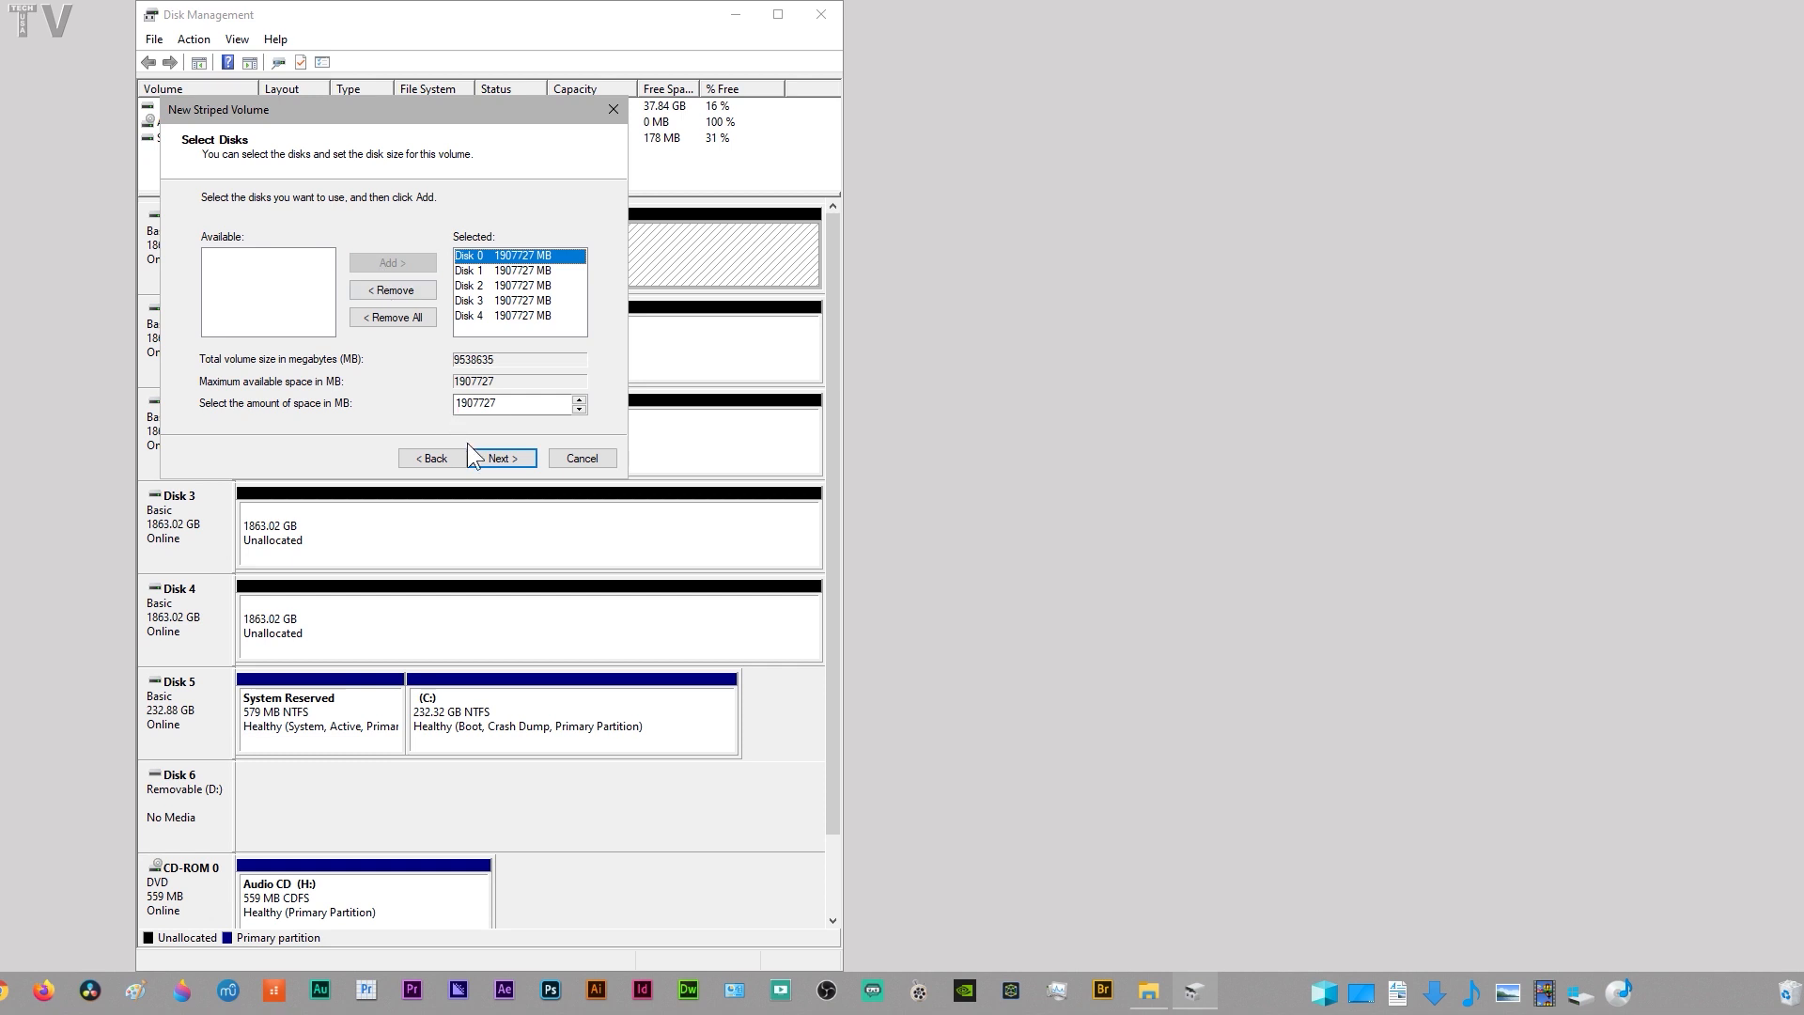
left_click(499, 458)
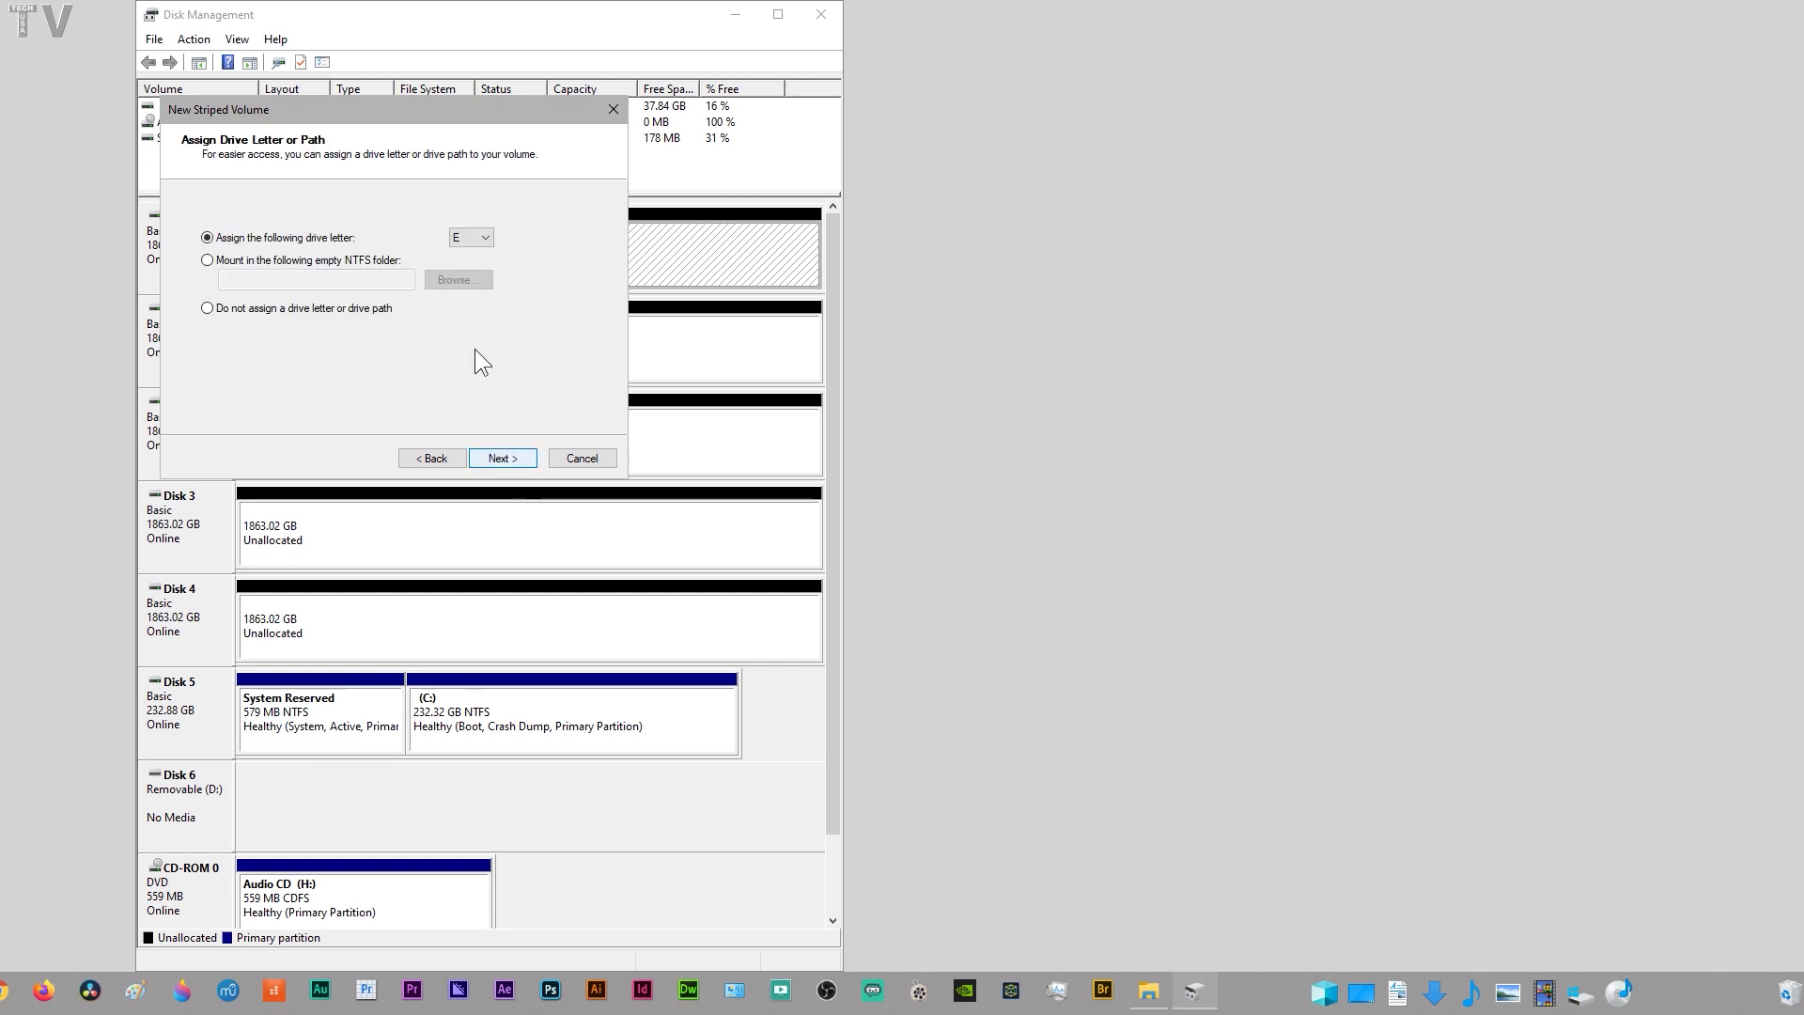
Assign drive letter Z, enable quick NTFS formatting, and finish the striped-volume wizard
left_click(485, 237)
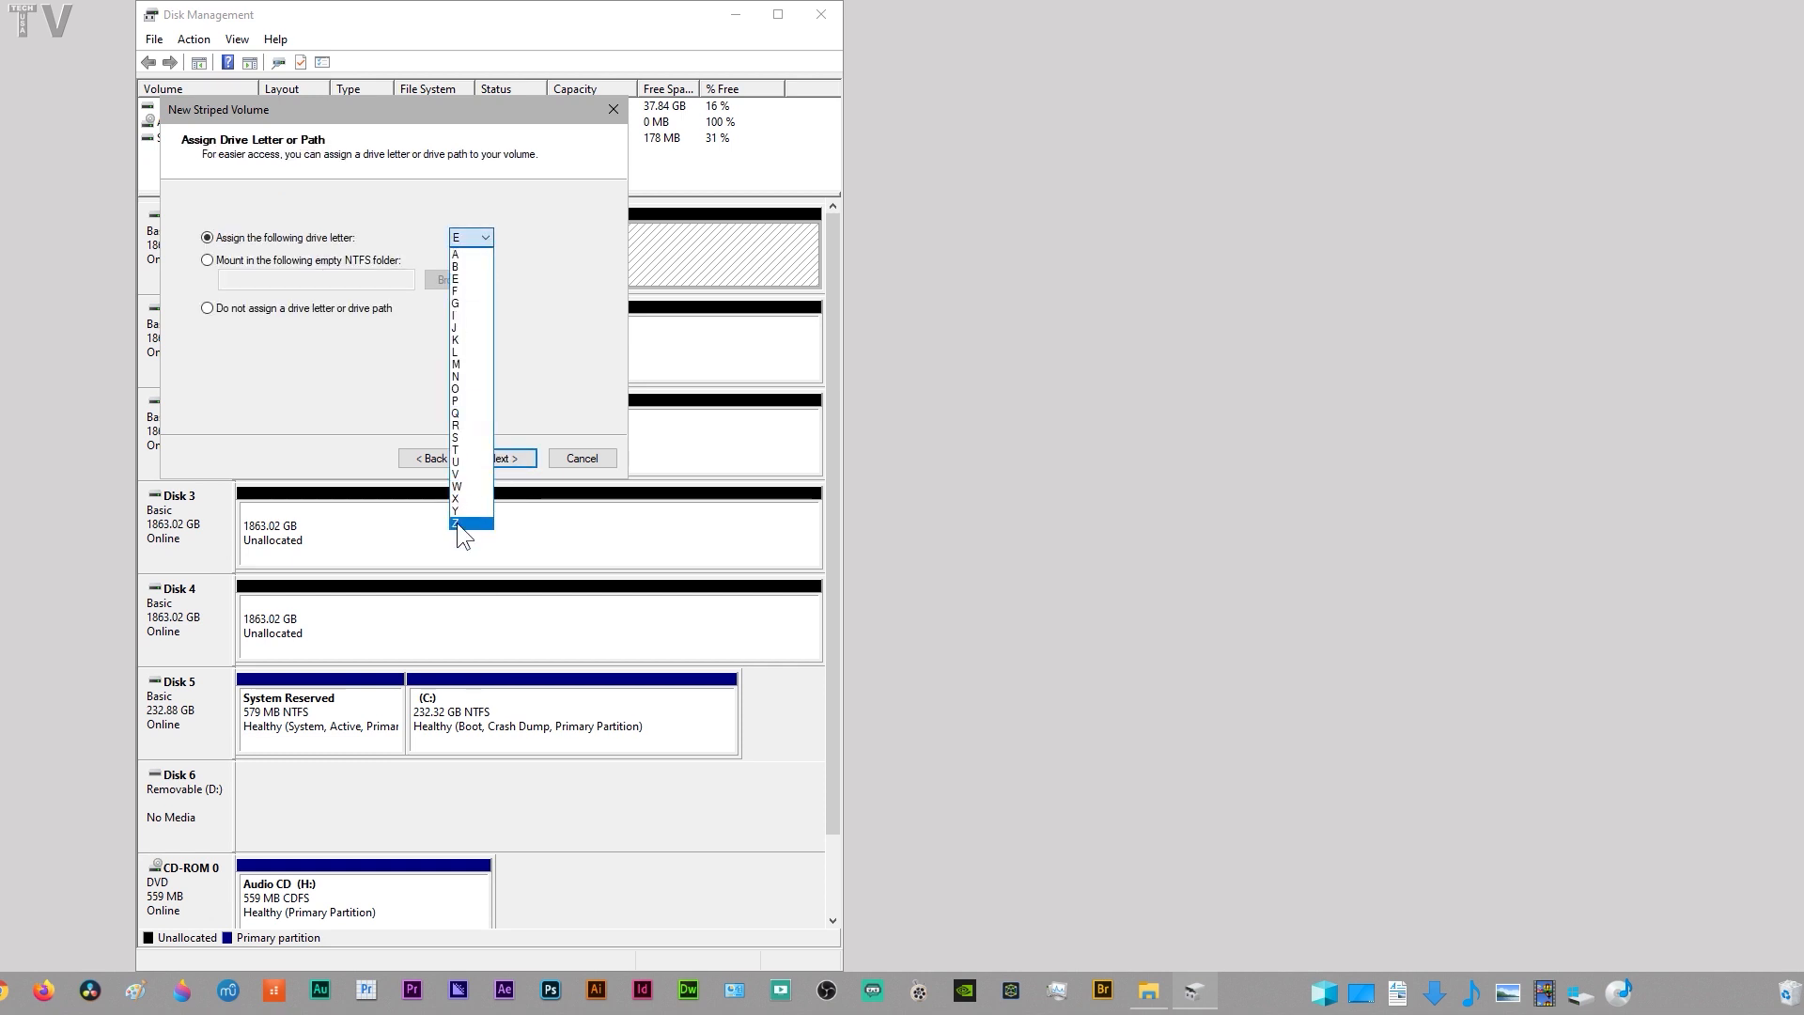
left_click(457, 525)
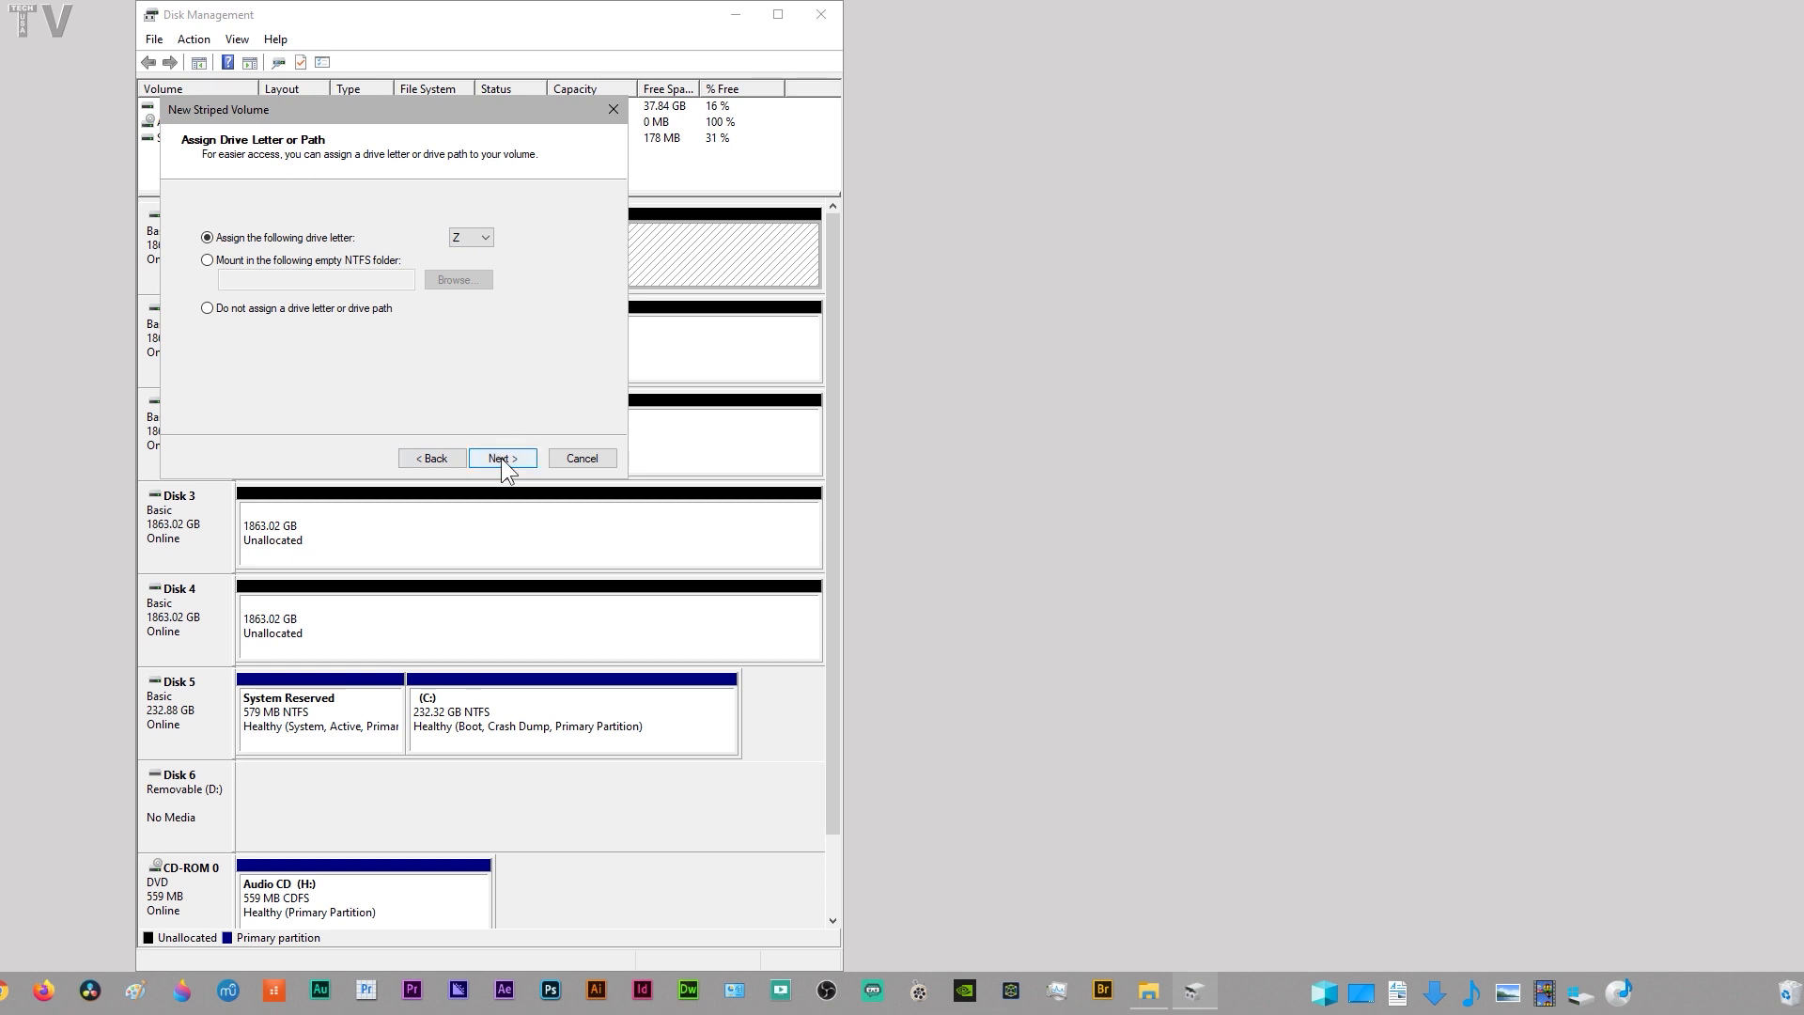
left_click(500, 458)
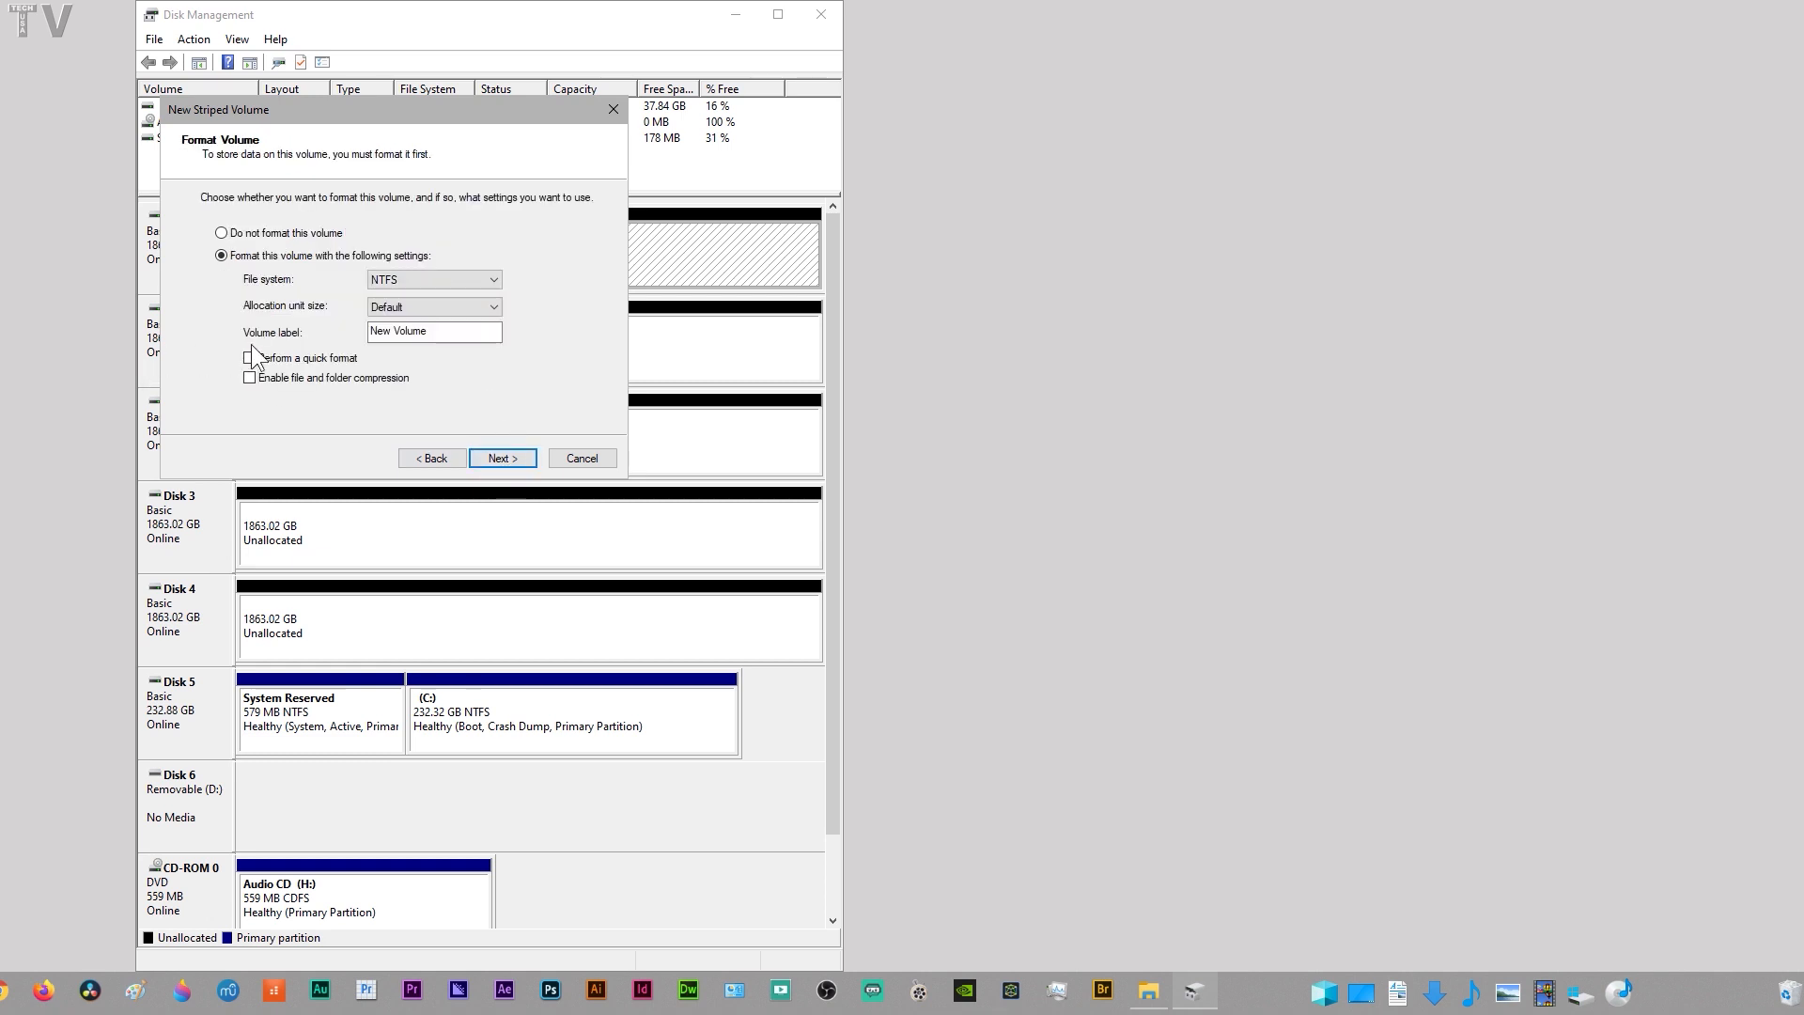
left_click(248, 358)
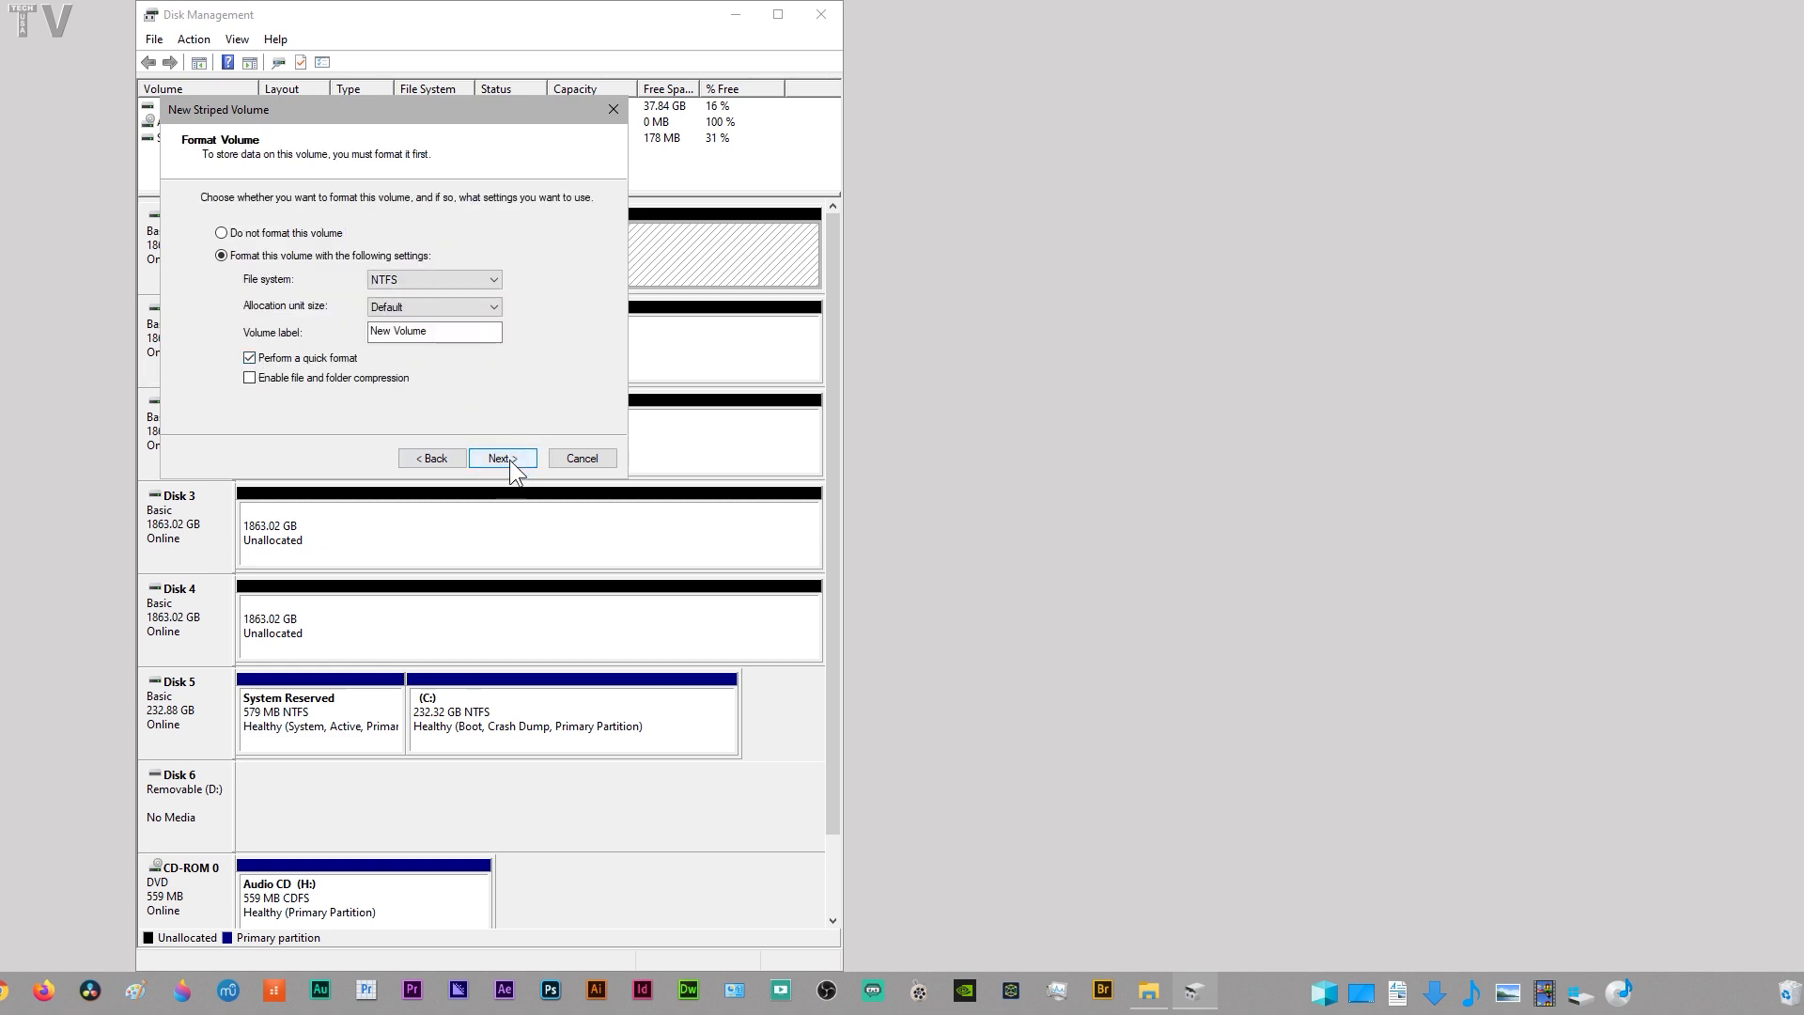
left_click(502, 457)
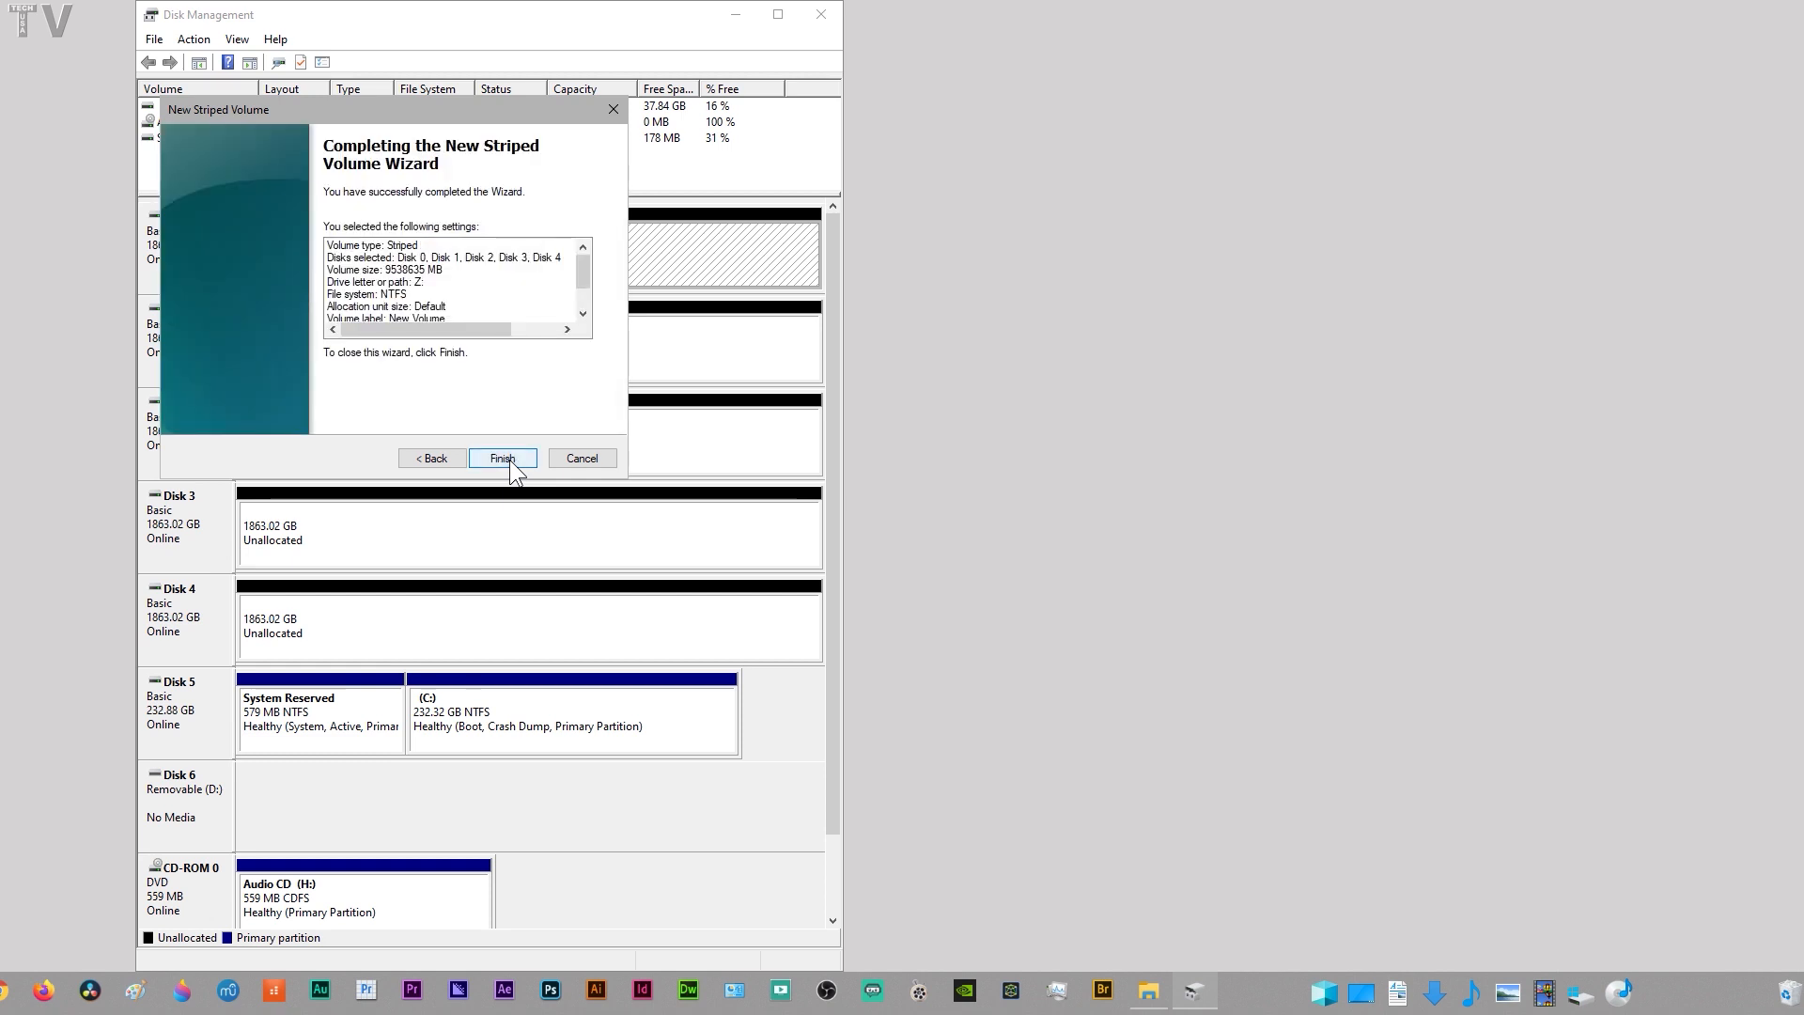
left_click(502, 457)
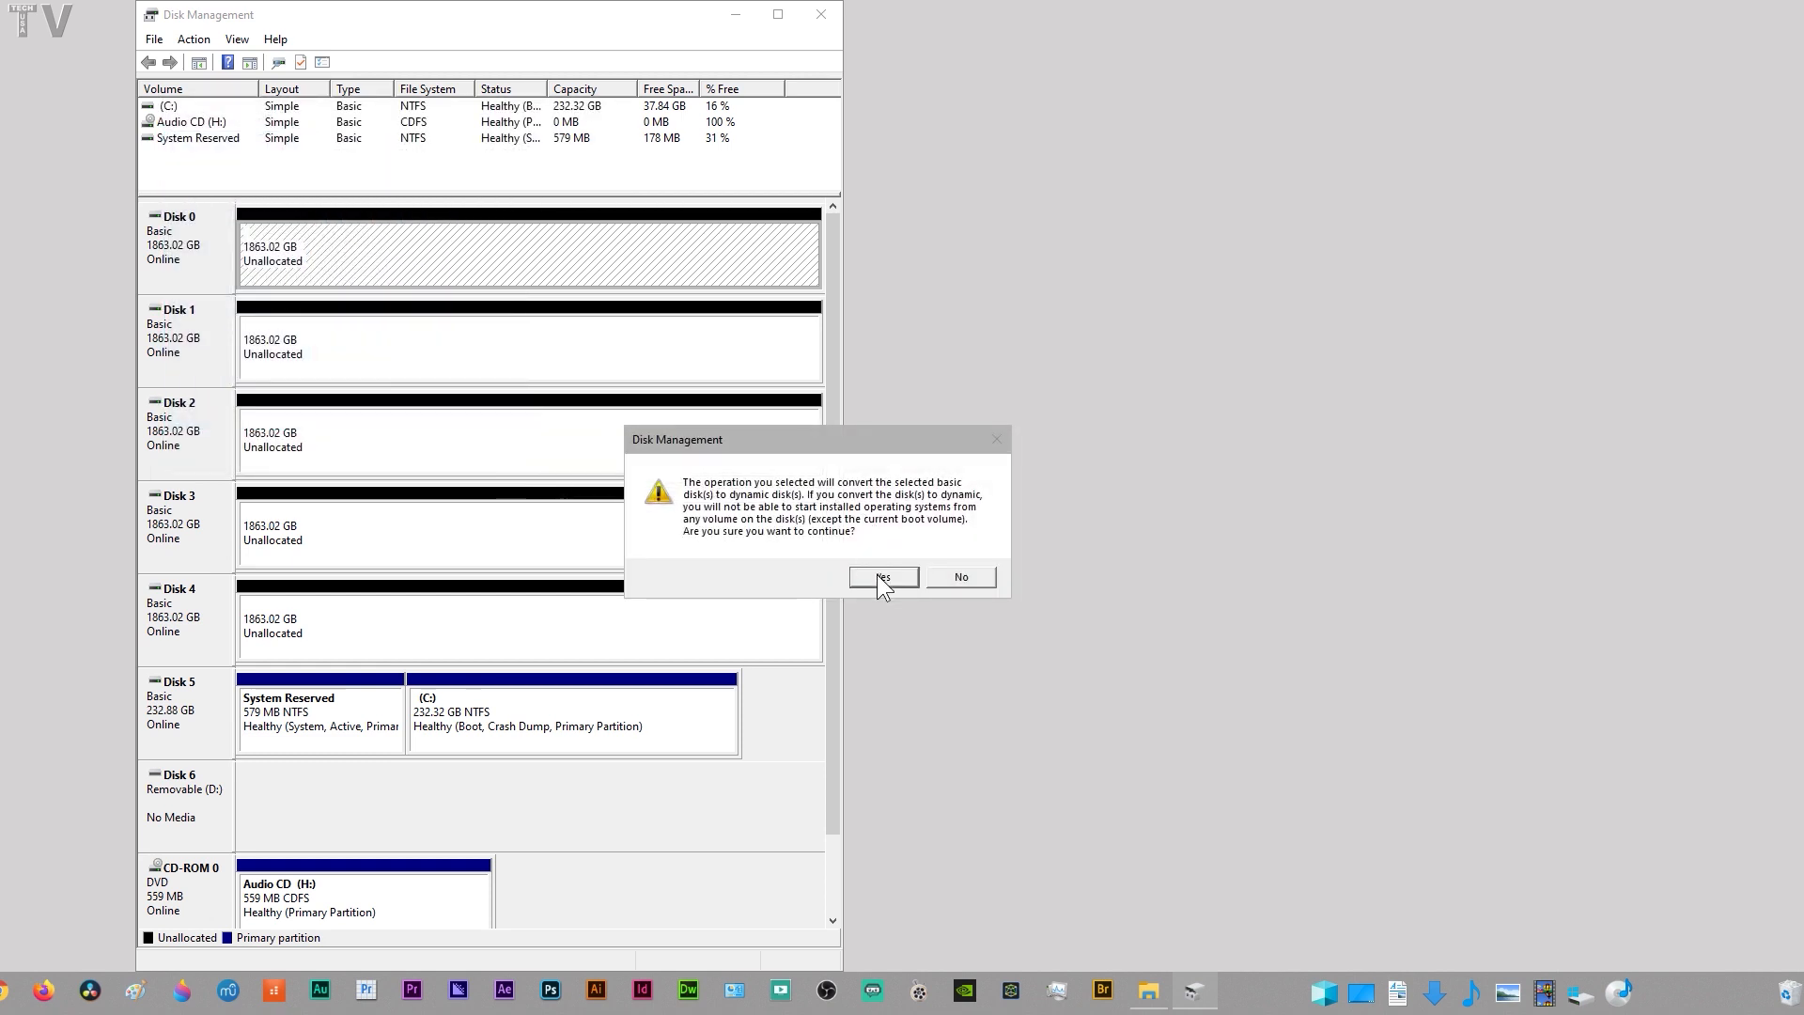
Accept converting Disks 0–4 to dynamic, creating the 9315.07 GB striped Z: volume
left_click(882, 576)
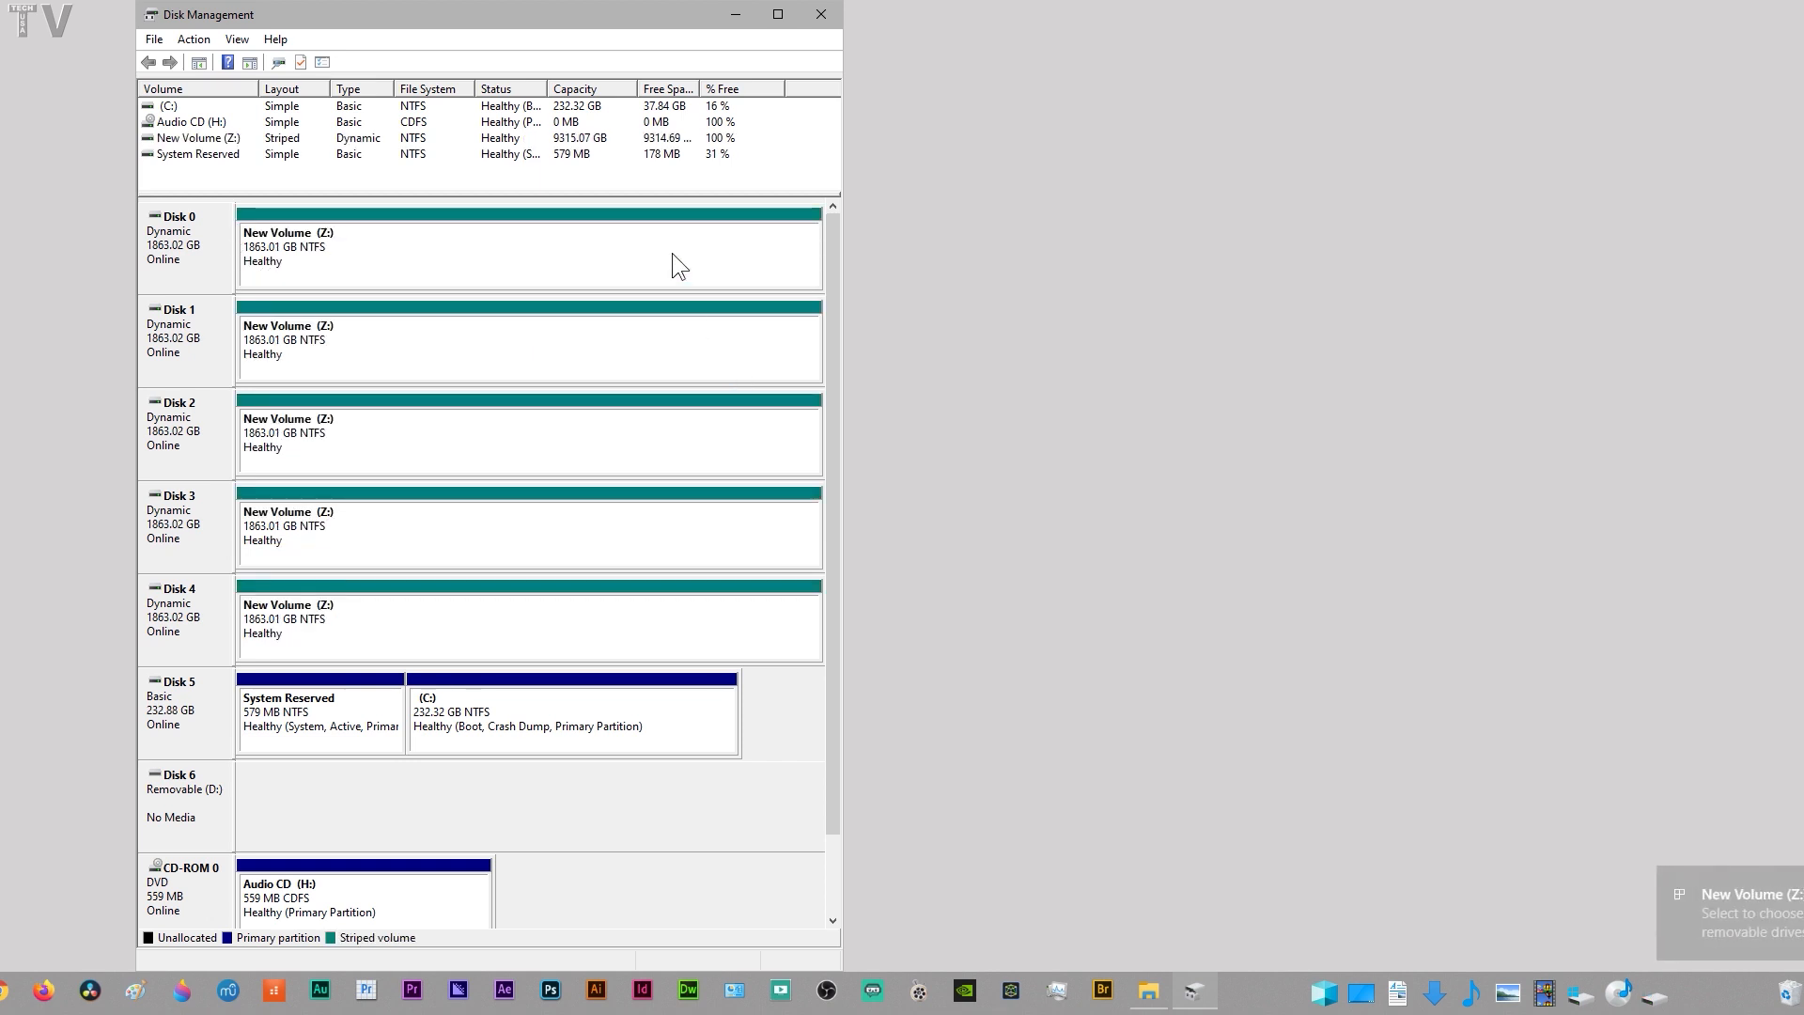
mouse_move(654, 625)
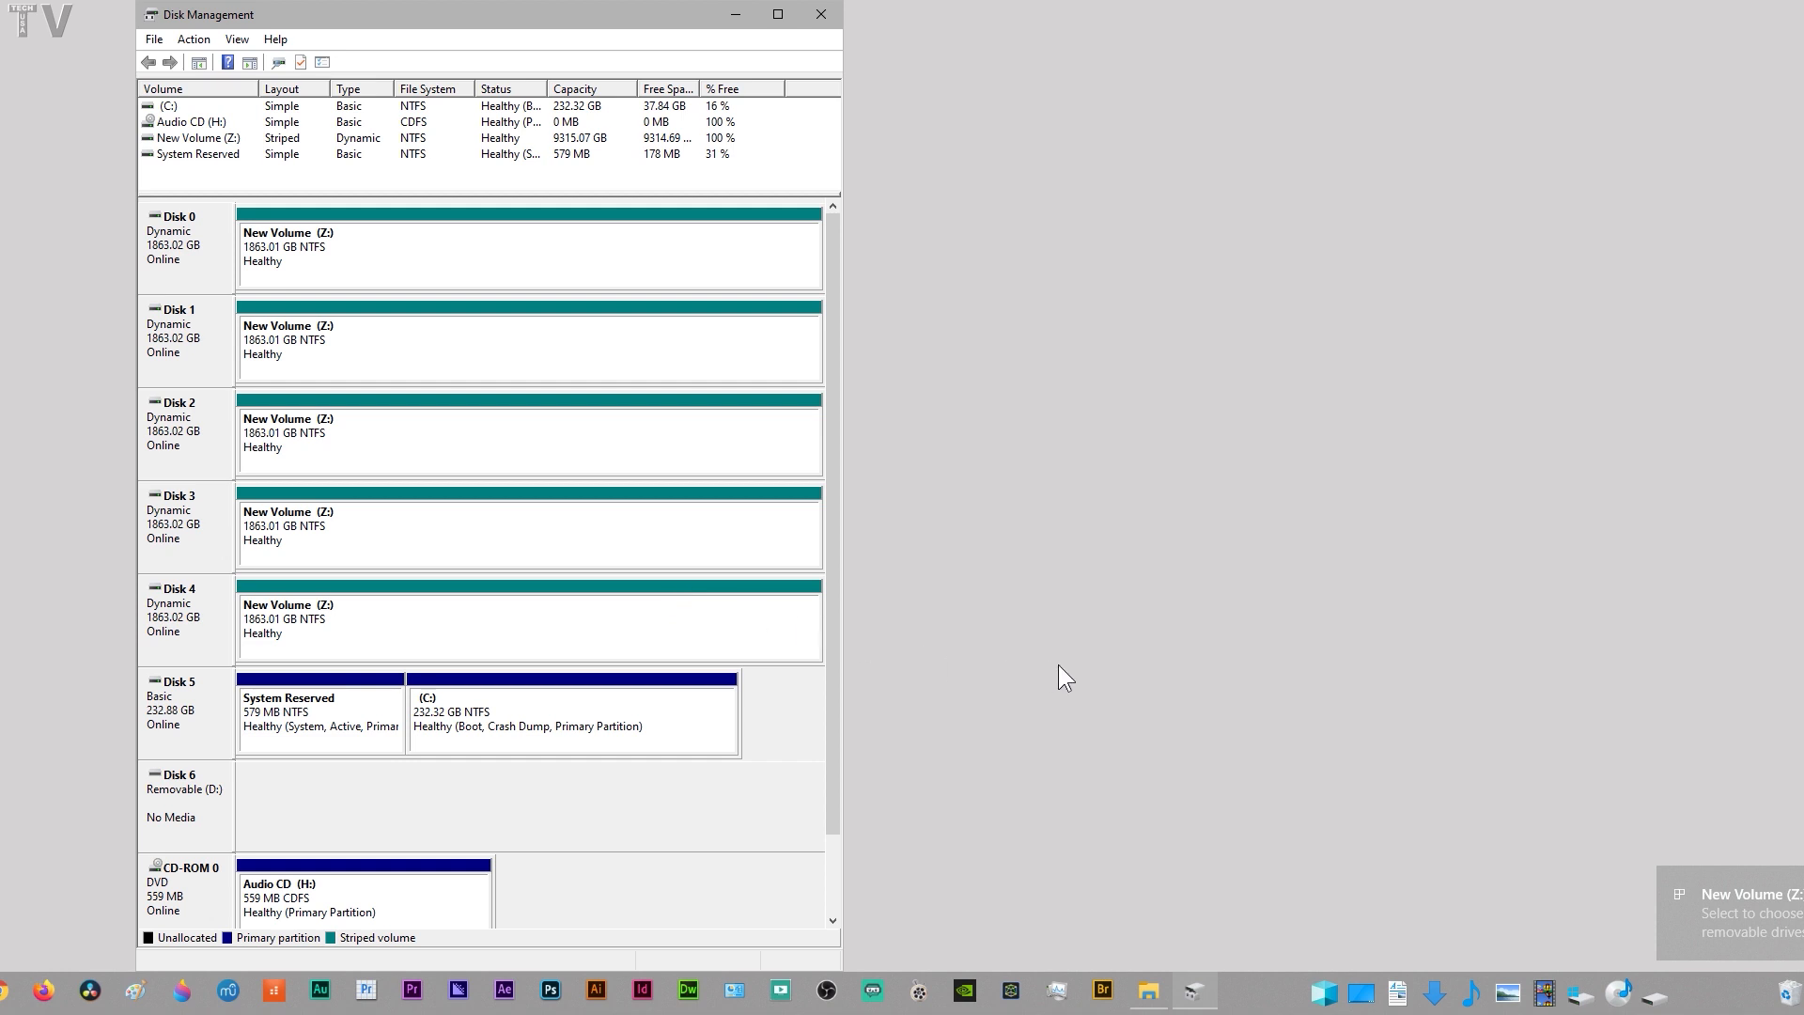
mouse_move(1441, 788)
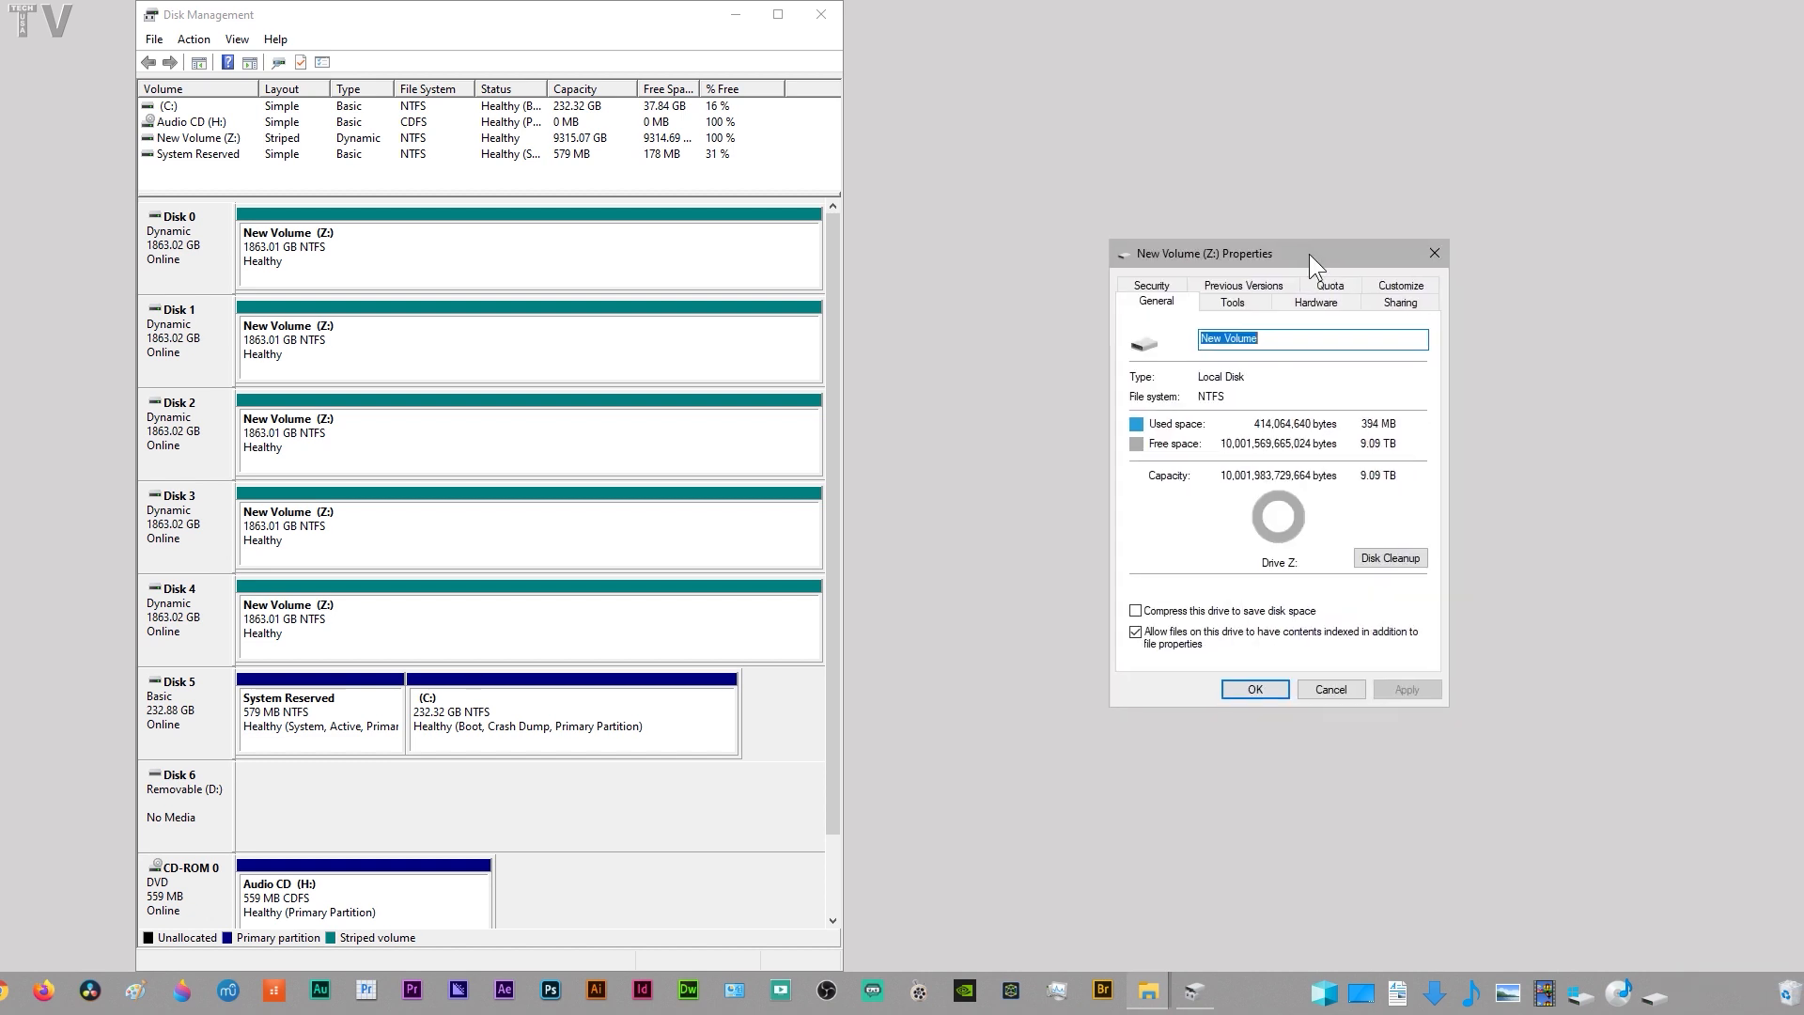
mouse_move(1391, 466)
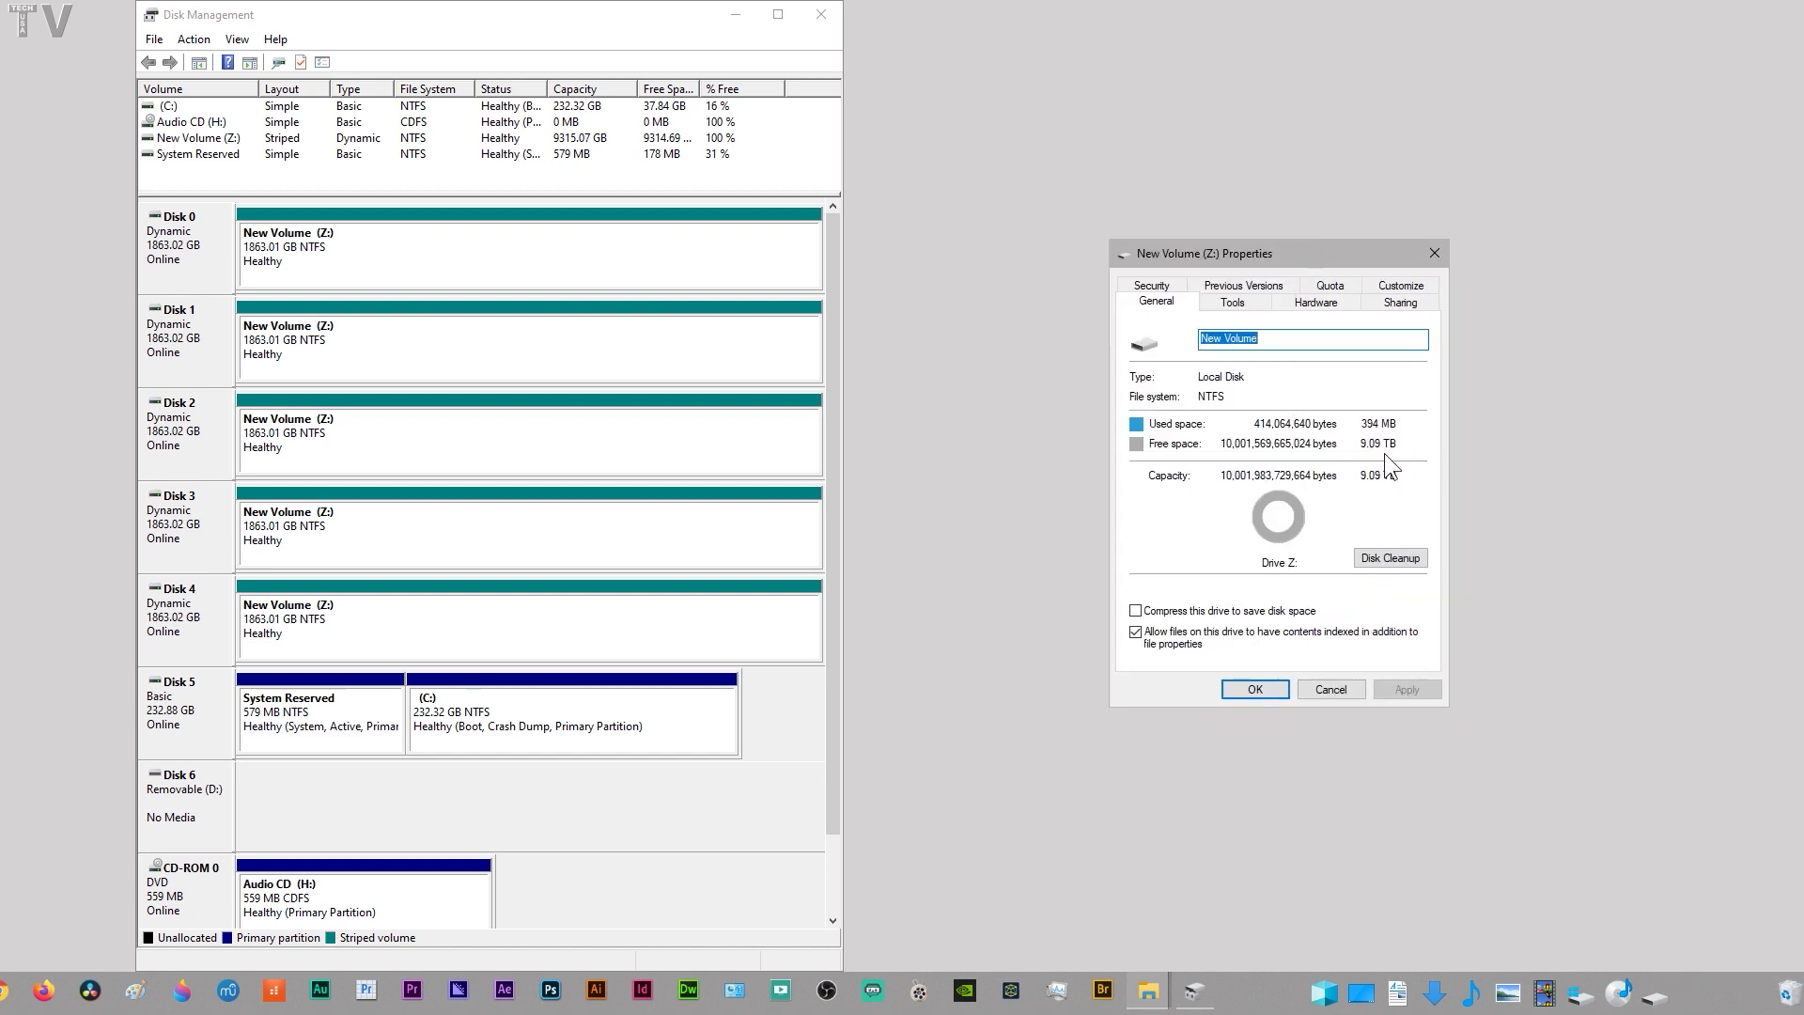
mouse_move(1346, 834)
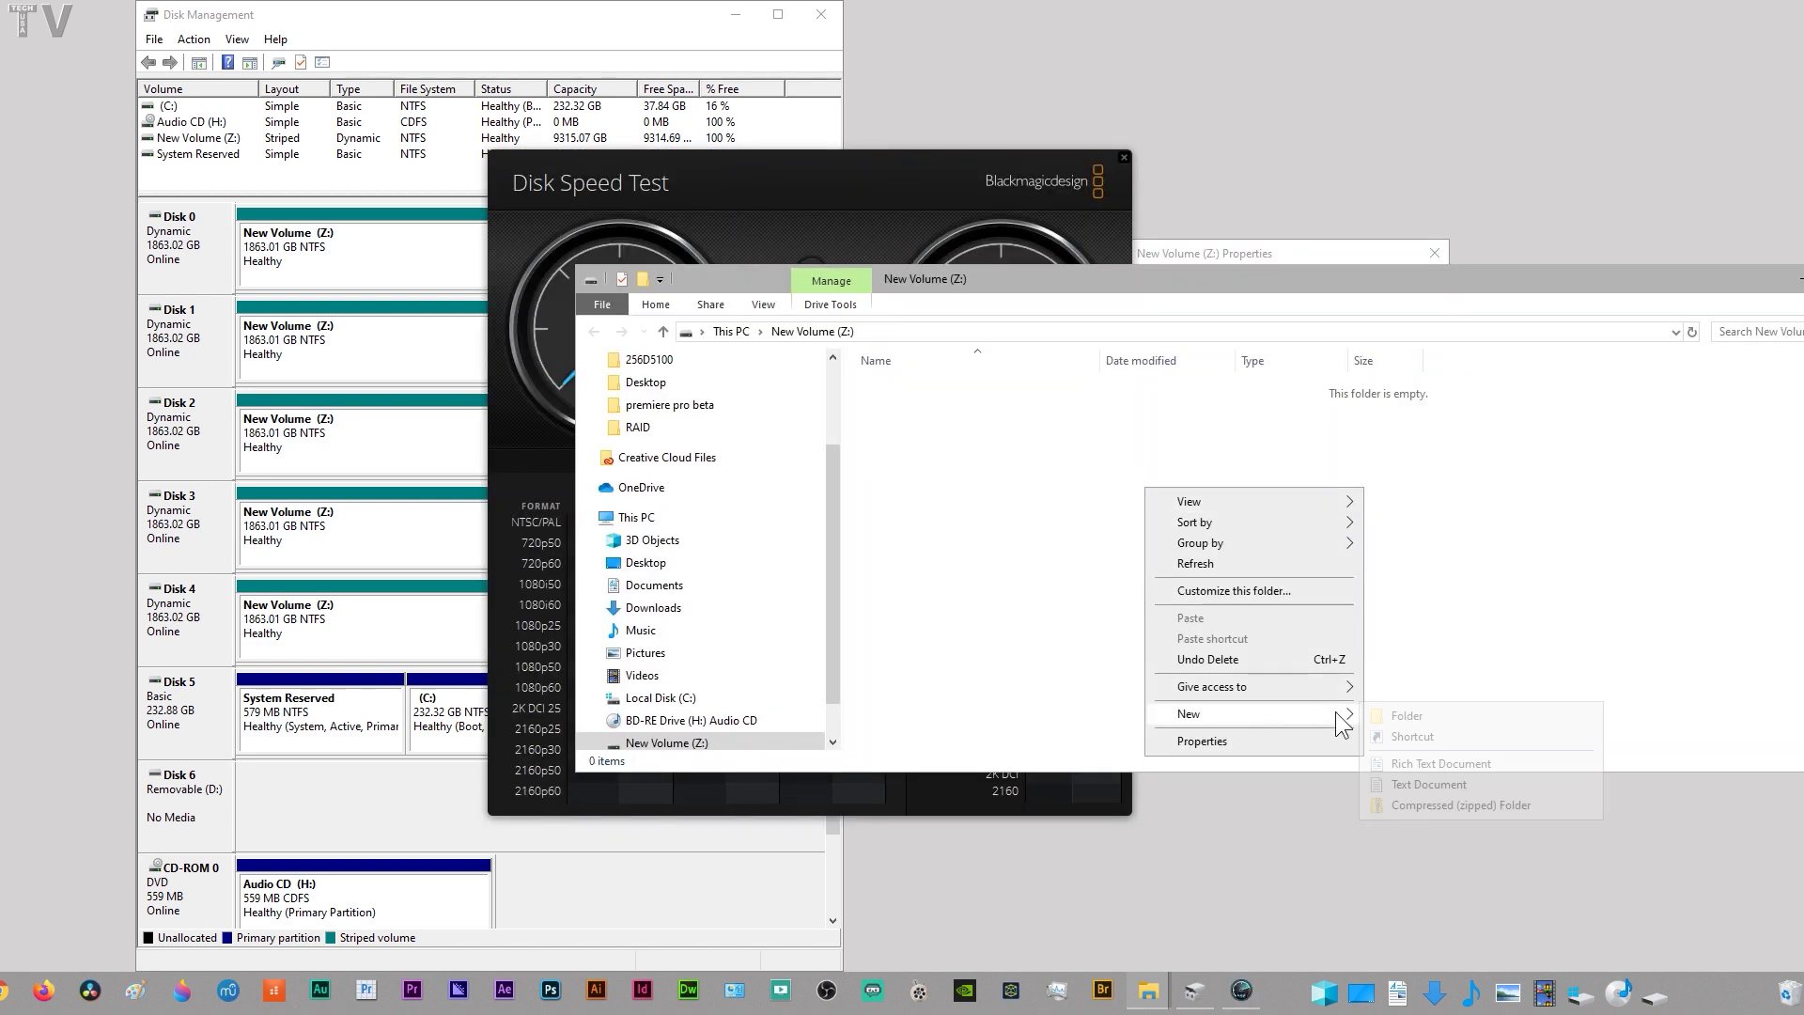
Create a new folder named 'test' on the Z: drive
left_click(1404, 714)
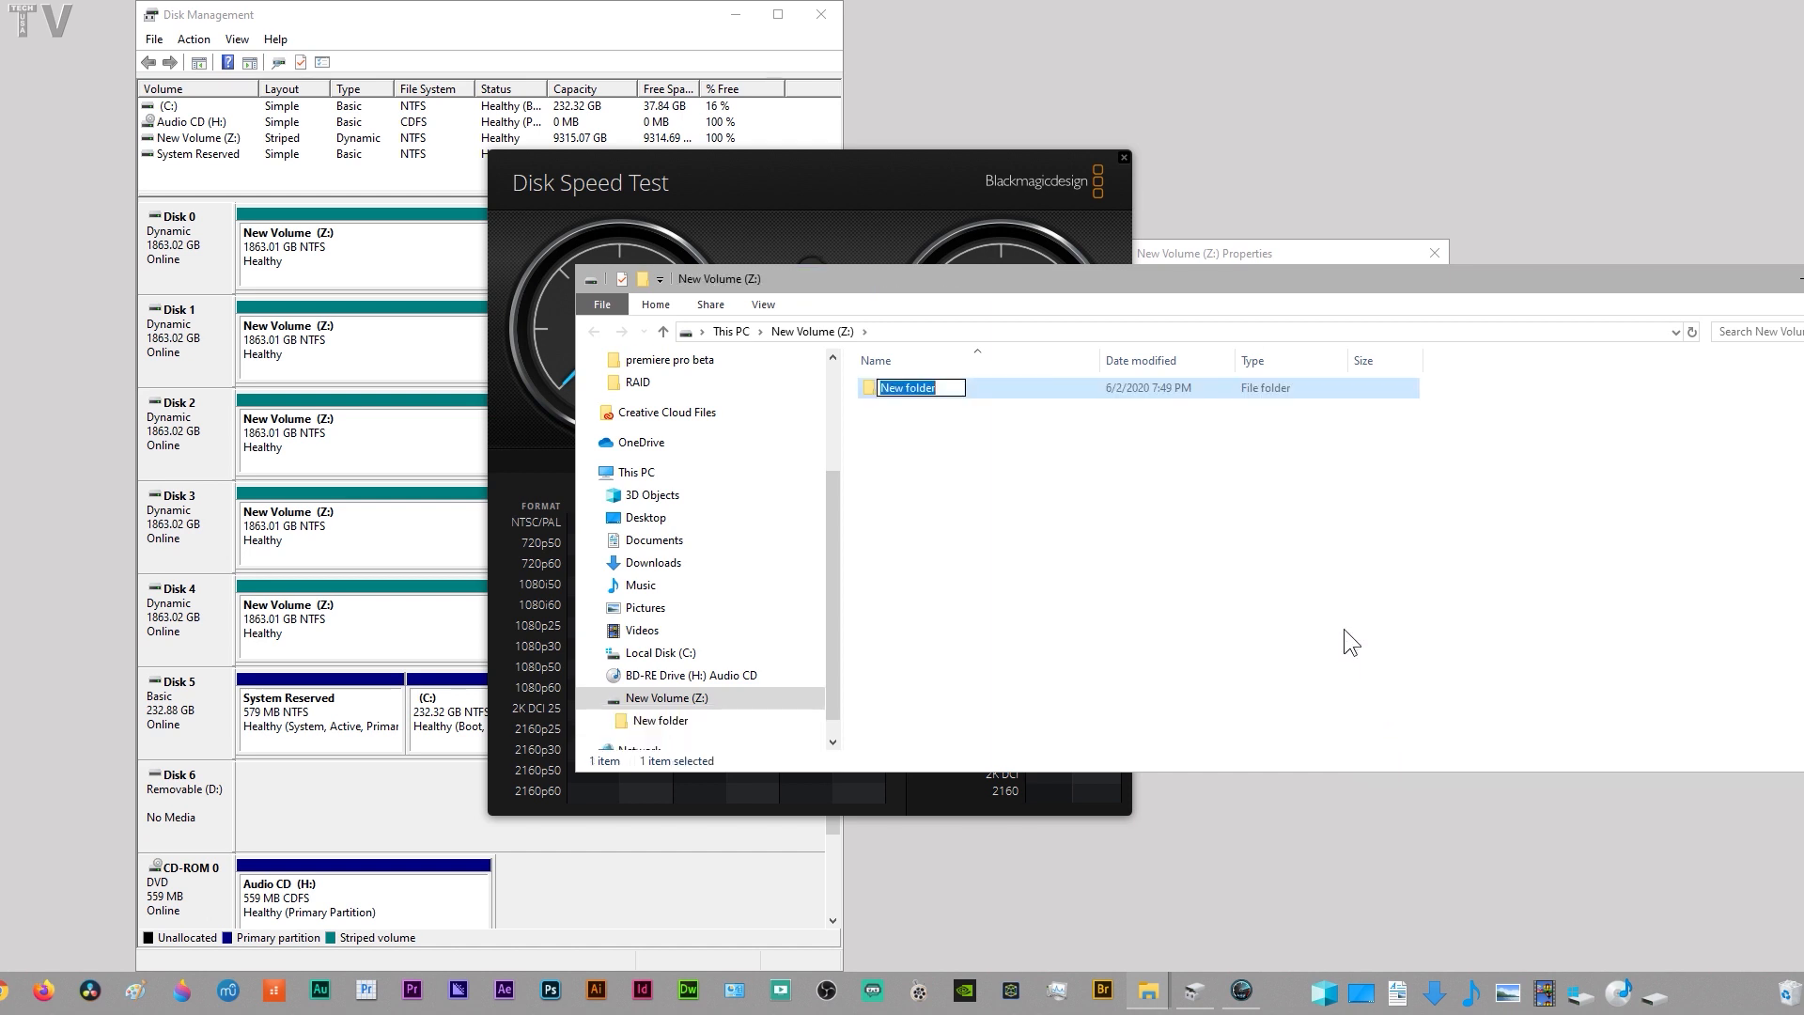
type("test")
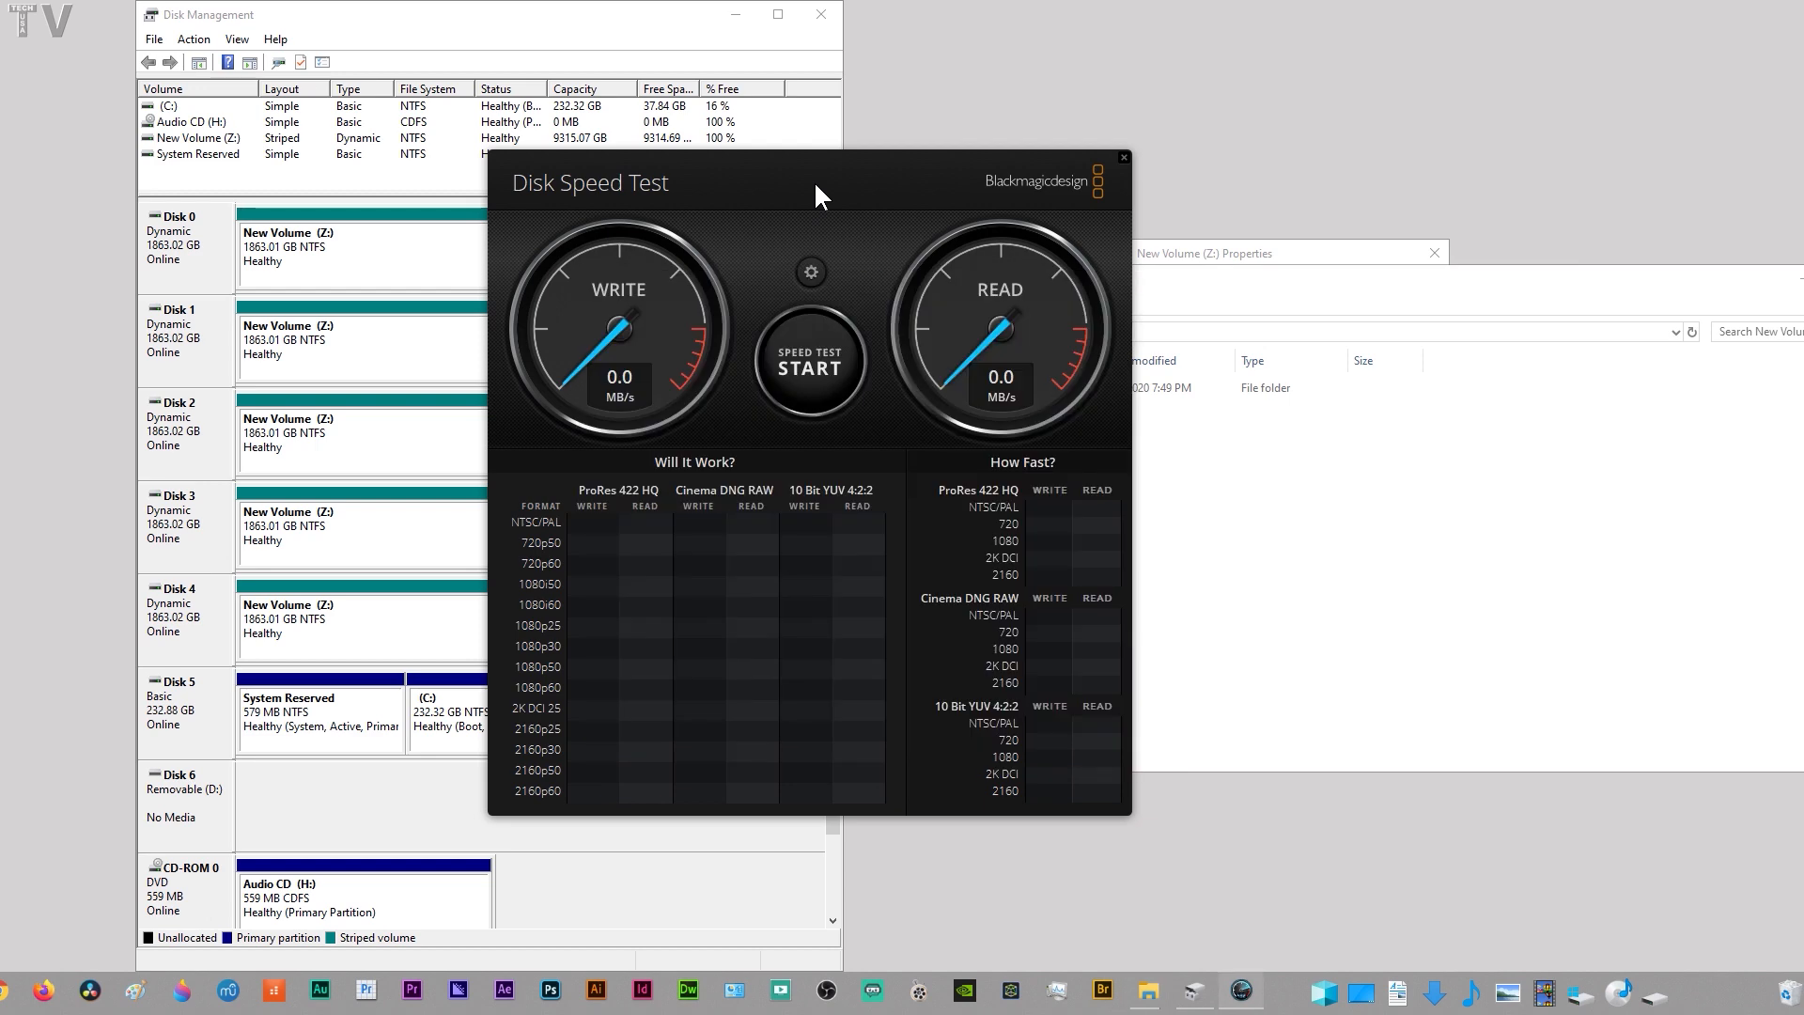
Set the Disk Speed Test target drive to the test folder on New Volume (Z:)
left_click(810, 272)
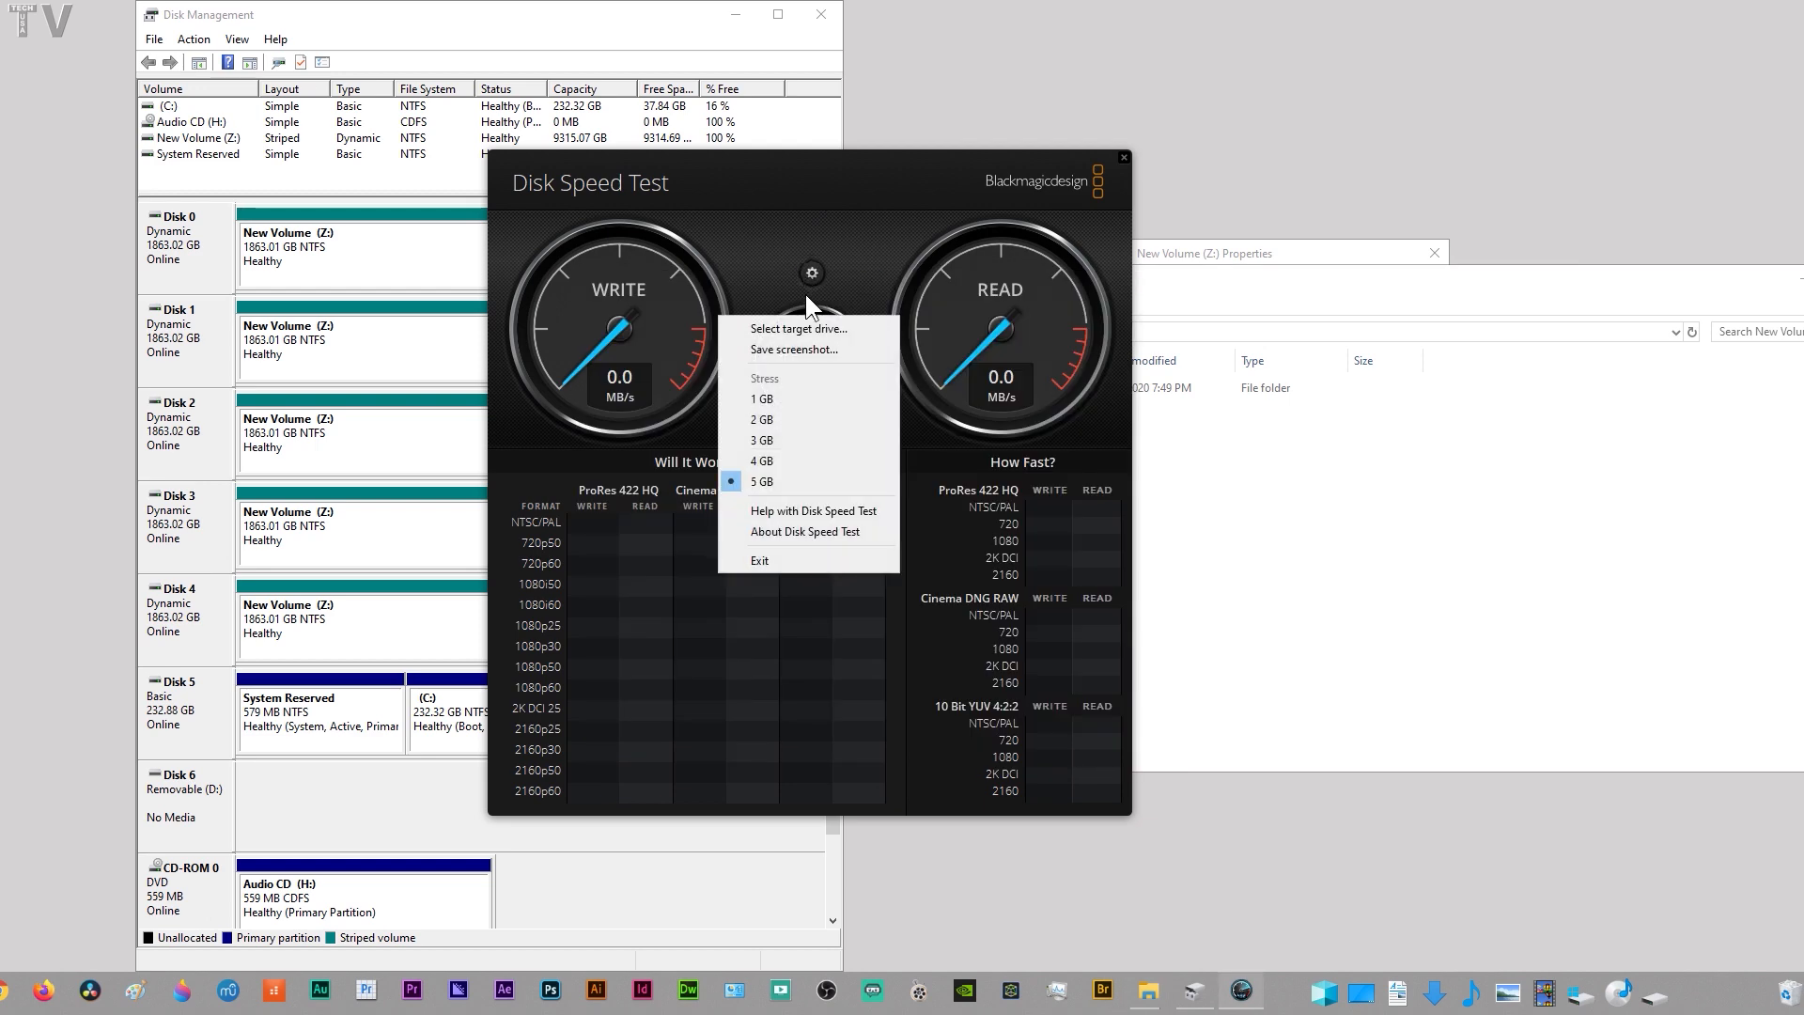
left_click(796, 329)
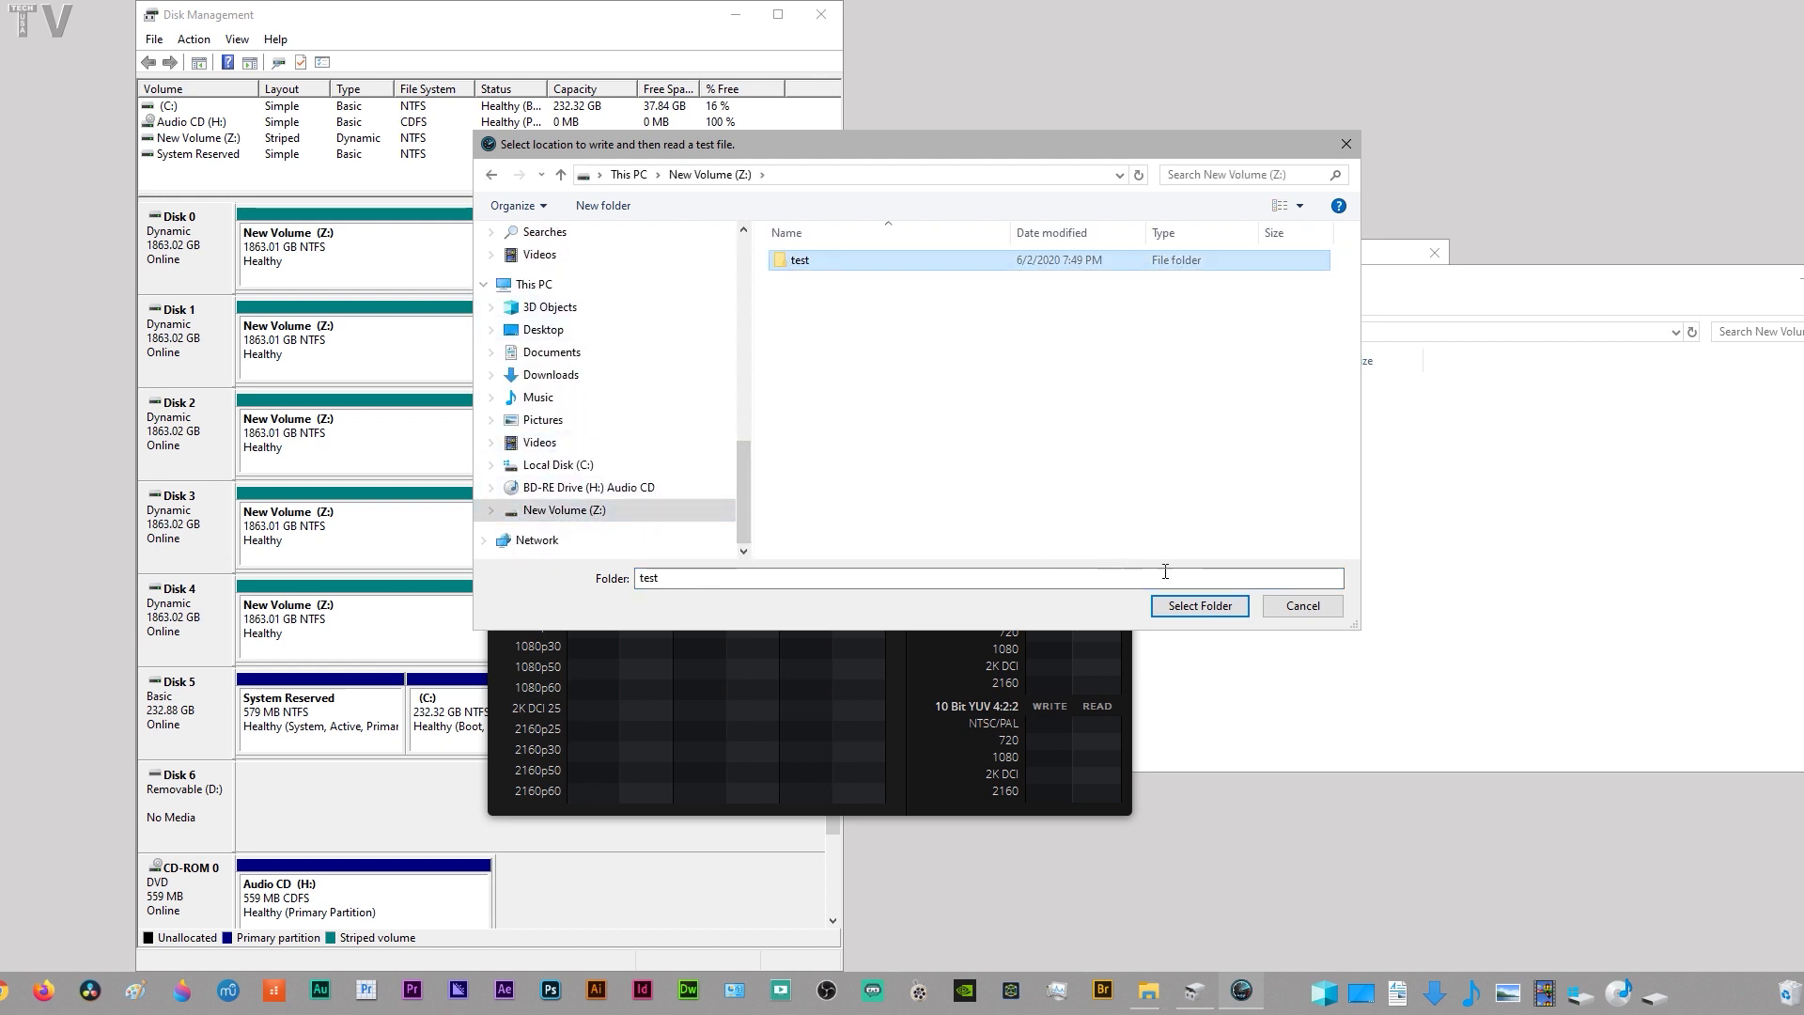
left_click(1198, 605)
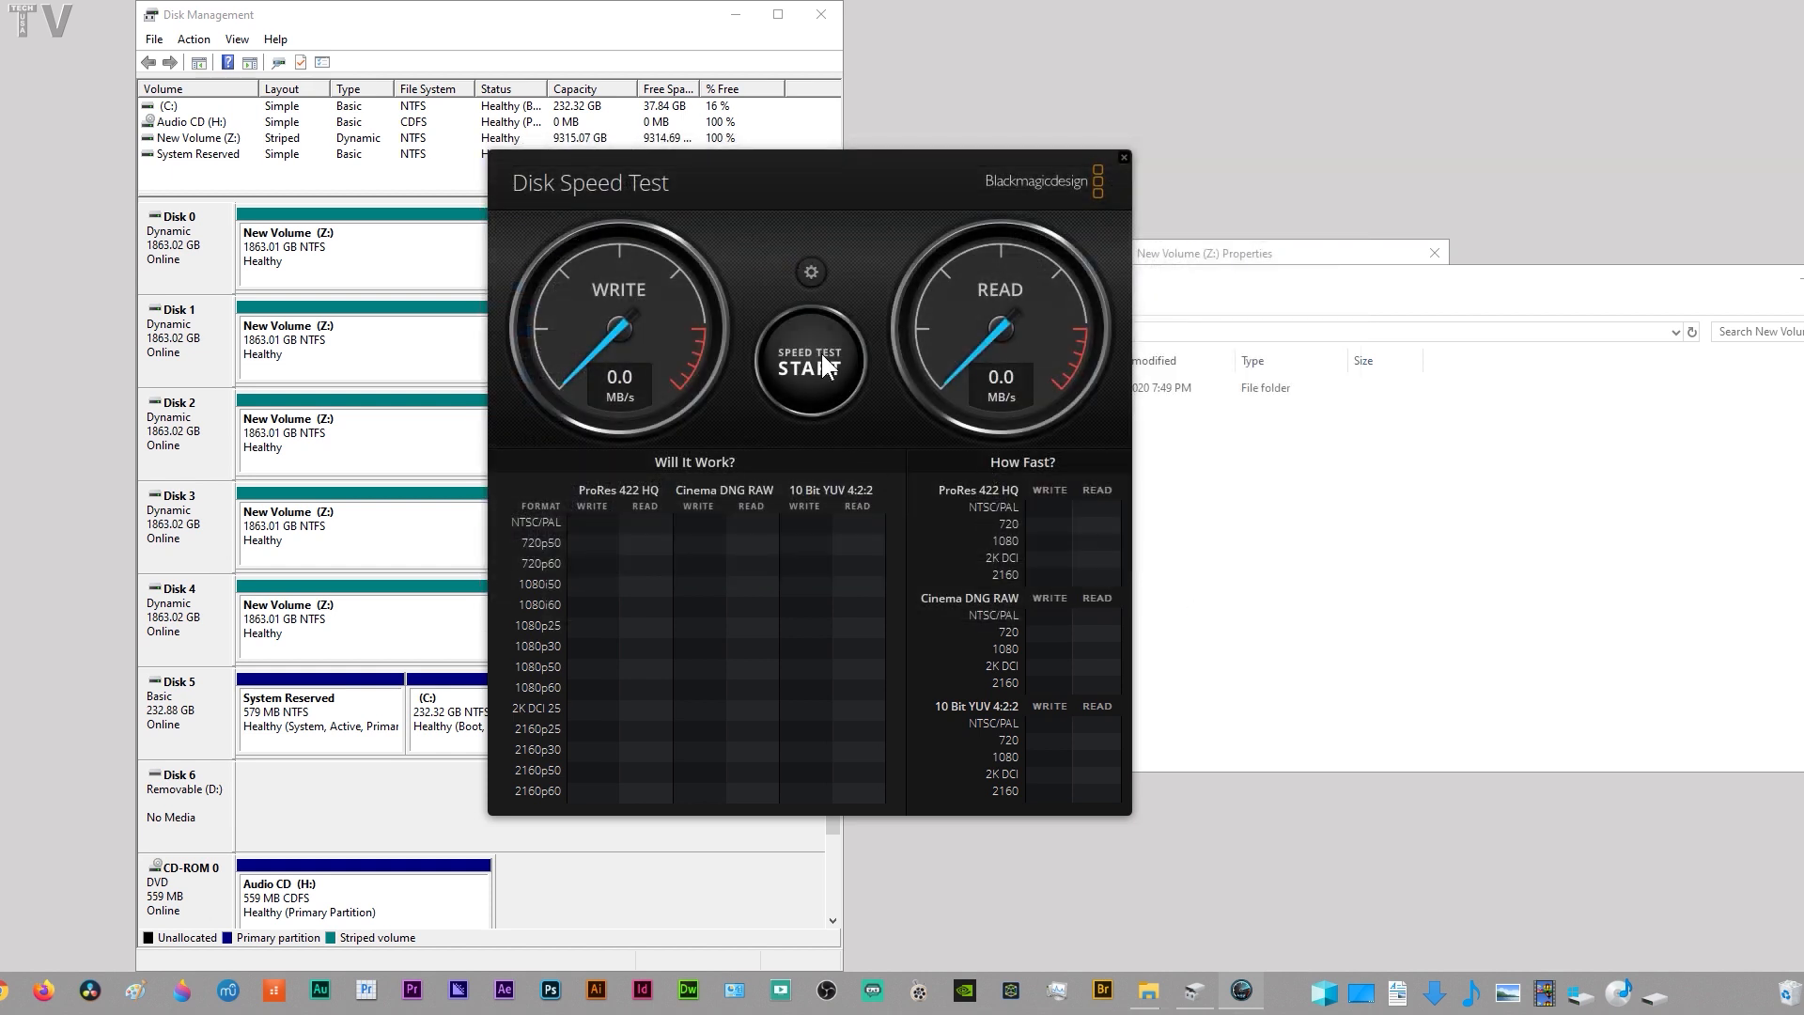
Benchmark Z: at about 915 MB/s write and 1040 MB/s read, then rerun with 1 GB stress
left_click(809, 360)
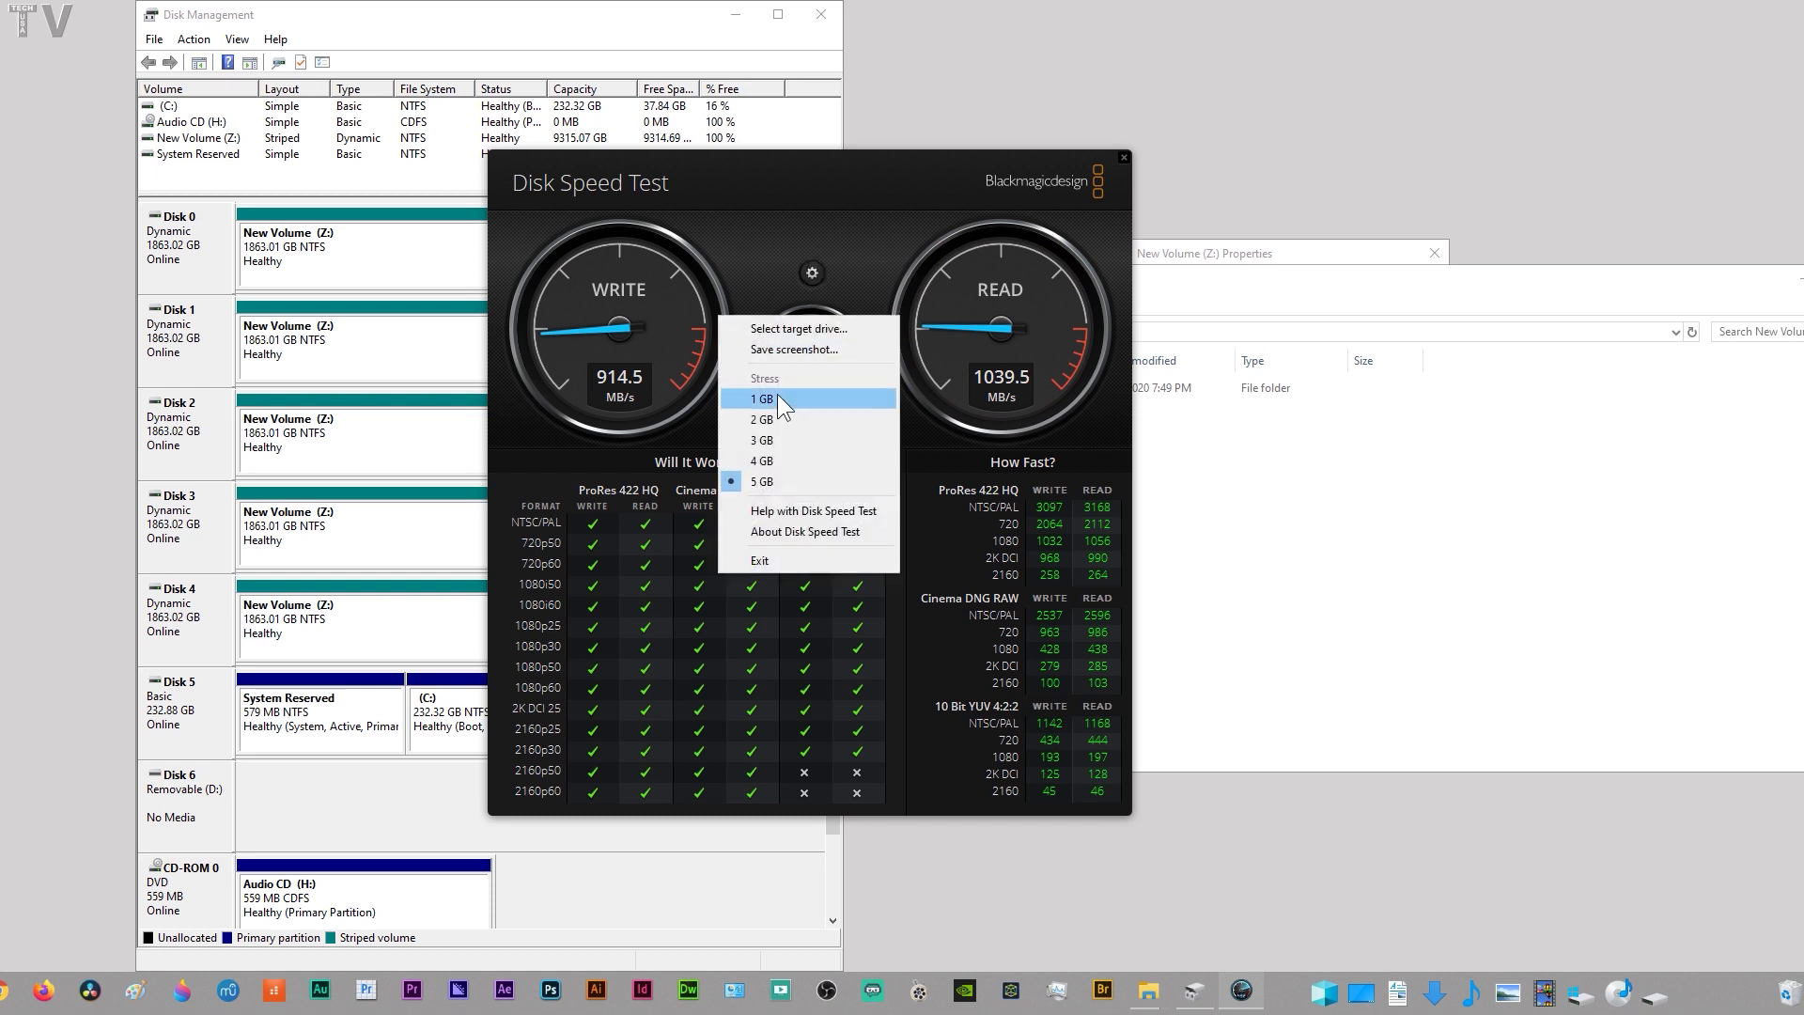
left_click(762, 398)
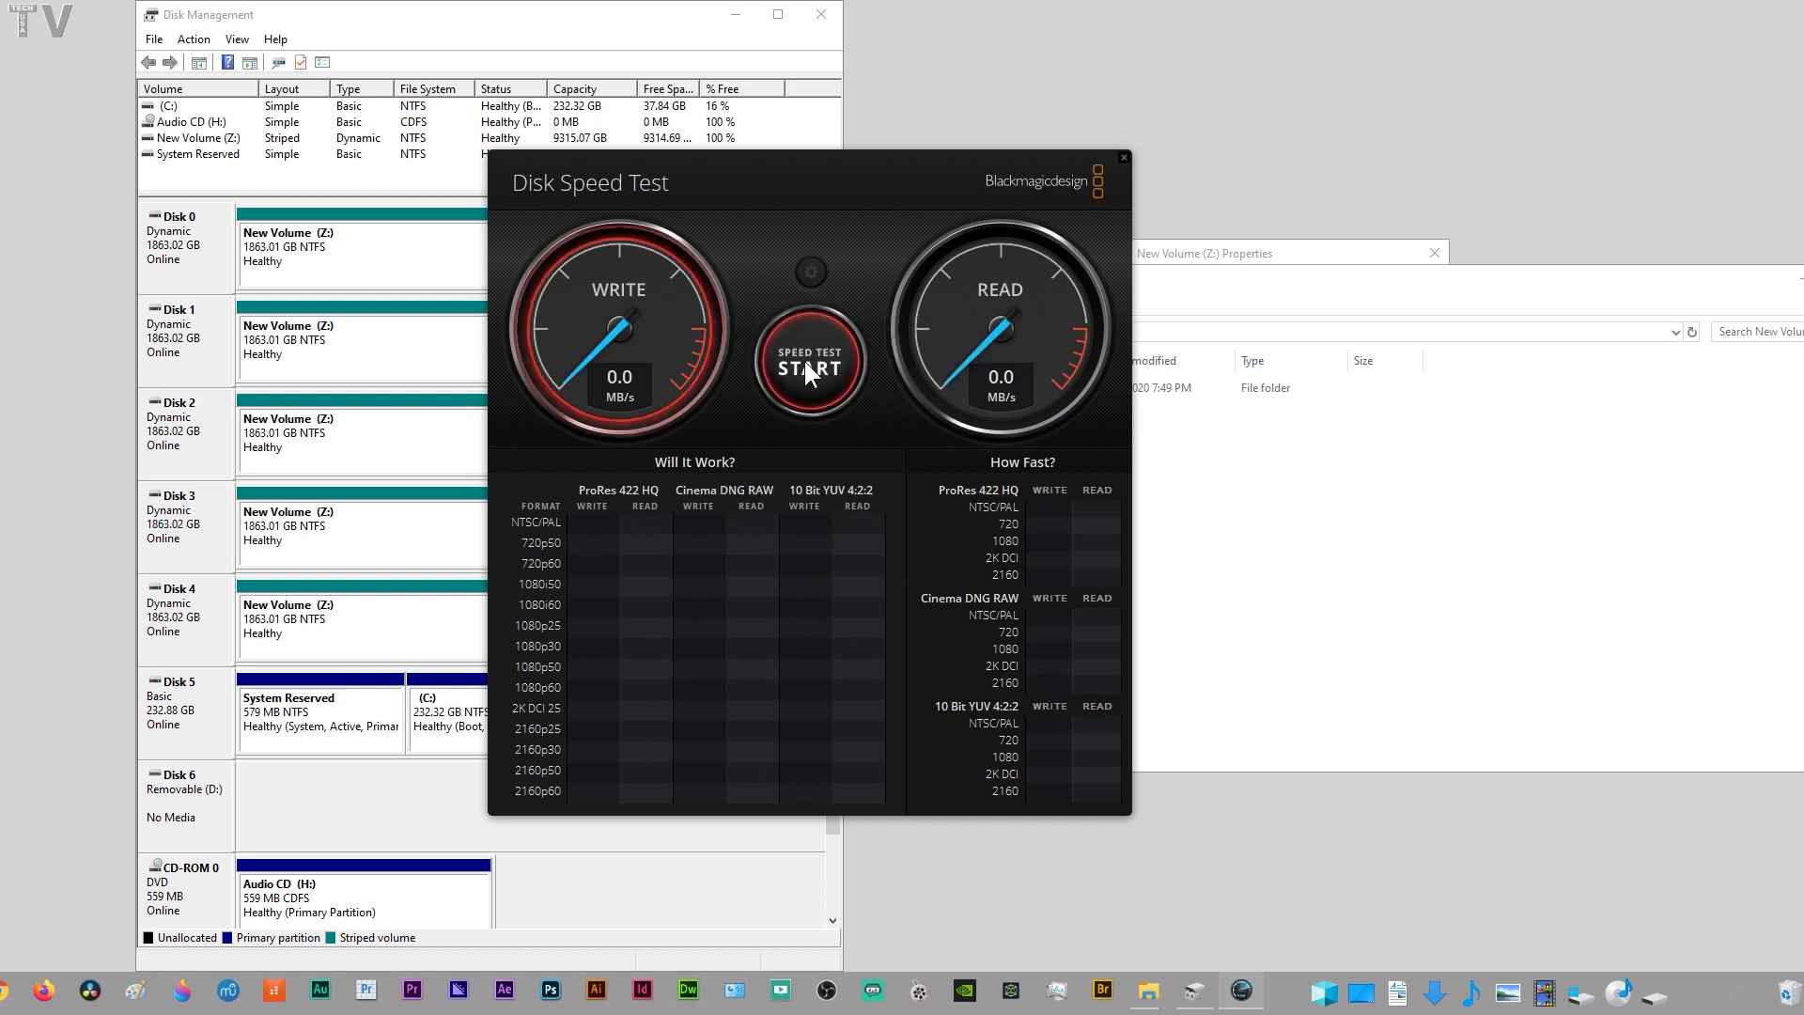
left_click(809, 368)
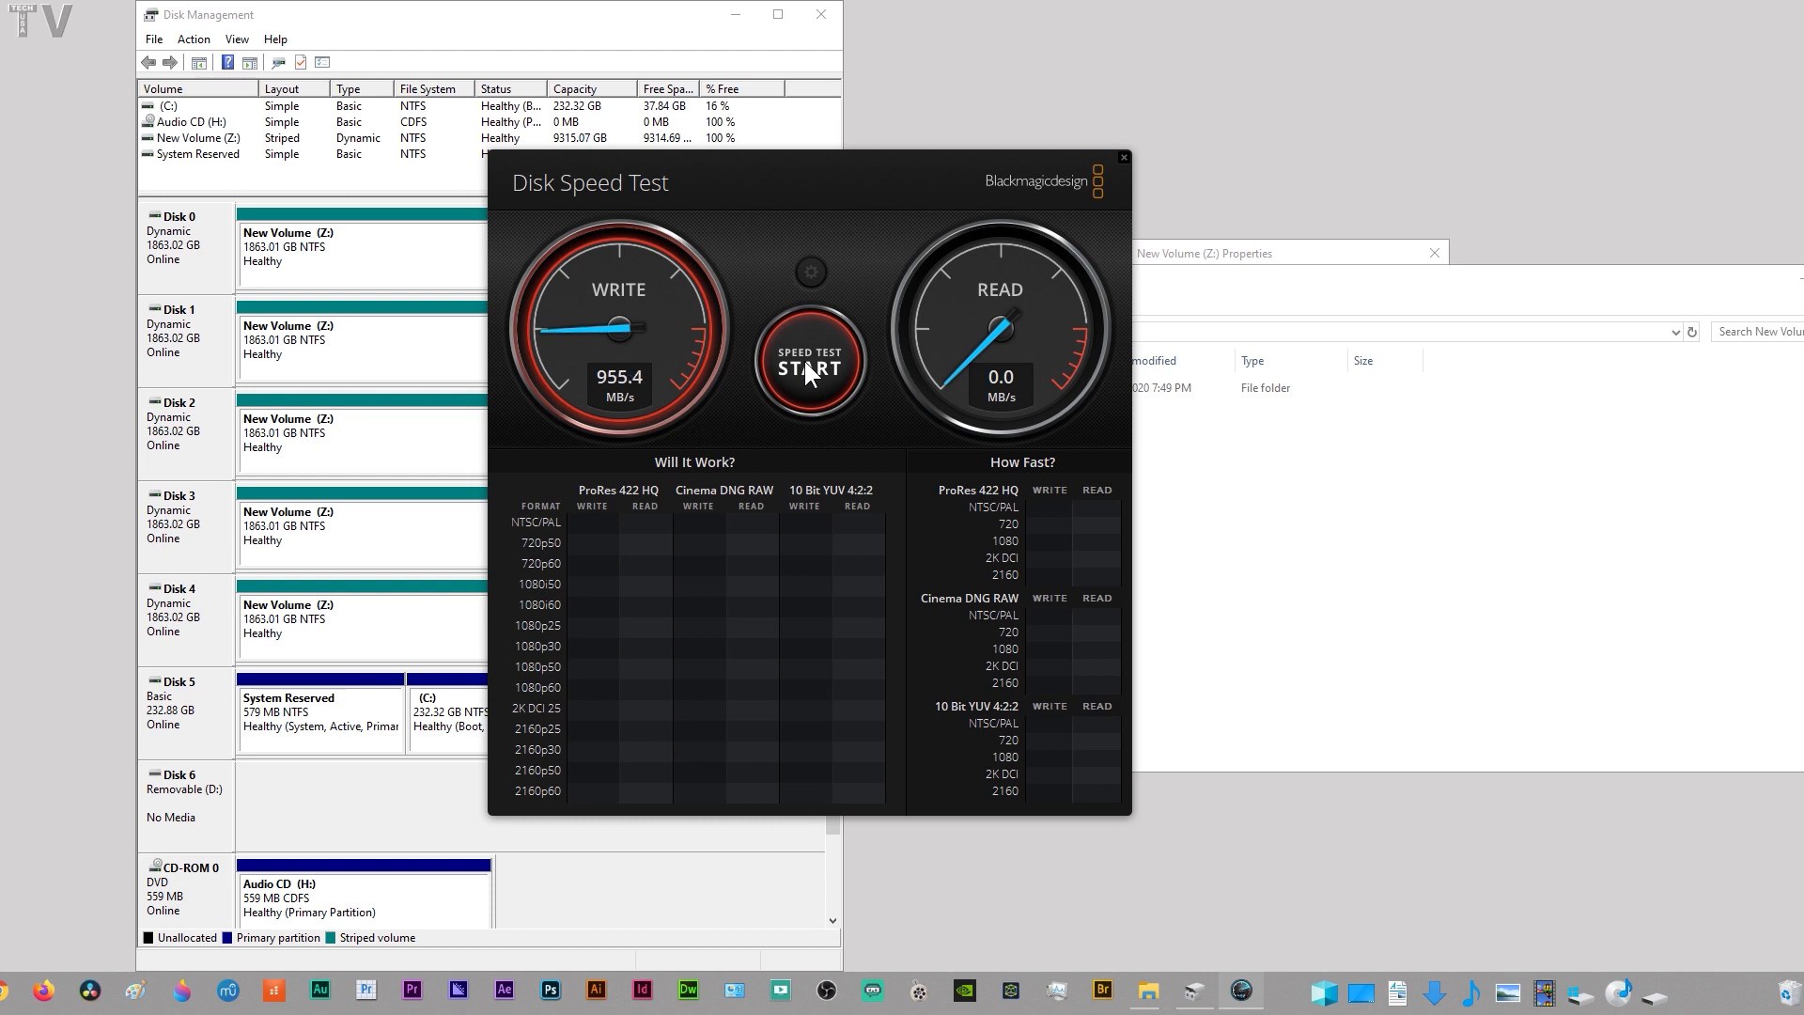